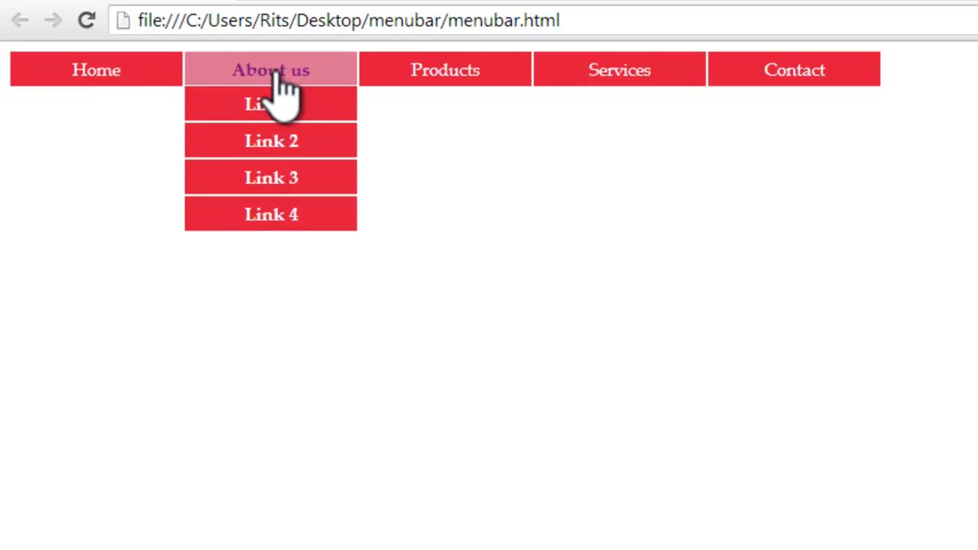
{"action": "mouse_move", "coordinate": [272, 104]}
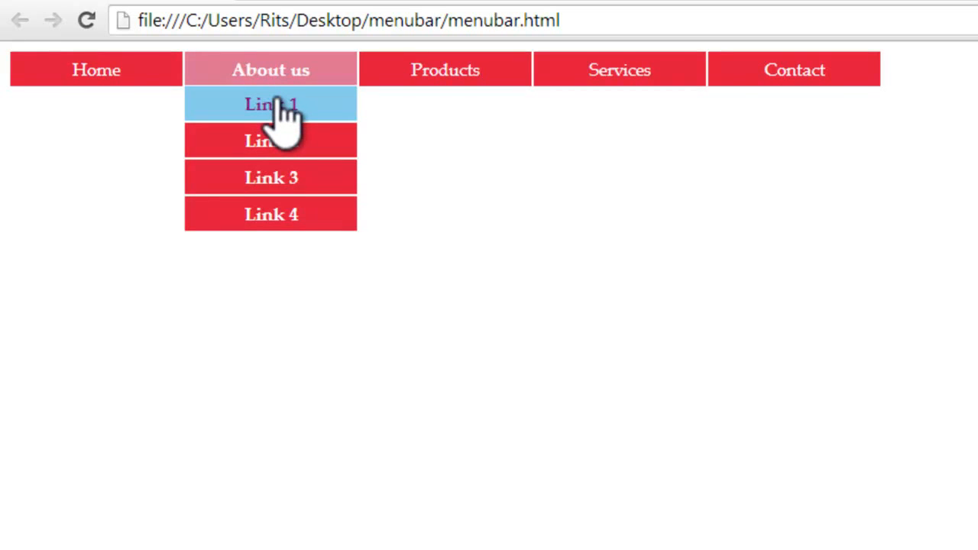
{"action": "mouse_move", "coordinate": [446, 70]}
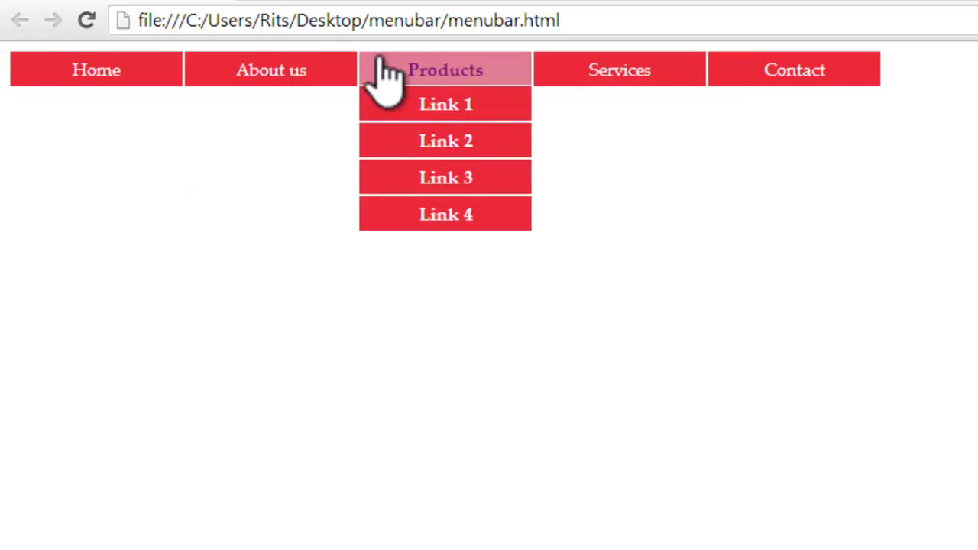
{"action": "mouse_move", "coordinate": [97, 70]}
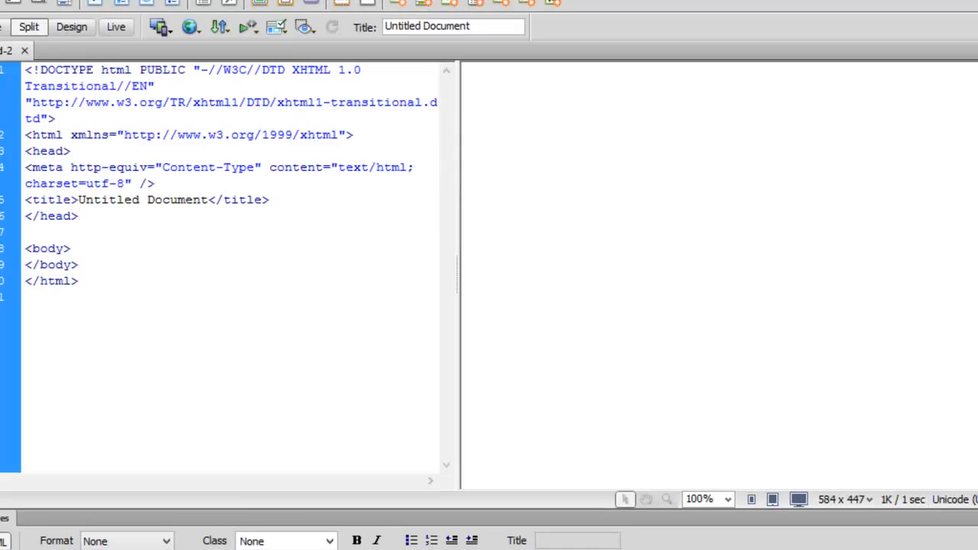
Step: Replace 'Untitled Document' with a 'Menubar containg subitems' page title
{"action": "double_click", "coordinate": [144, 199]}
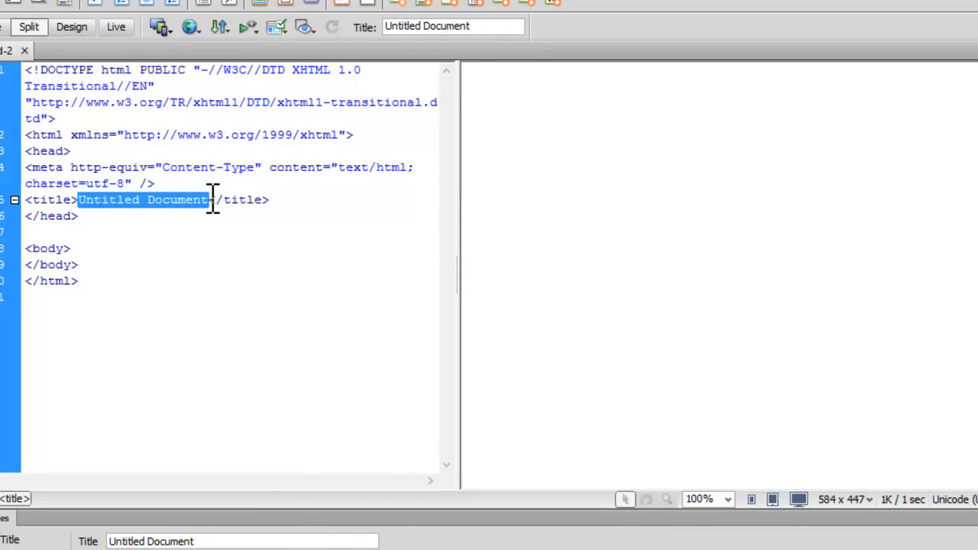
{"action": "type", "text": "Menu"}
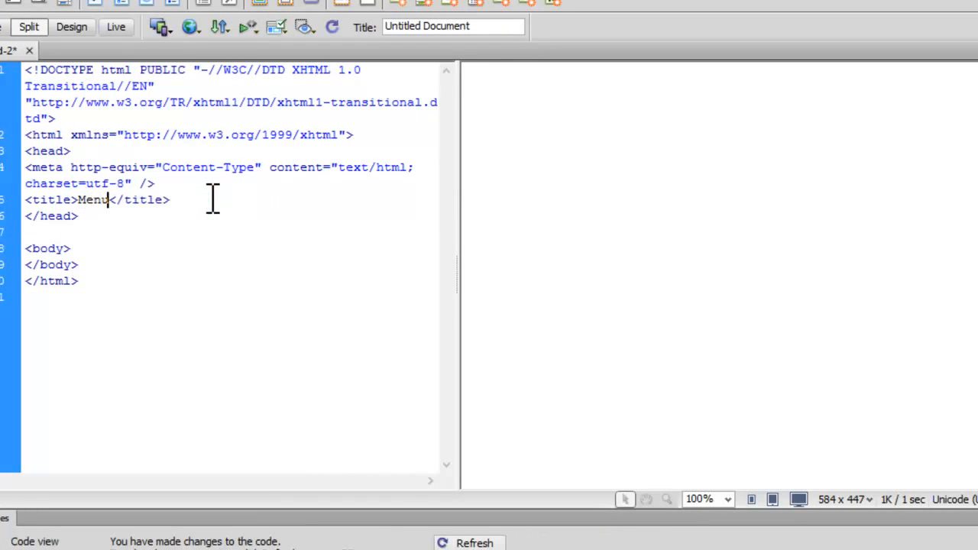
{"action": "type", "text": "bar"}
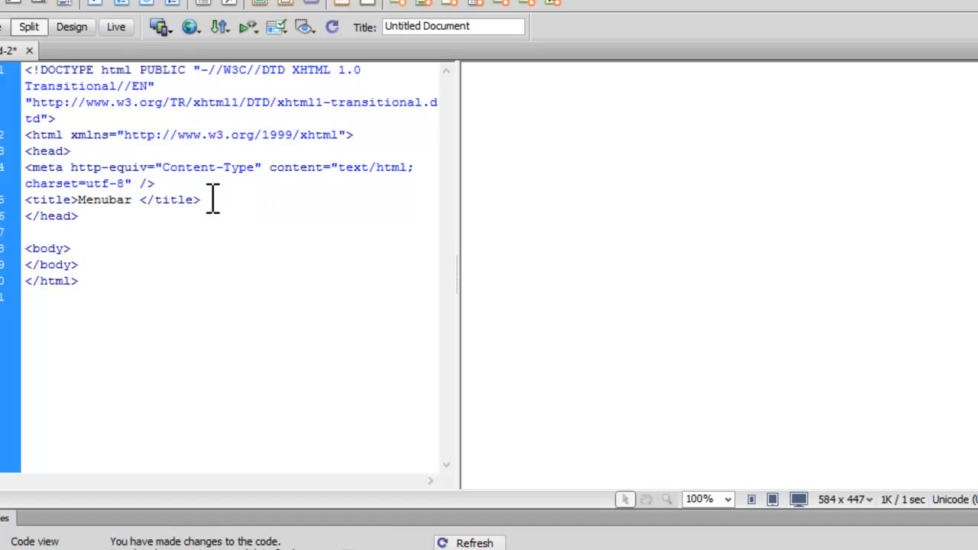
{"action": "type", "text": "cont"}
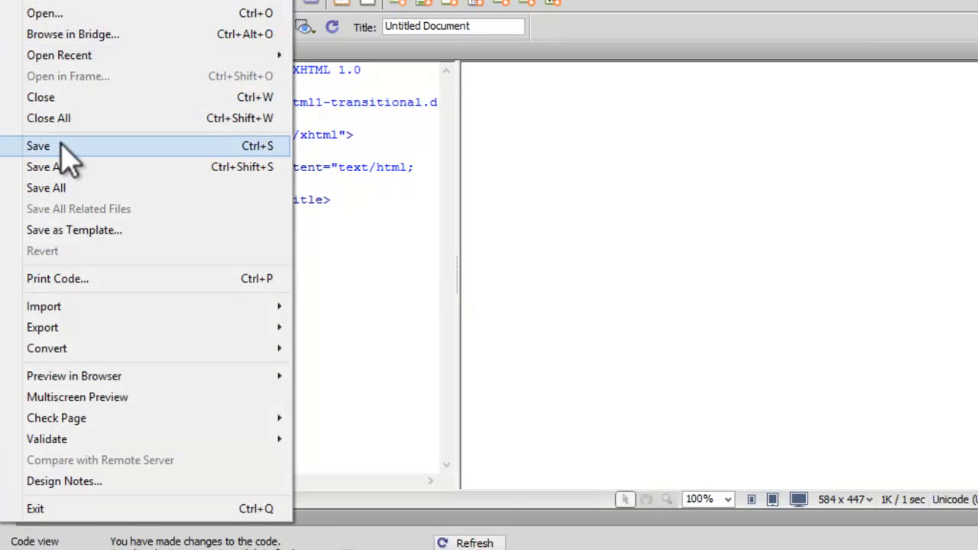
Step: Save the page as menubar.html inside a new folder on the Desktop
{"action": "left_click", "coordinate": [38, 147]}
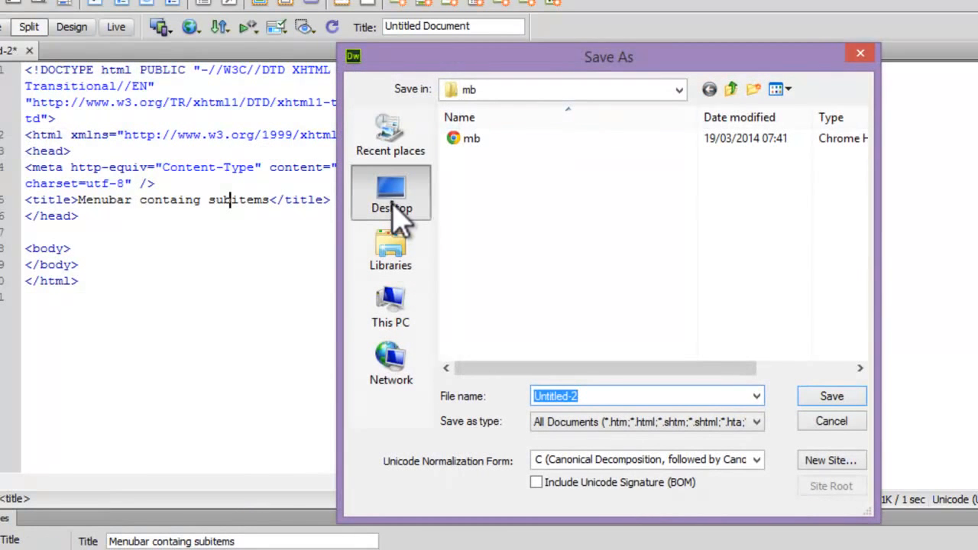
{"action": "left_click", "coordinate": [391, 193]}
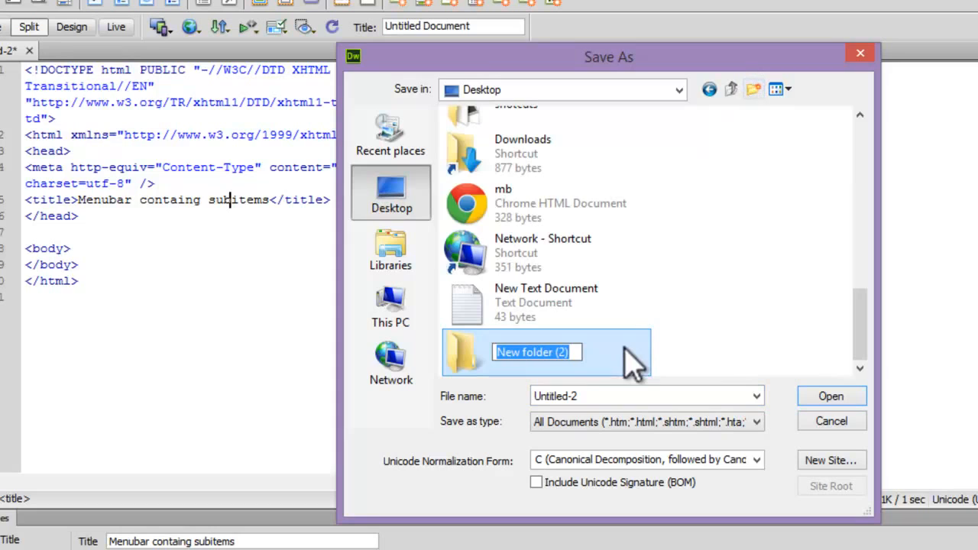
{"action": "double_click", "coordinate": [531, 351]}
{"action": "type", "text": "menu"}
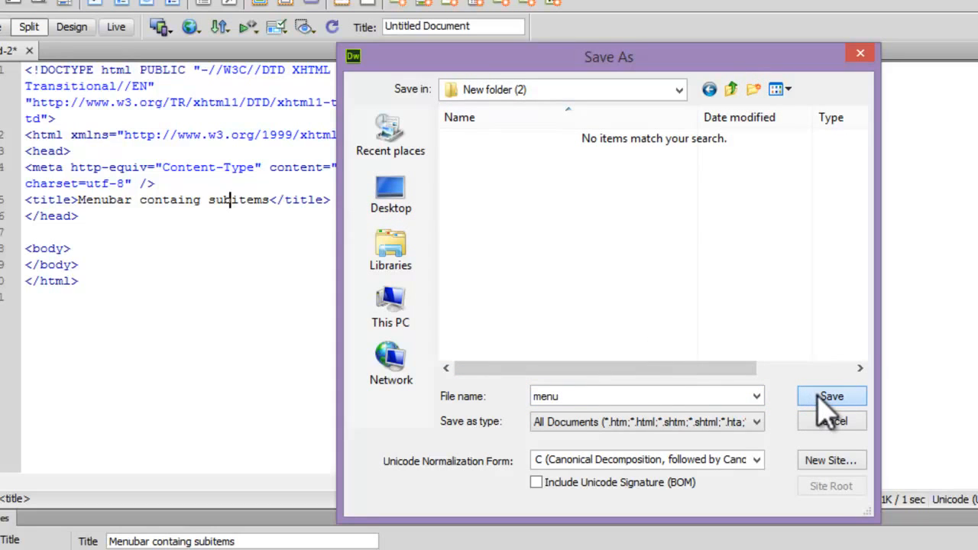
{"action": "type", "text": "bar"}
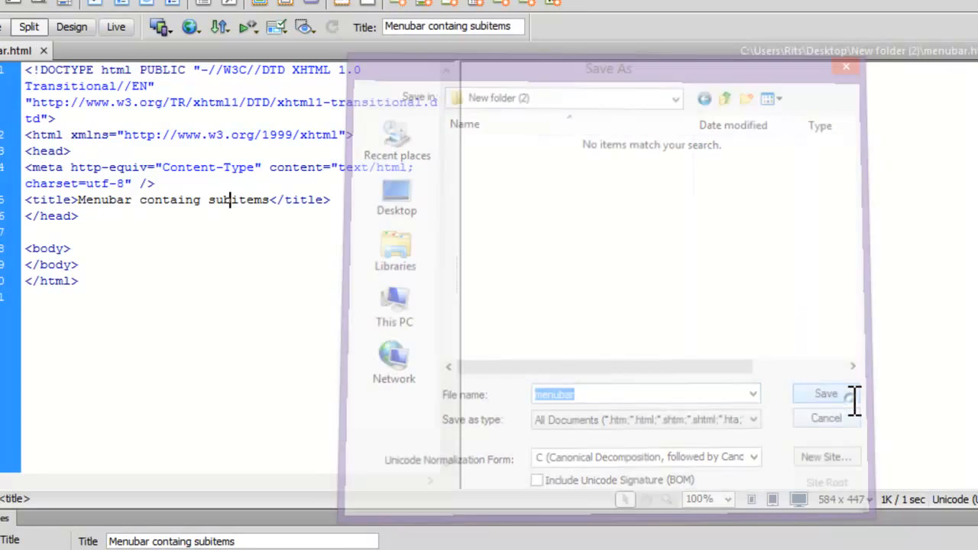
{"action": "left_click", "coordinate": [825, 394]}
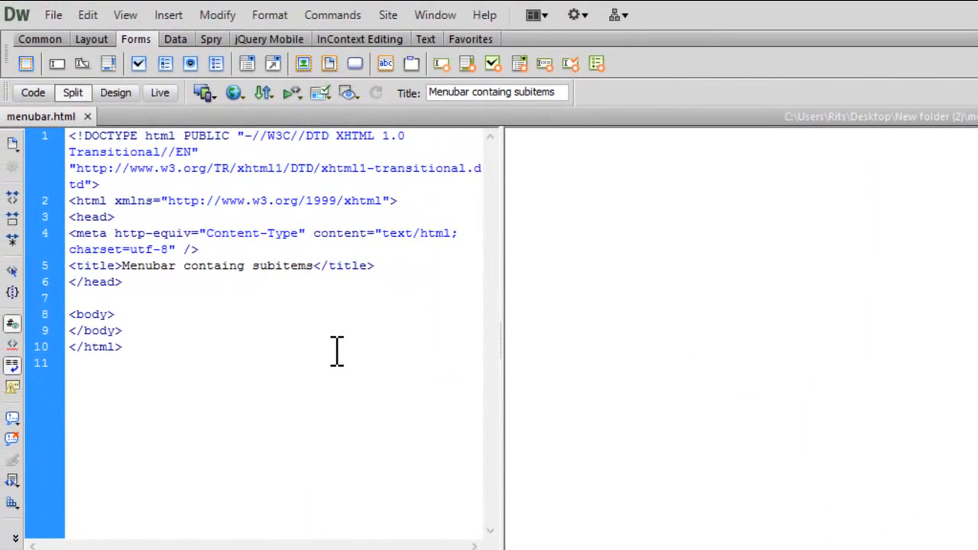
Step: Add a <nav> element in the body wrapping a <div id="navmenu">
{"action": "left_click", "coordinate": [115, 314]}
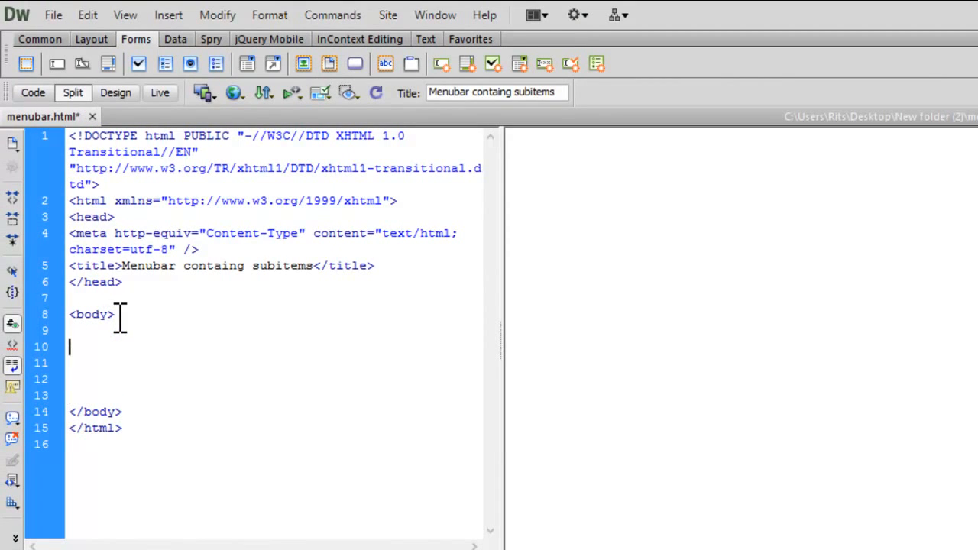
{"action": "type", "text": "<nav>"}
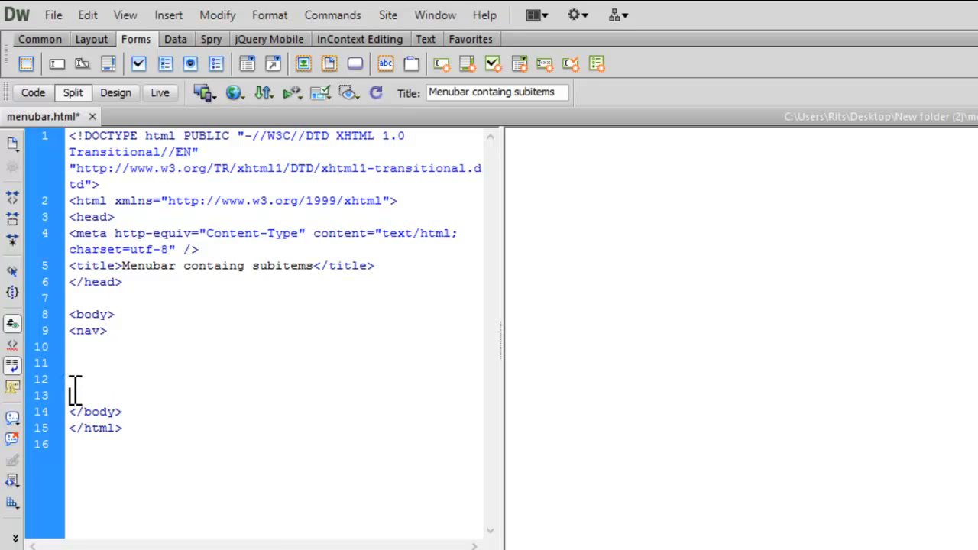
{"action": "type", "text": "</nav>"}
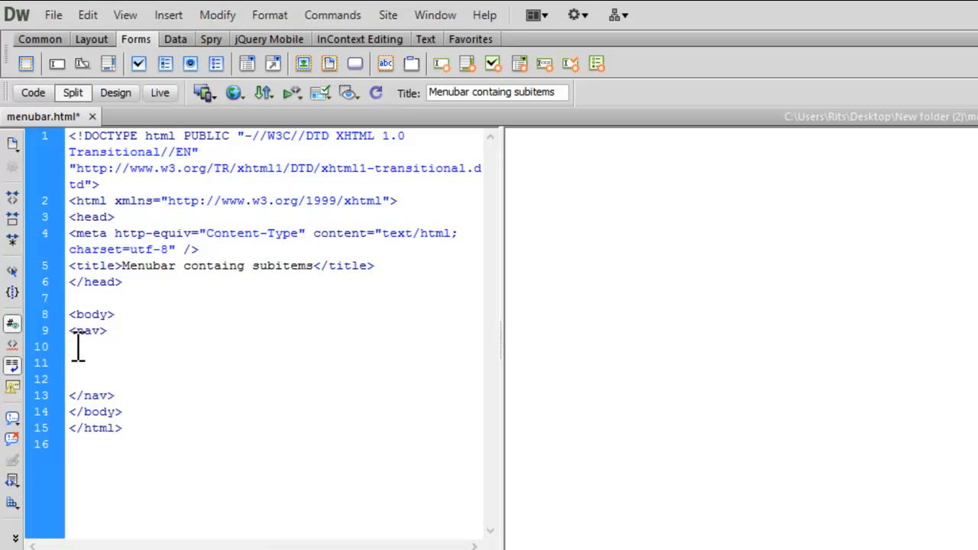
{"action": "type", "text": "<div"}
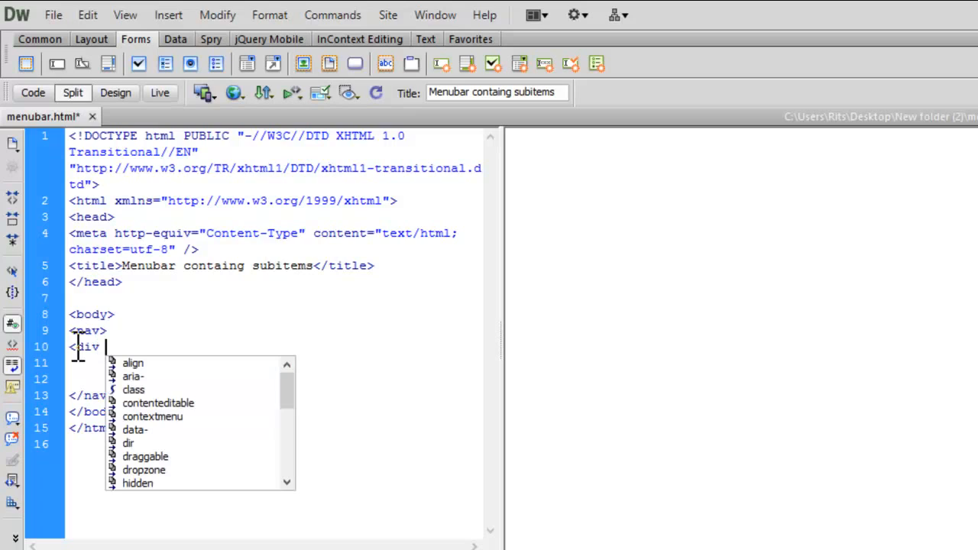
{"action": "type", "text": "id="}
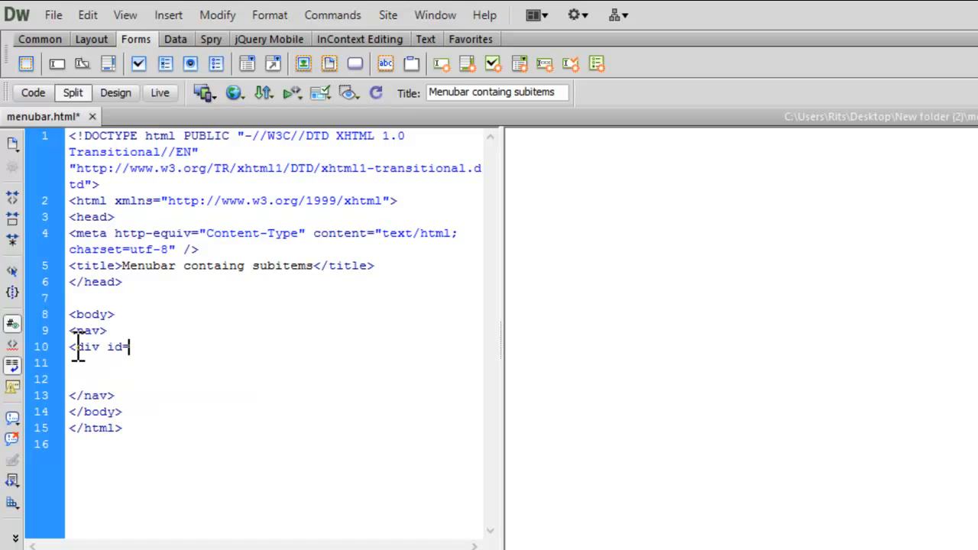
{"action": "type", "text": "\"navmenu"}
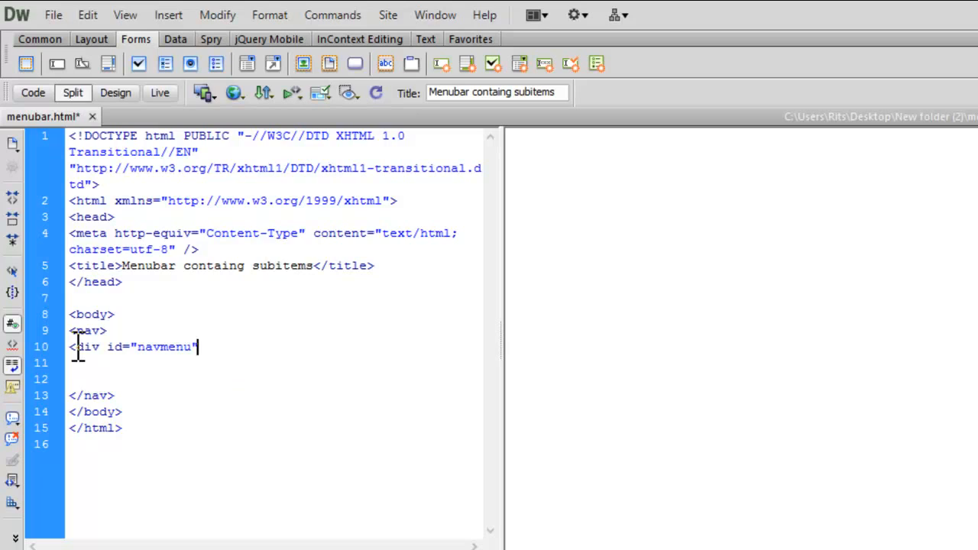
{"action": "type", "text": ">"}
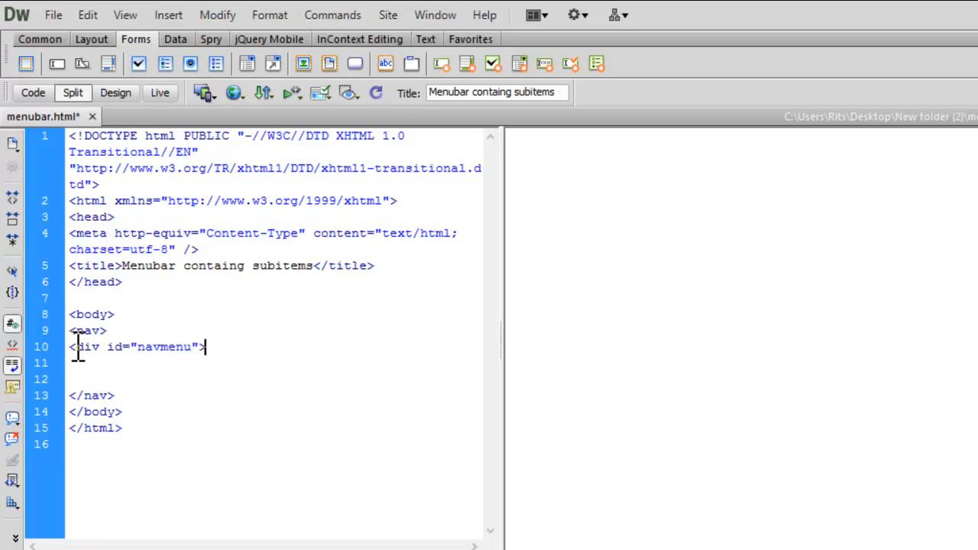
Step: Add an empty <ul></ul> list inside the navmenu div
{"action": "key", "text": "enter"}
{"action": "type", "text": "</div>"}
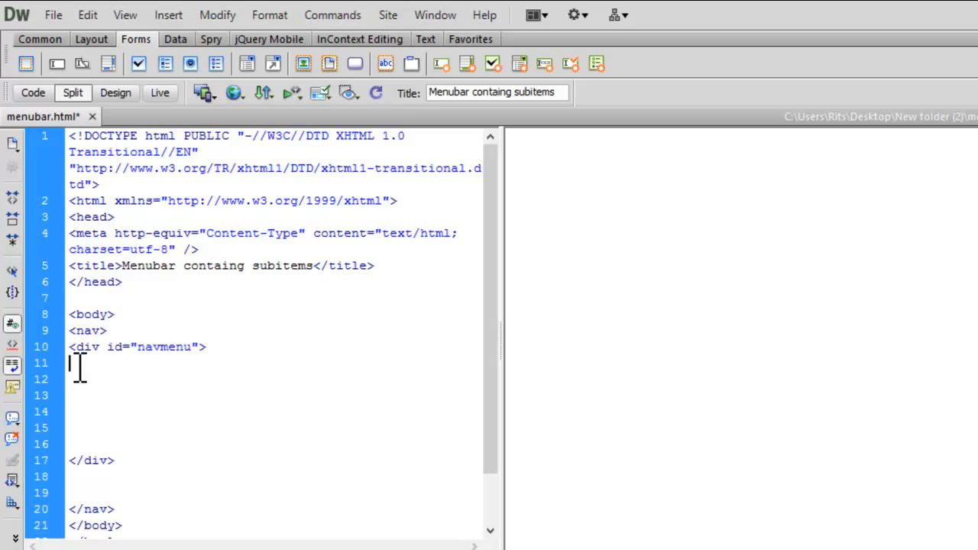
{"action": "type", "text": "<ul>"}
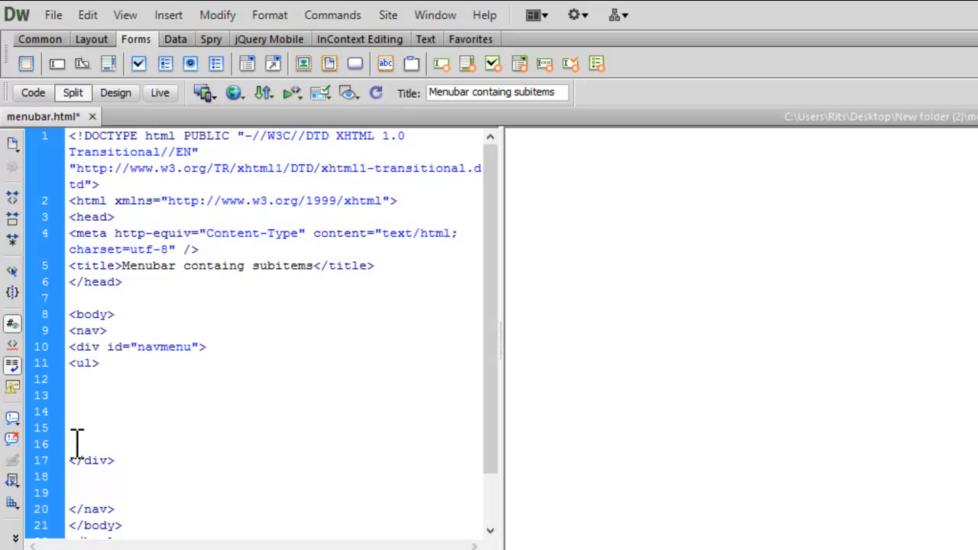
{"action": "type", "text": "</ul>"}
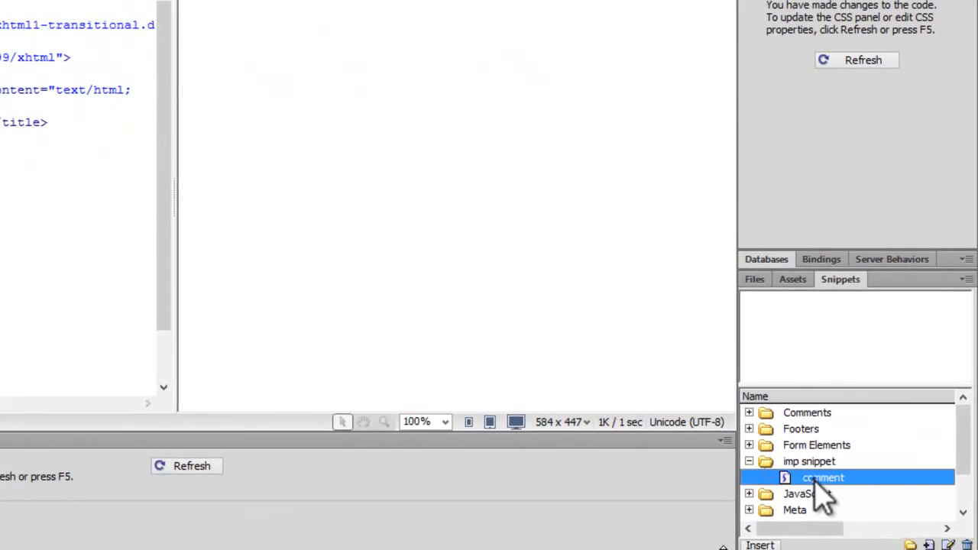
Step: Insert an 'end of main ul' comment after the closing </ul> tag
{"action": "left_click", "coordinate": [822, 477]}
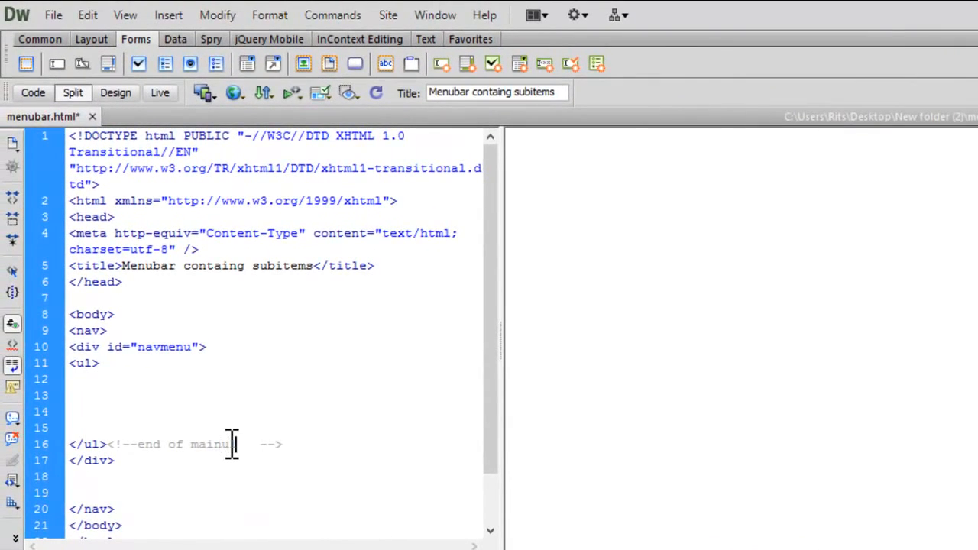
{"action": "type", "text": "ul"}
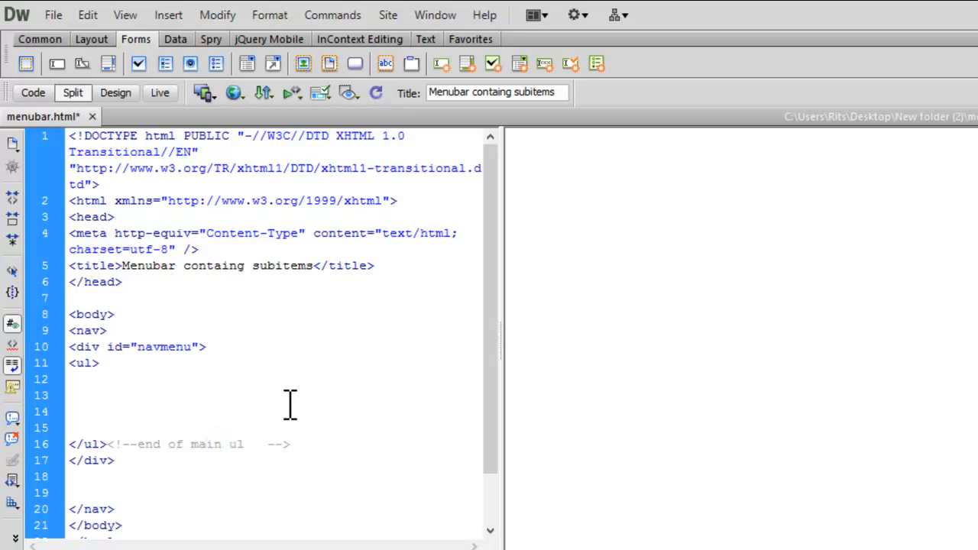
Step: Add a Products list item linking to "#" in the main list
{"action": "left_click", "coordinate": [105, 382]}
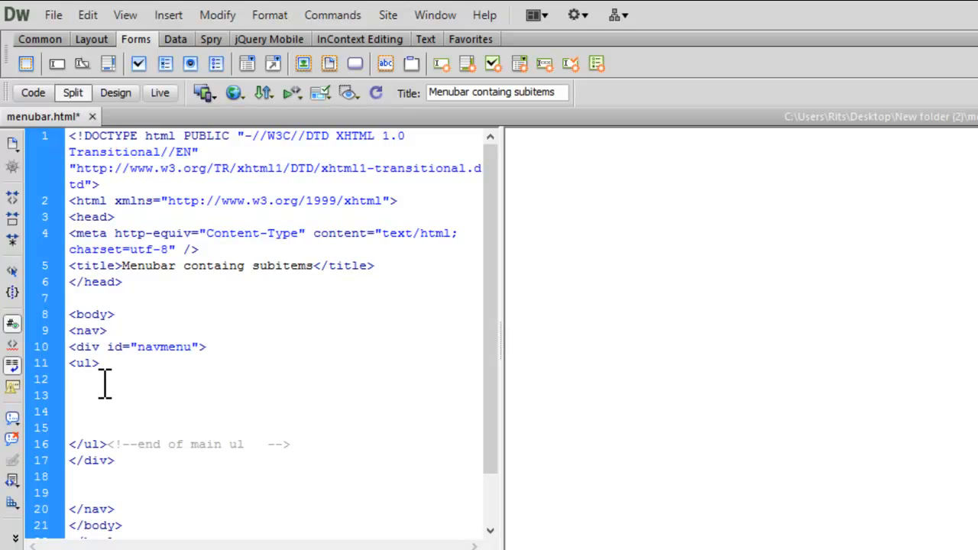
{"action": "type", "text": "<li>"}
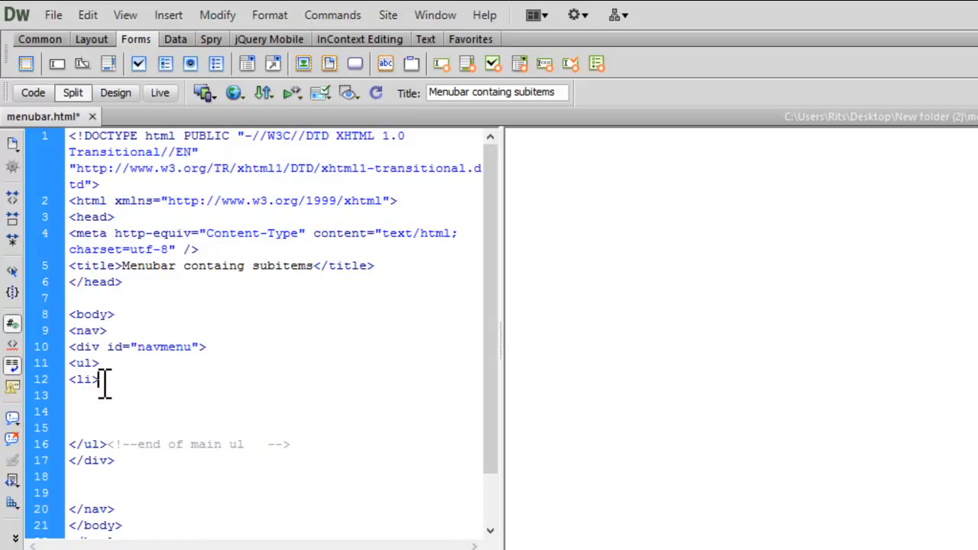
{"action": "type", "text": "aa"}
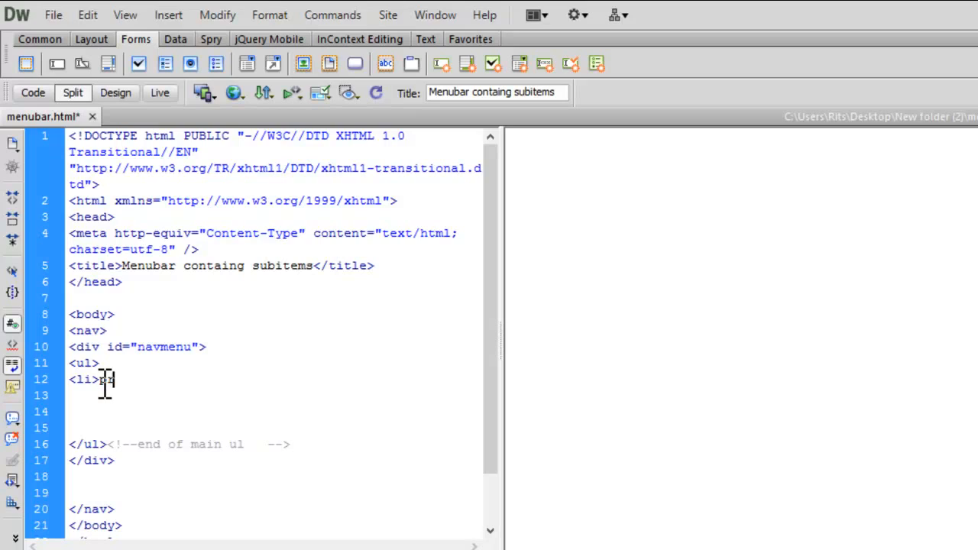
{"action": "type", "text": "products"}
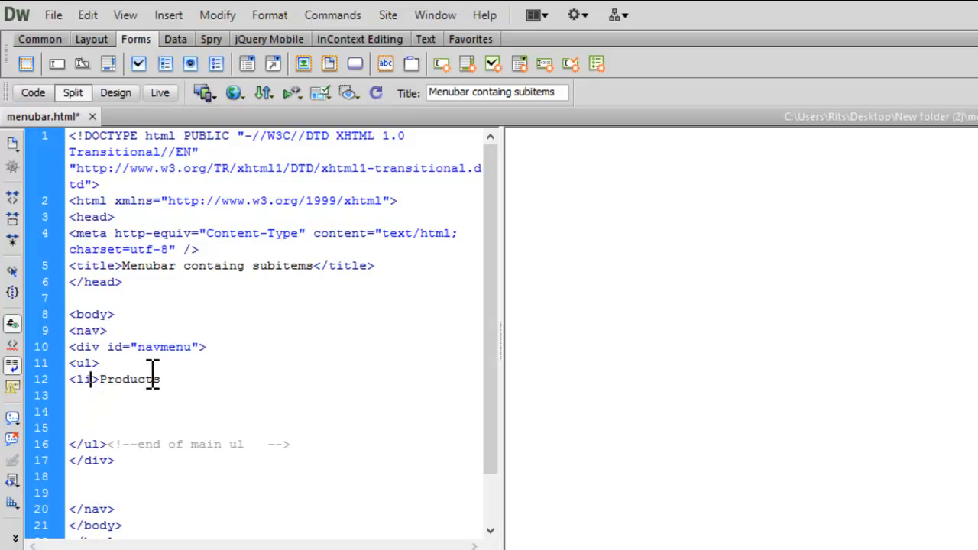
{"action": "type", "text": "<a"}
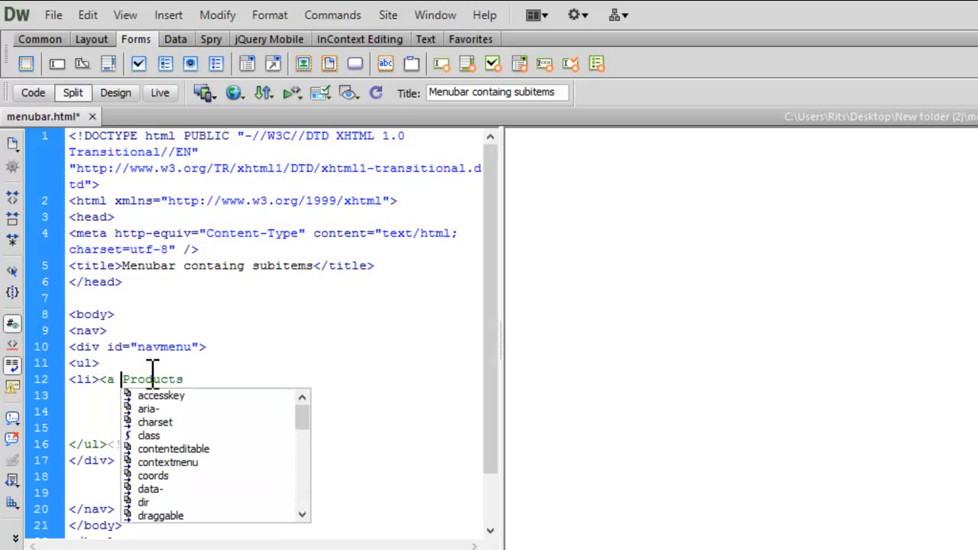
{"action": "type", "text": "href=\"#"}
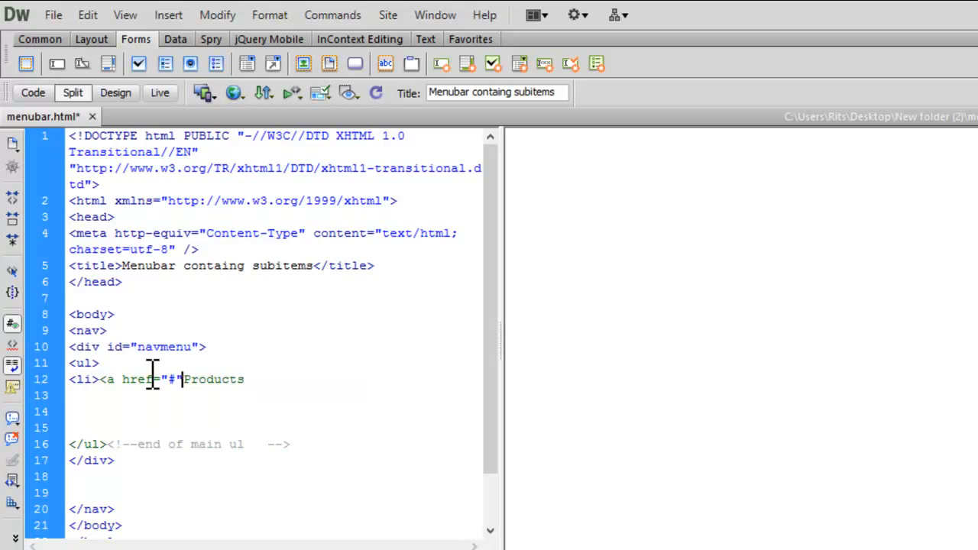
{"action": "type", "text": ">"}
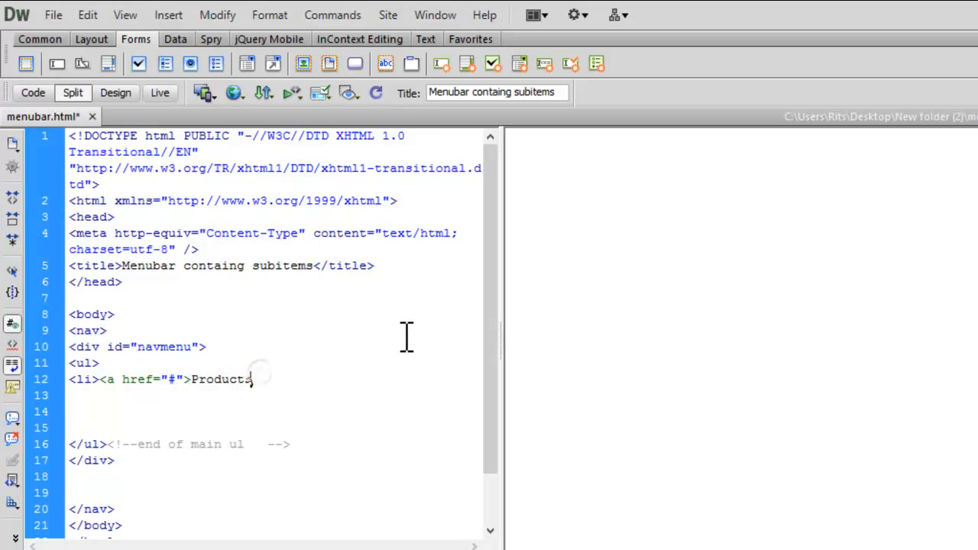
{"action": "type", "text": "</a>"}
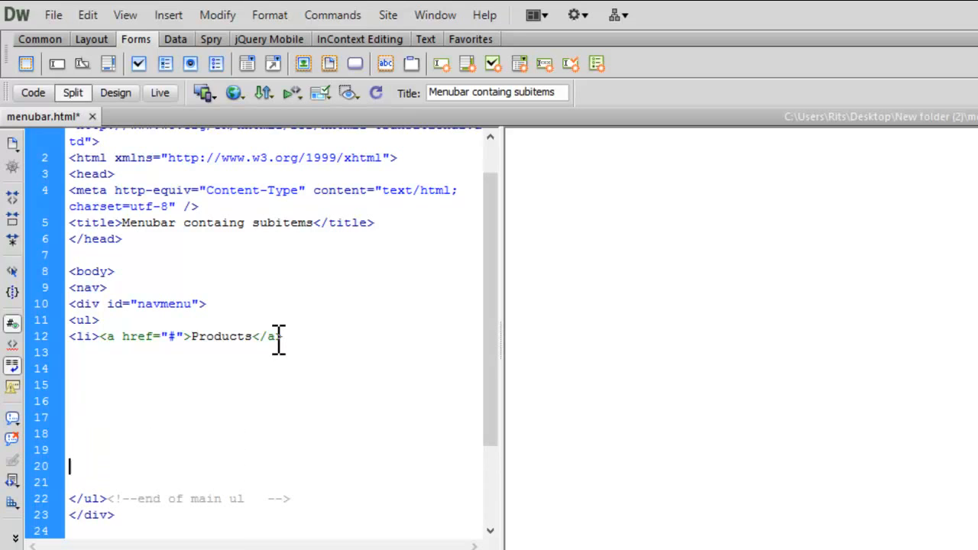
{"action": "type", "text": "</li>"}
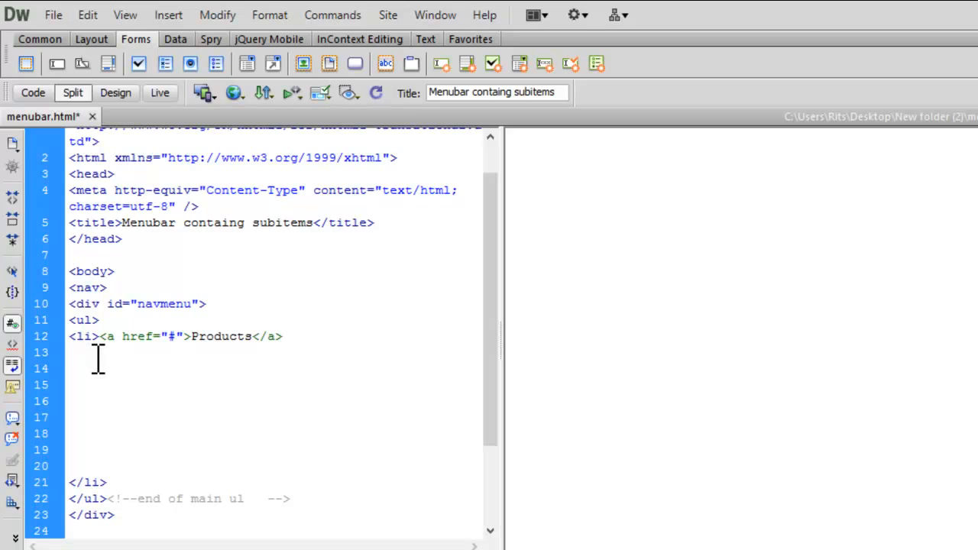
Step: Nest an empty <ul></ul> submenu list inside the Products item
{"action": "type", "text": "<ul>"}
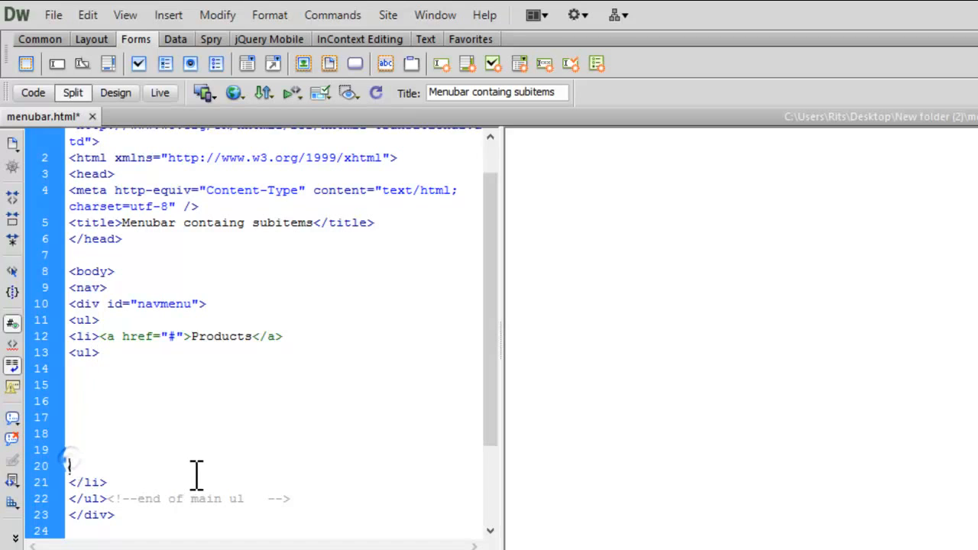
{"action": "type", "text": "</ul>"}
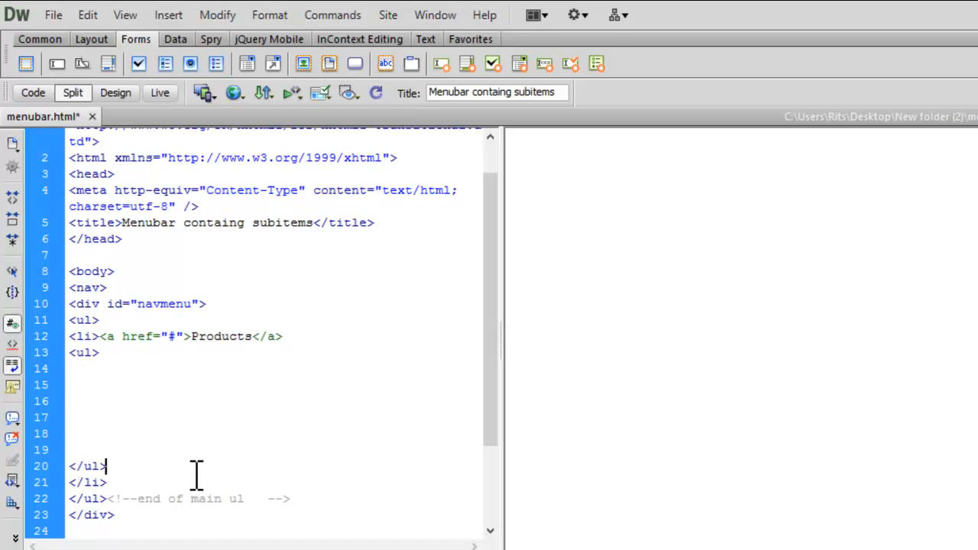
Step: Comment the closing tags as 'end of main li' and 'end of inner ul'
{"action": "left_click", "coordinate": [73, 369]}
{"action": "type", "text": "<!--end of div   -->"}
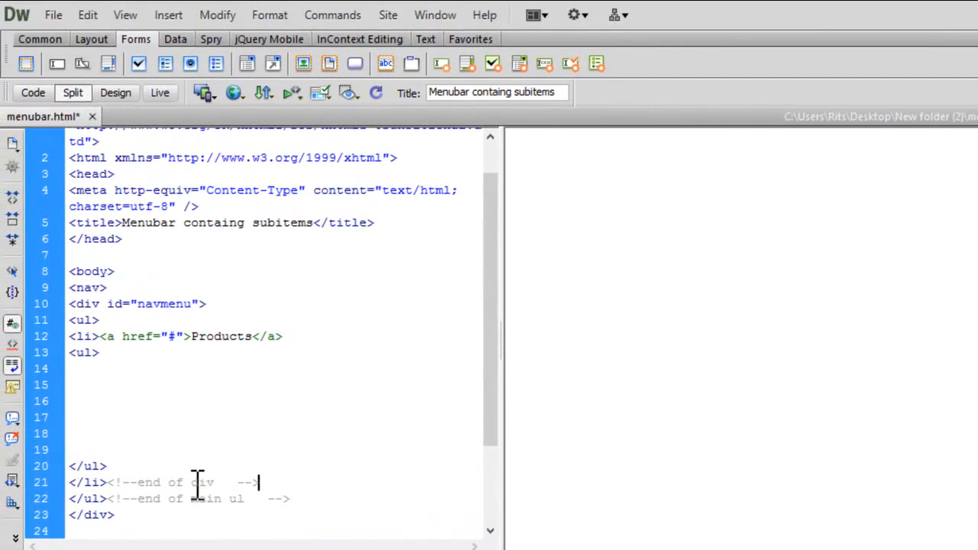
{"action": "double_click", "coordinate": [202, 483]}
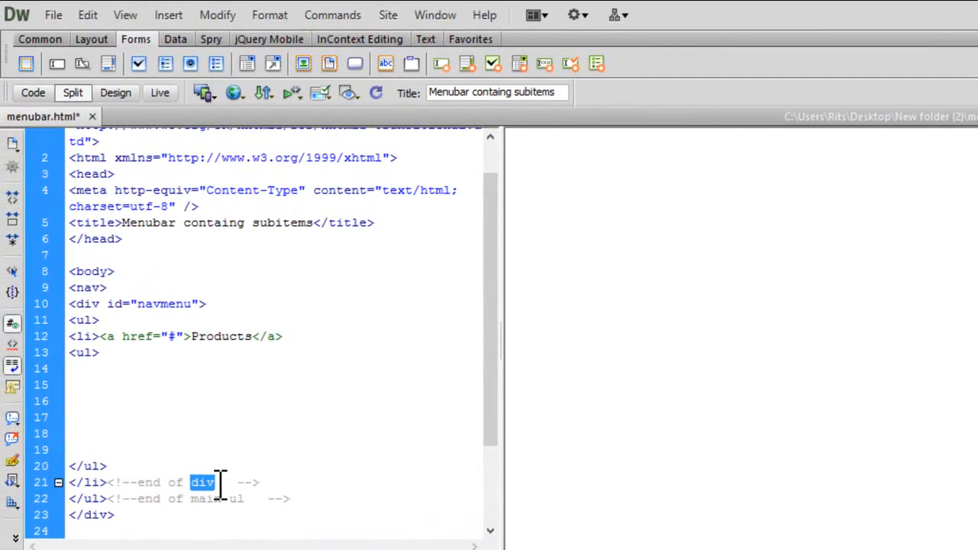
{"action": "type", "text": "main li"}
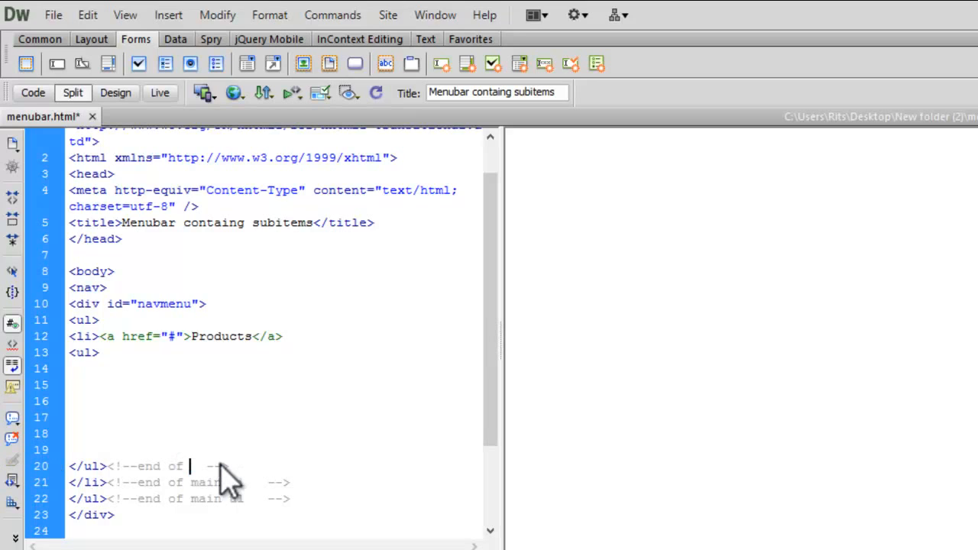
{"action": "type", "text": "inner ul"}
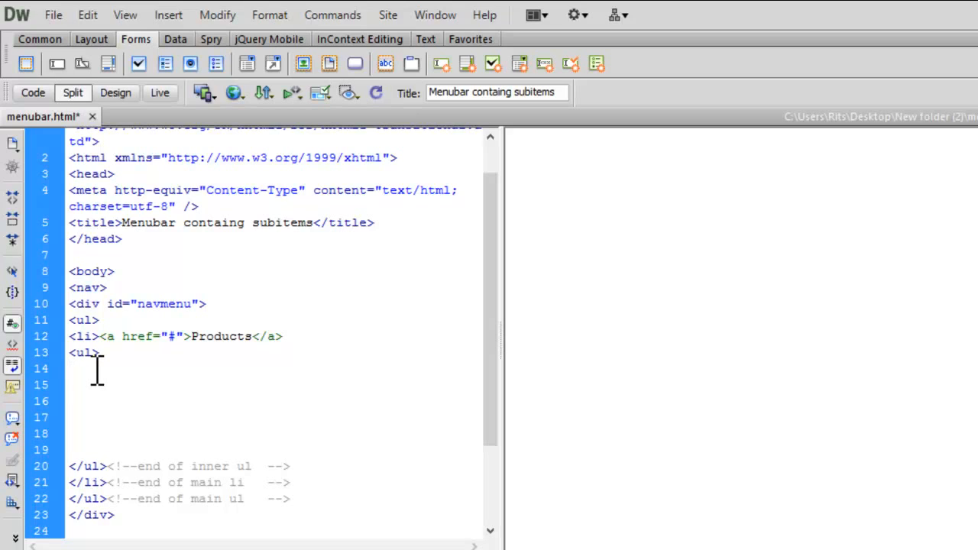
Step: Add a <li><a href="#">Link 1</a></li> item inside the submenu list
{"action": "left_click", "coordinate": [71, 368]}
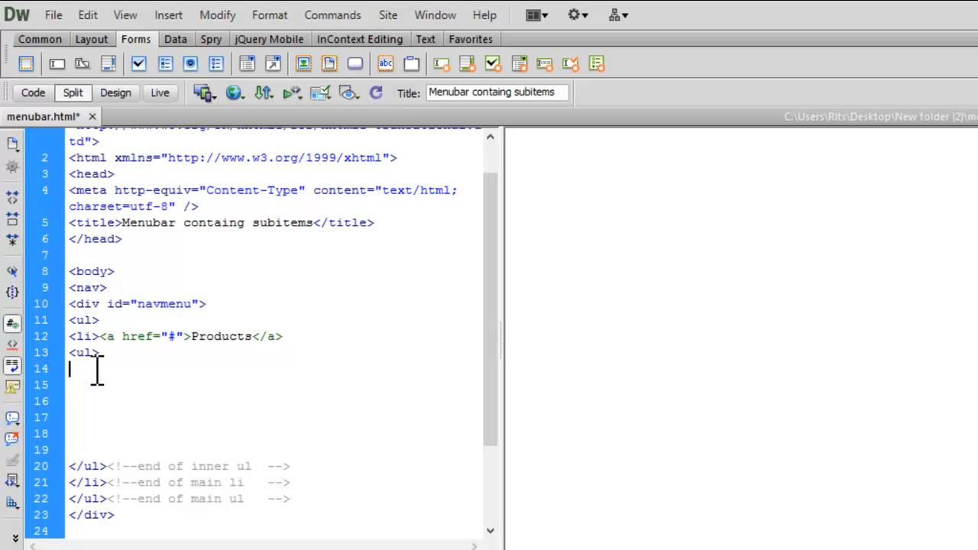
{"action": "type", "text": "<li"}
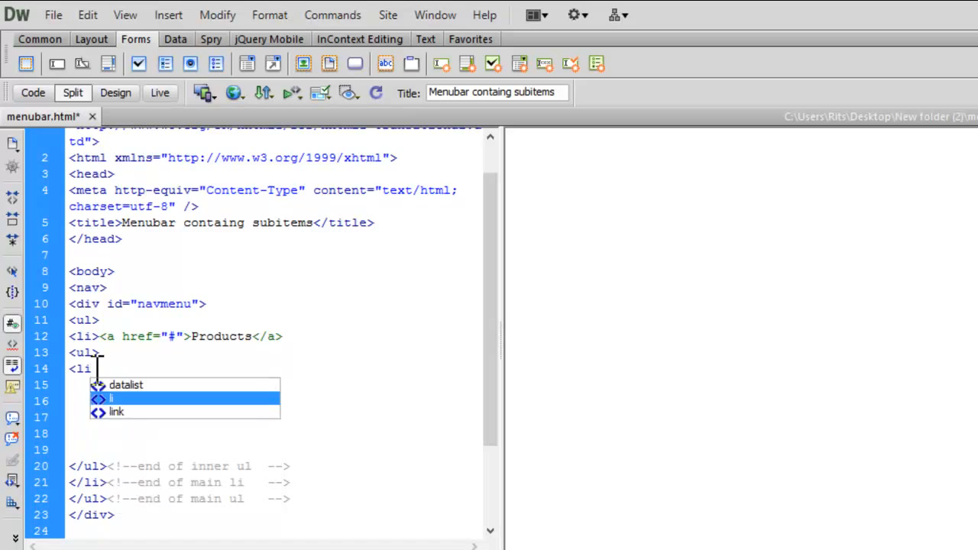
{"action": "type", "text": "Link 1"}
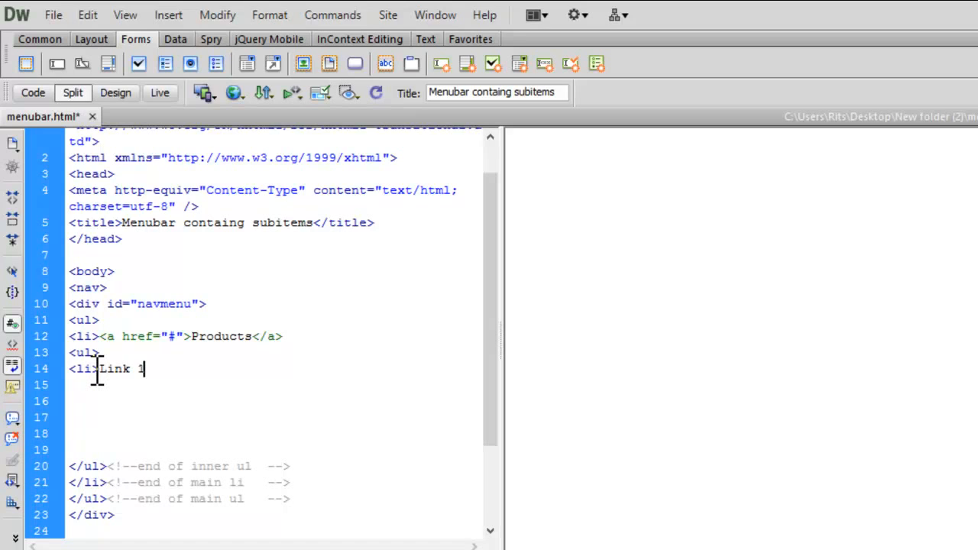
{"action": "type", "text": "</li>"}
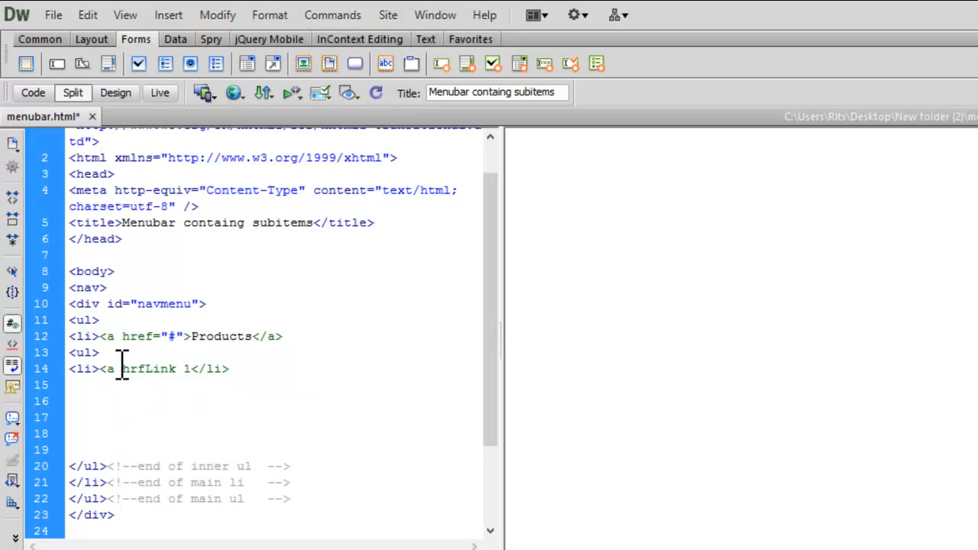
{"action": "type", "text": "href=\"#\">"}
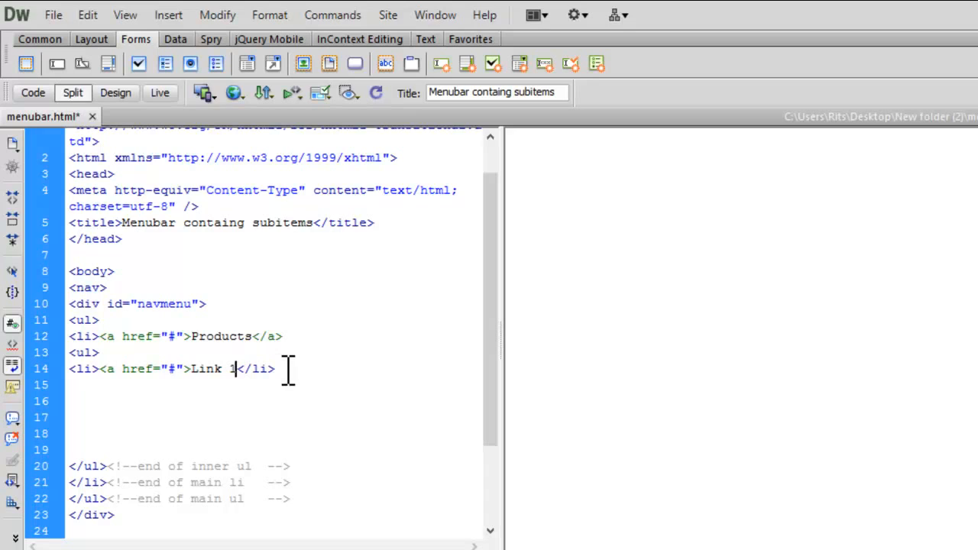
{"action": "type", "text": "</a></"}
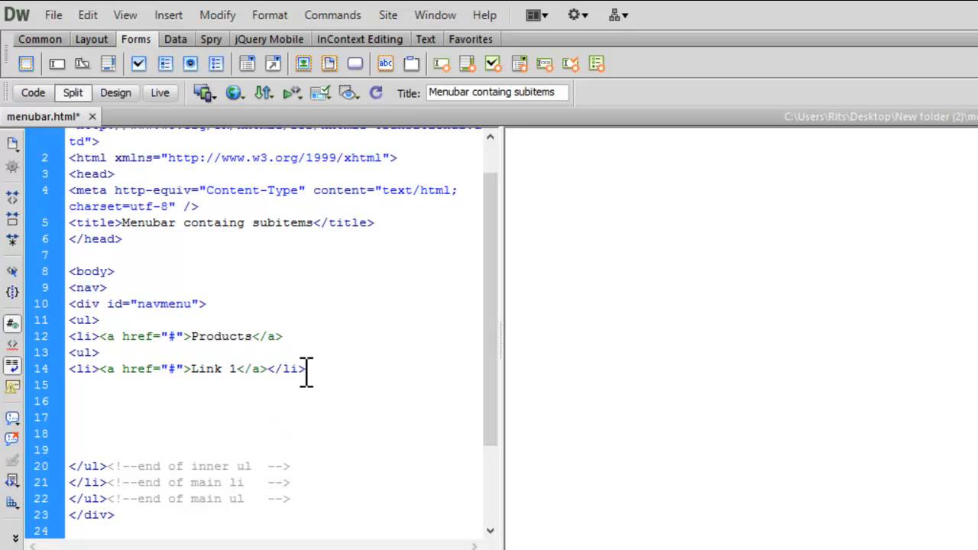
Step: Duplicate the Link 1 line to create the remaining submenu links
{"action": "triple_click", "coordinate": [183, 368]}
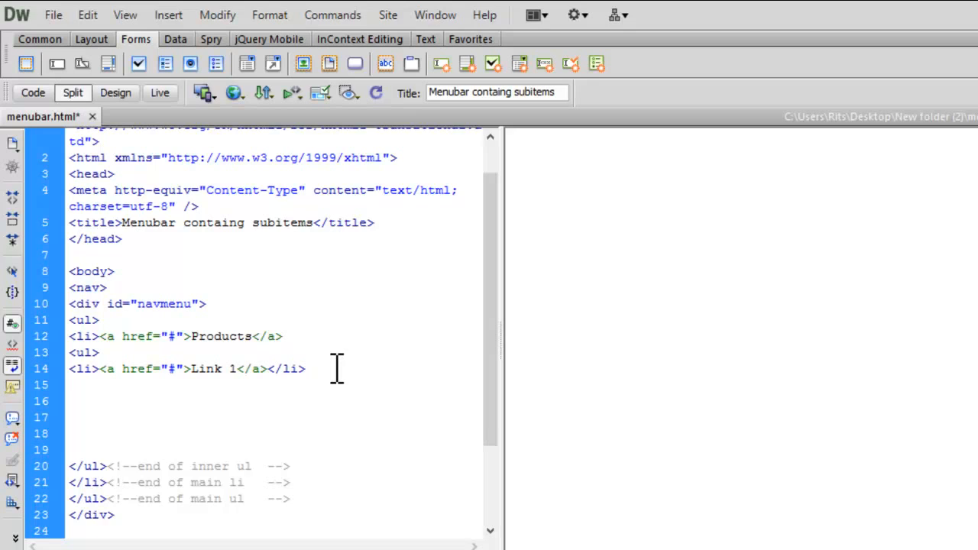
{"action": "type", "text": "<li><a href=\"#\">Link 1</a></li>"}
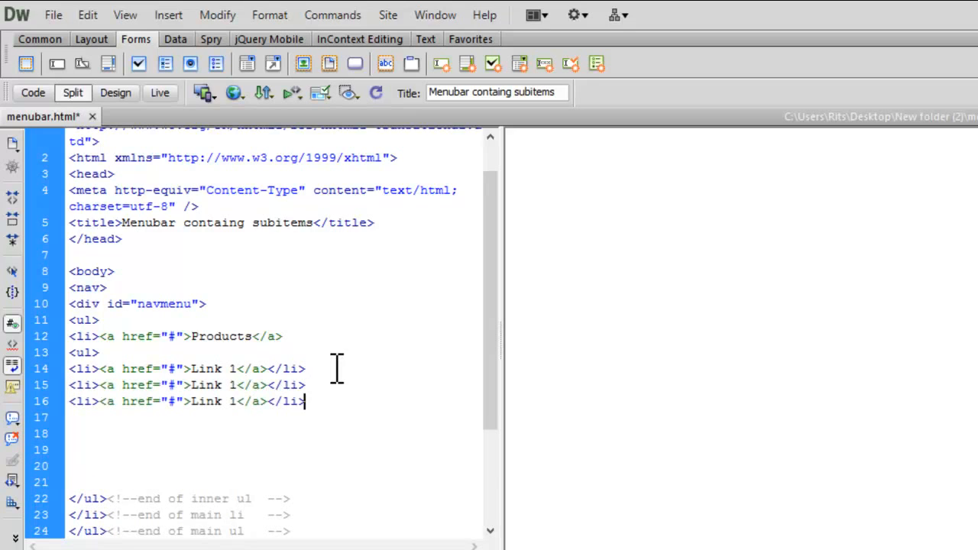
{"action": "key", "text": "Return"}
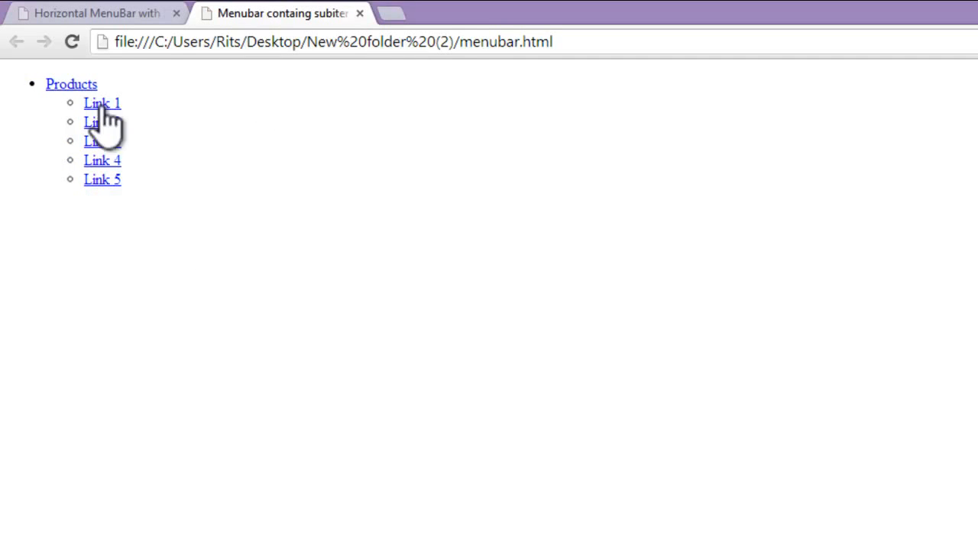
{"action": "mouse_move", "coordinate": [233, 150]}
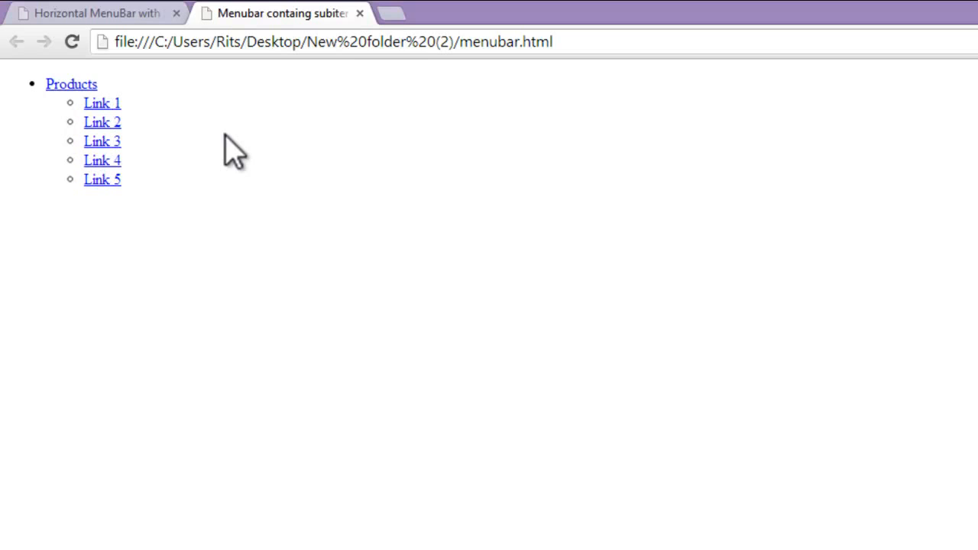
{"action": "mouse_move", "coordinate": [379, 278]}
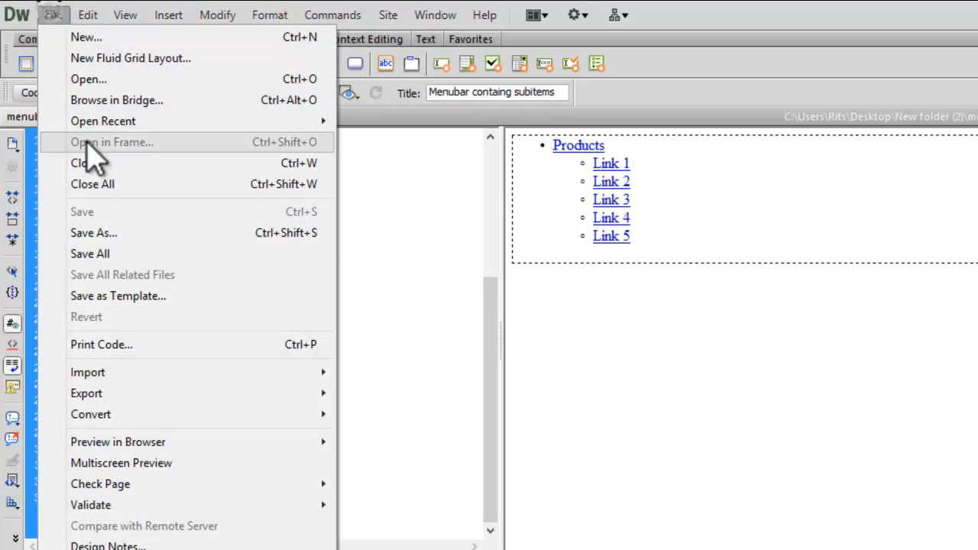
Step: Create a new CSS document and save it as mb.css beside menubar.html
{"action": "left_click", "coordinate": [86, 36]}
{"action": "type", "text": "mb"}
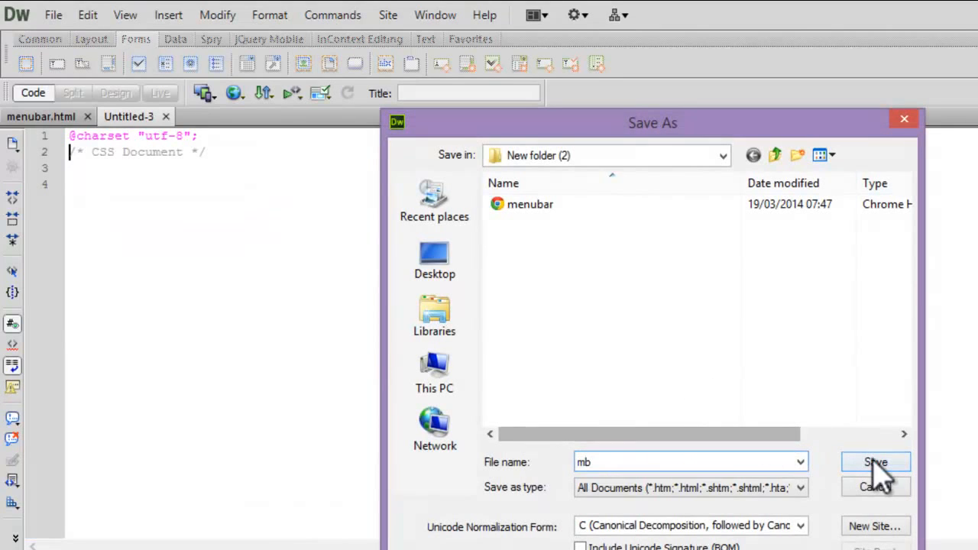
{"action": "left_click", "coordinate": [874, 461]}
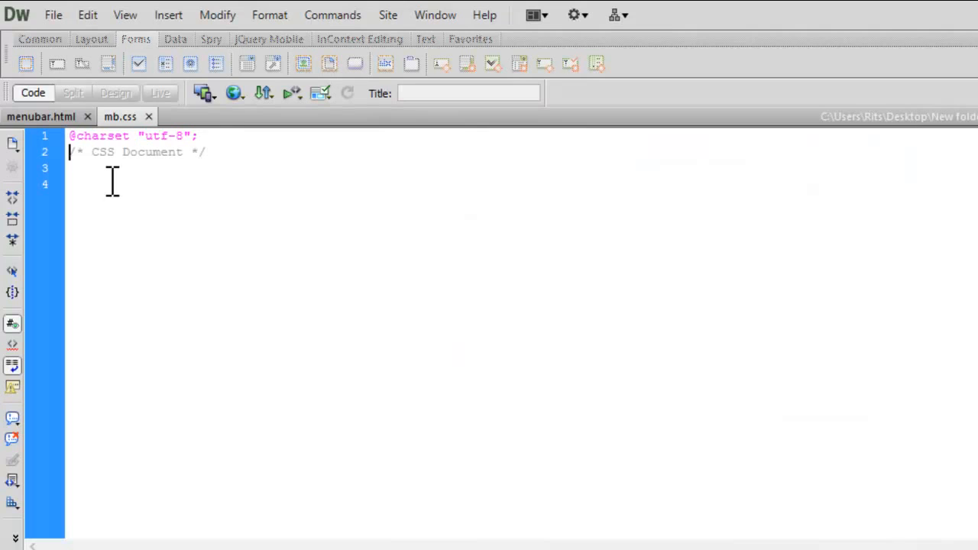
{"action": "key", "text": "Enter"}
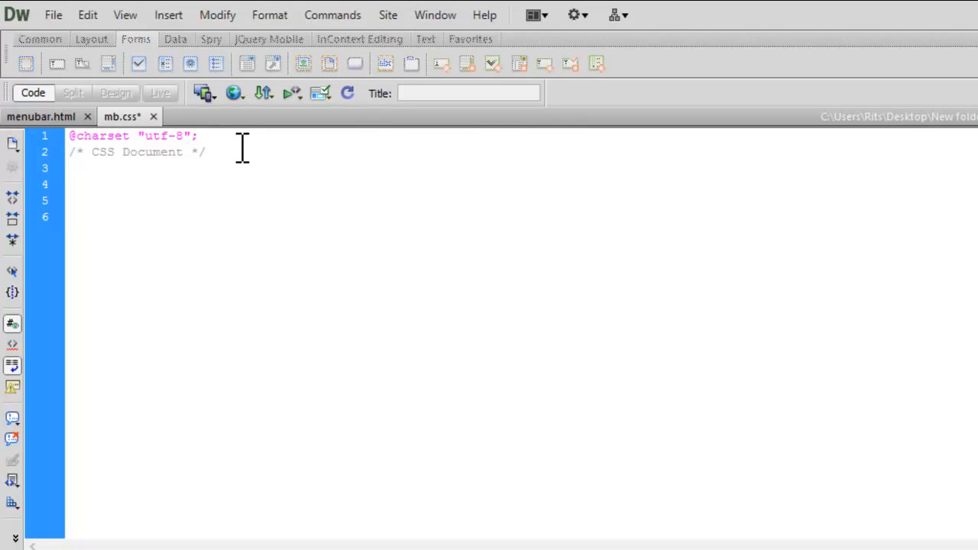
{"action": "mouse_move", "coordinate": [43, 116]}
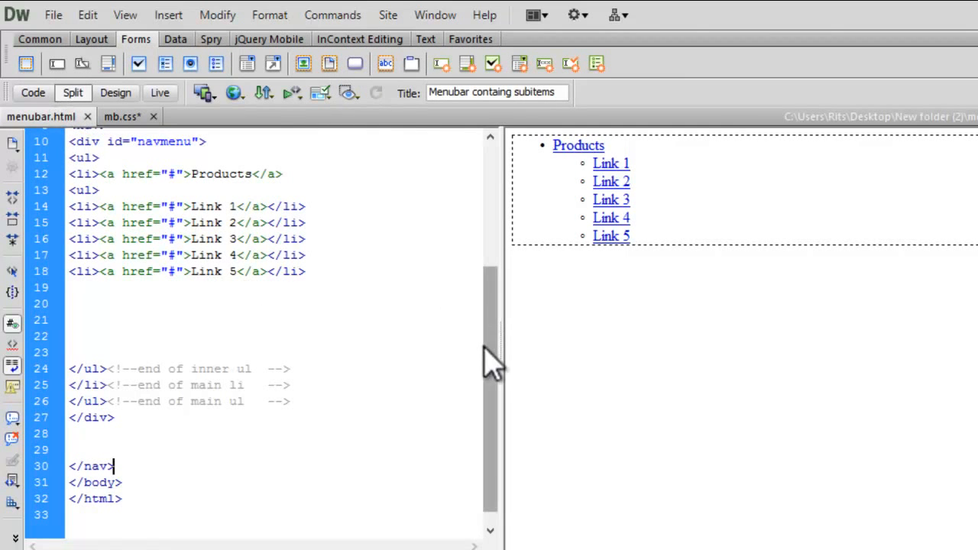
Step: Attach mb.css as a linked external stylesheet in the page head
{"action": "scroll", "scroll_direction": "up", "scroll_amount": 3}
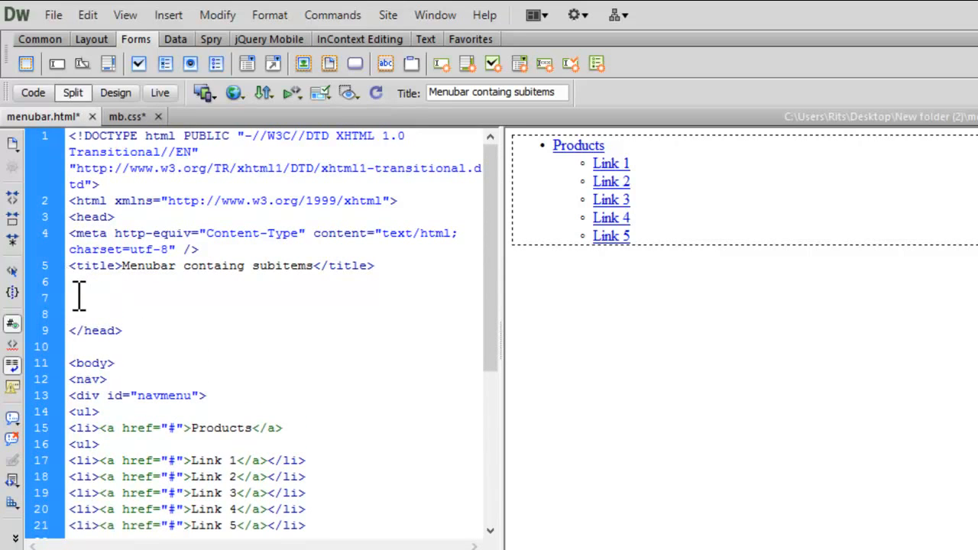
{"action": "right_click", "coordinate": [80, 297]}
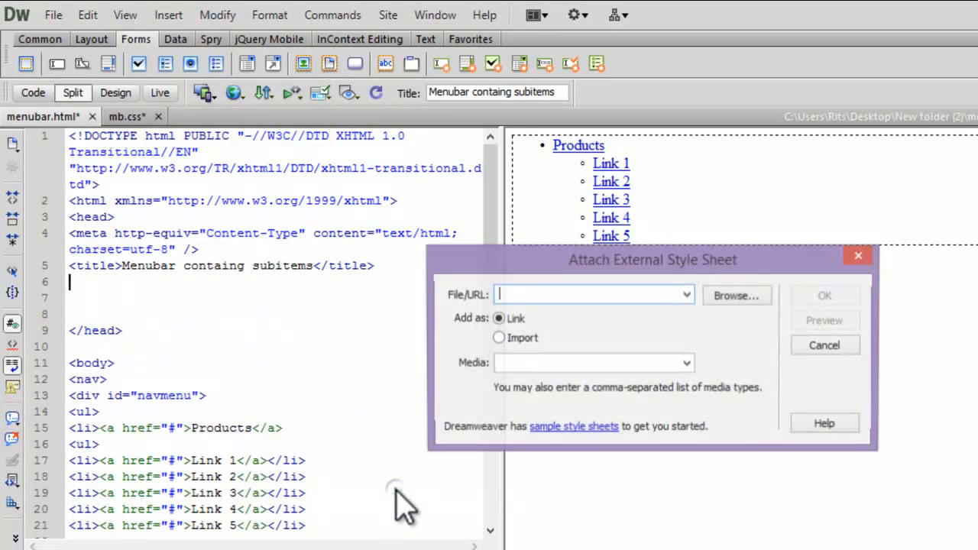
{"action": "left_click", "coordinate": [735, 297]}
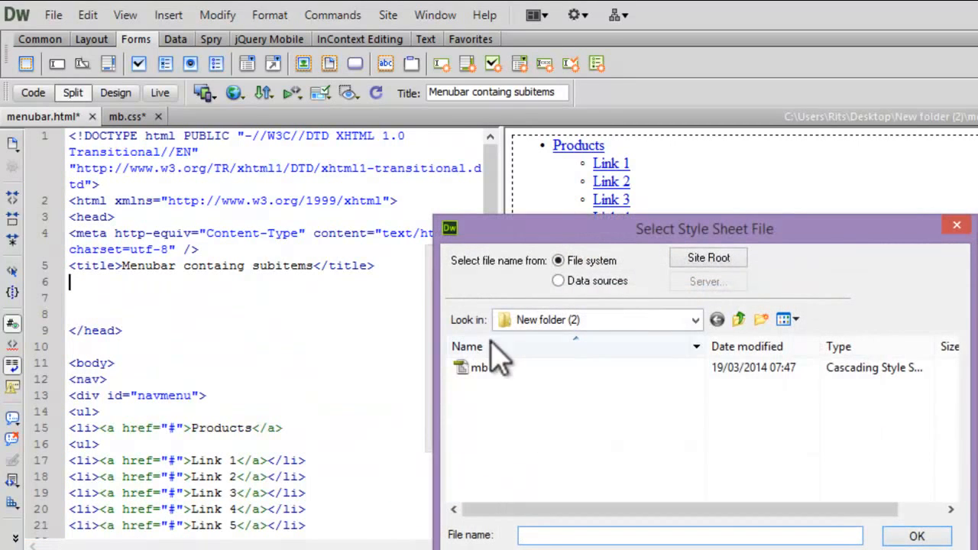
{"action": "left_click", "coordinate": [480, 367]}
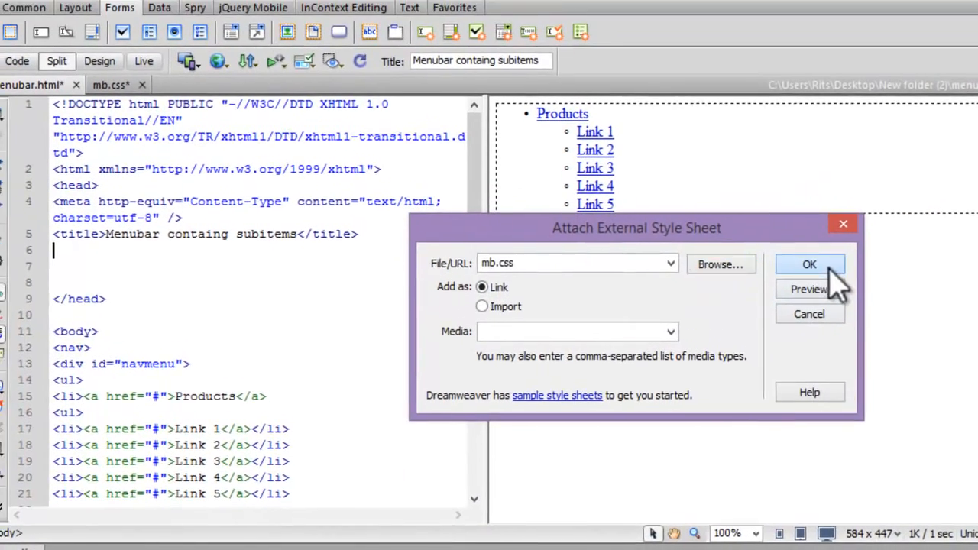
{"action": "left_click", "coordinate": [810, 263]}
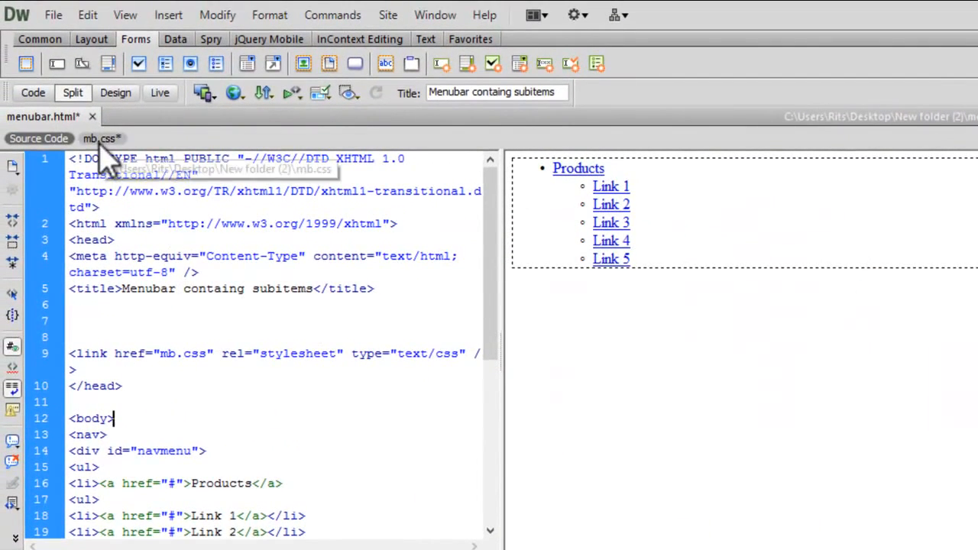
{"action": "left_click", "coordinate": [101, 137]}
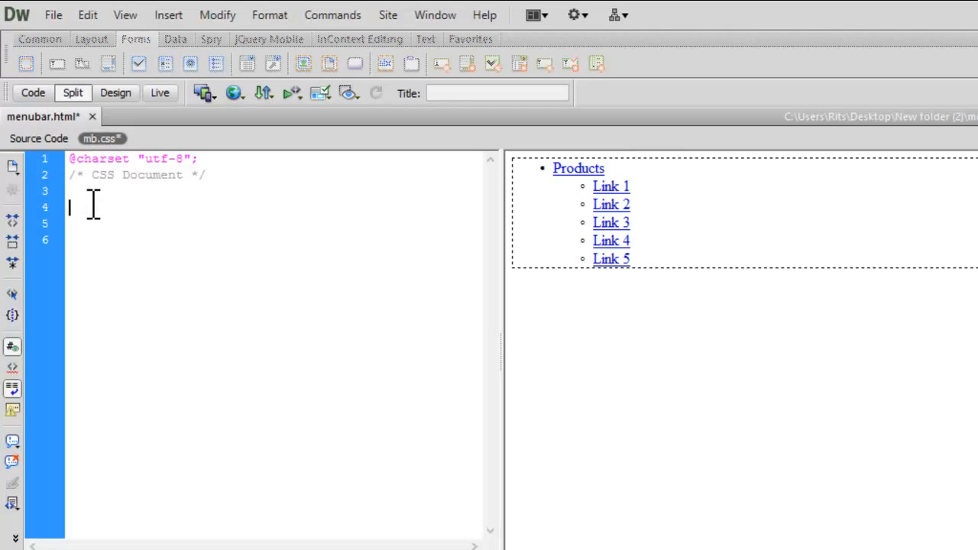
Step: Write a #navmenu rule with margin:0px and padding:0px in mb.css
{"action": "type", "text": "#"}
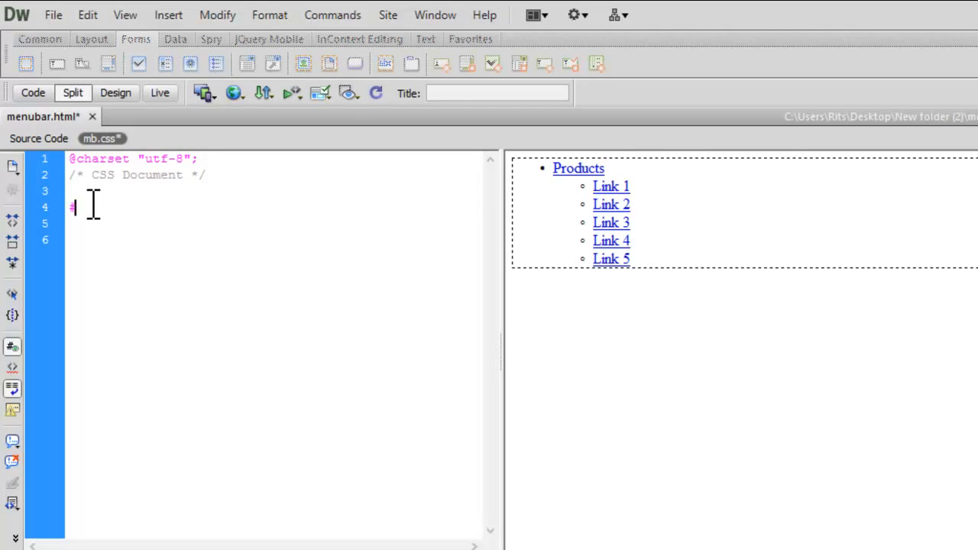
{"action": "type", "text": "nav"}
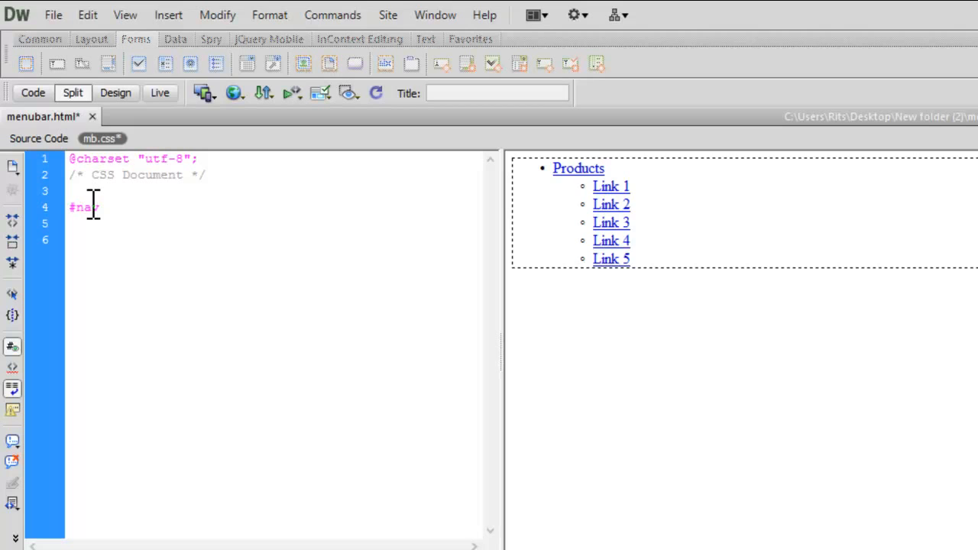
{"action": "type", "text": "menu{"}
{"action": "type", "text": "ma"}
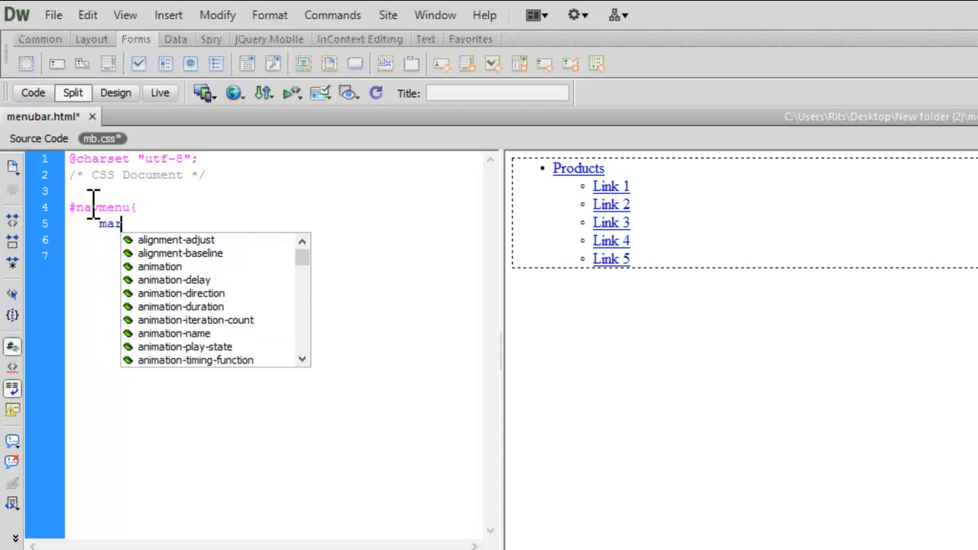
{"action": "type", "text": "rgin:"}
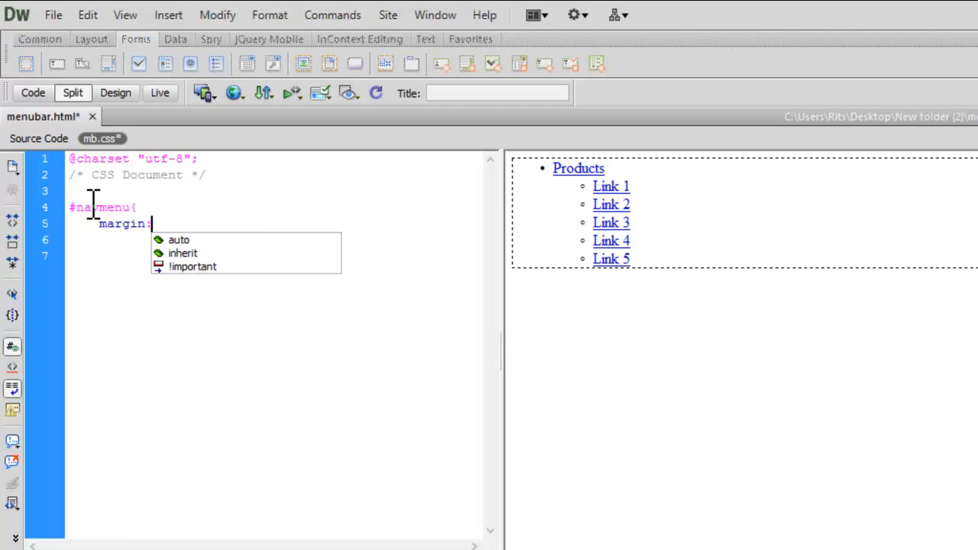
{"action": "type", "text": "0px"}
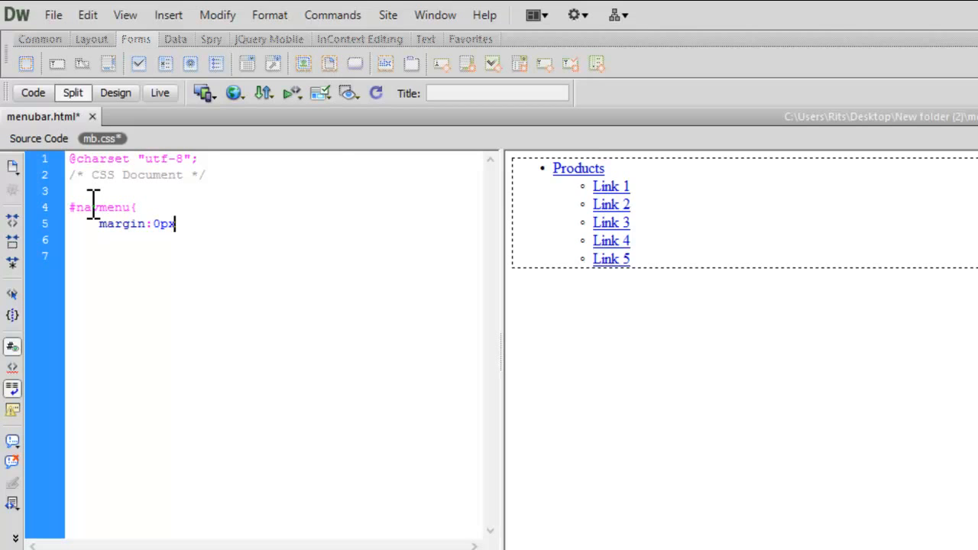
{"action": "type", "text": "padding:0px;"}
{"action": "left_click", "coordinate": [275, 255]}
{"action": "type", "text": "}"}
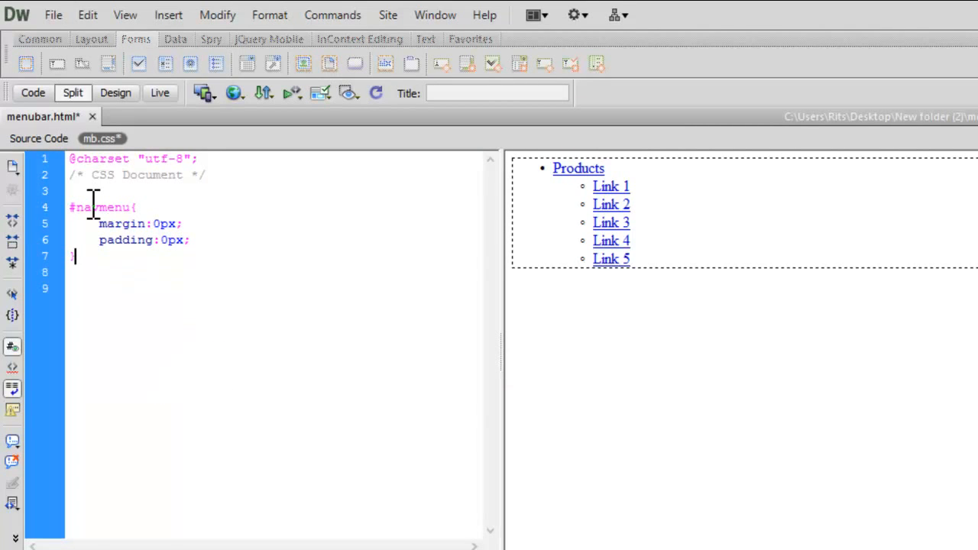
Step: Check the navmenu div id in the page's HTML source
{"action": "left_click", "coordinate": [38, 137]}
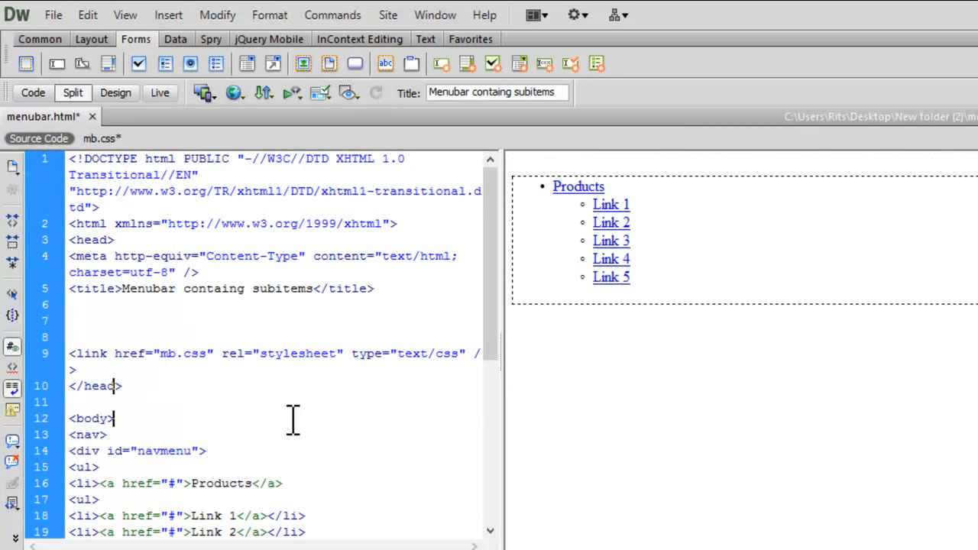
{"action": "double_click", "coordinate": [162, 451]}
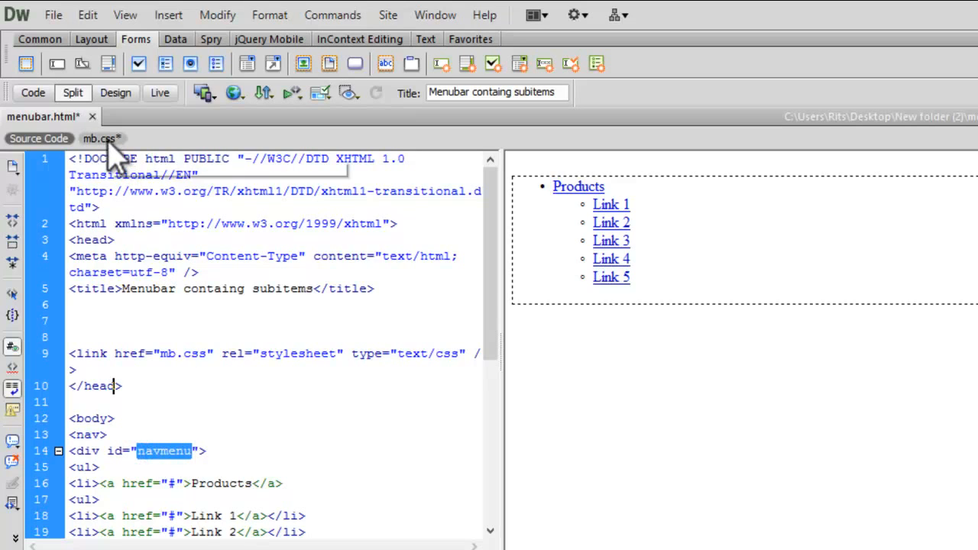
Step: In mb.css, add a #navmenu ul rule with margin:0px and padding:0px
{"action": "left_click", "coordinate": [98, 137]}
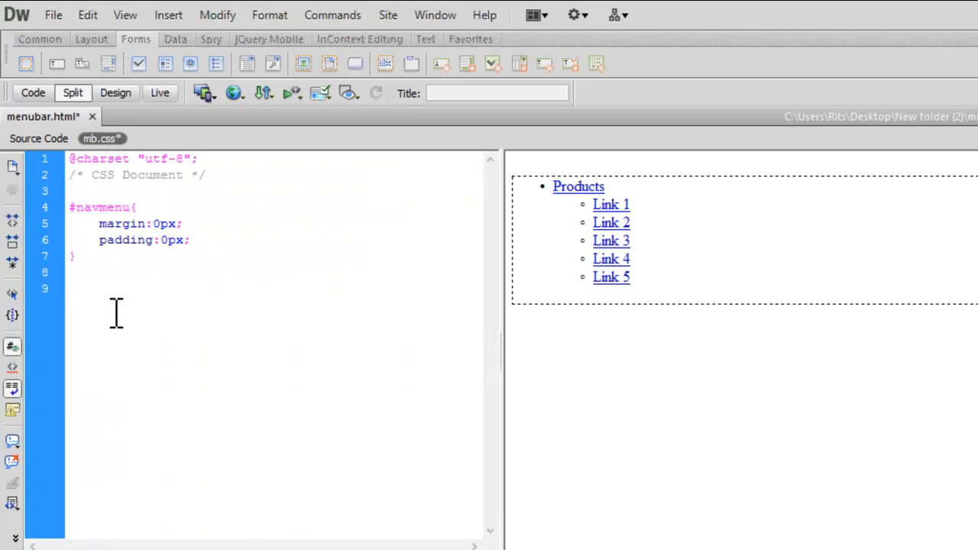
{"action": "type", "text": "#nav"}
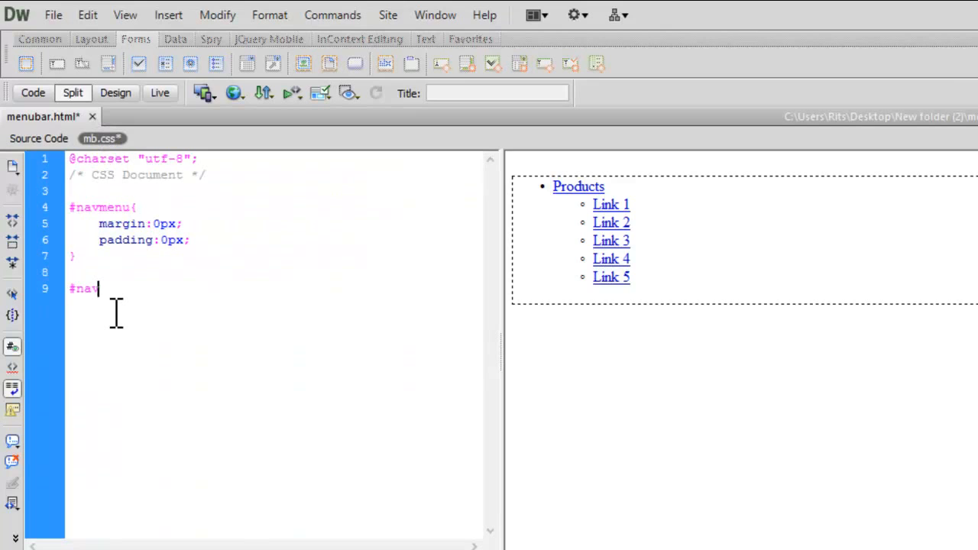
{"action": "type", "text": "menu"}
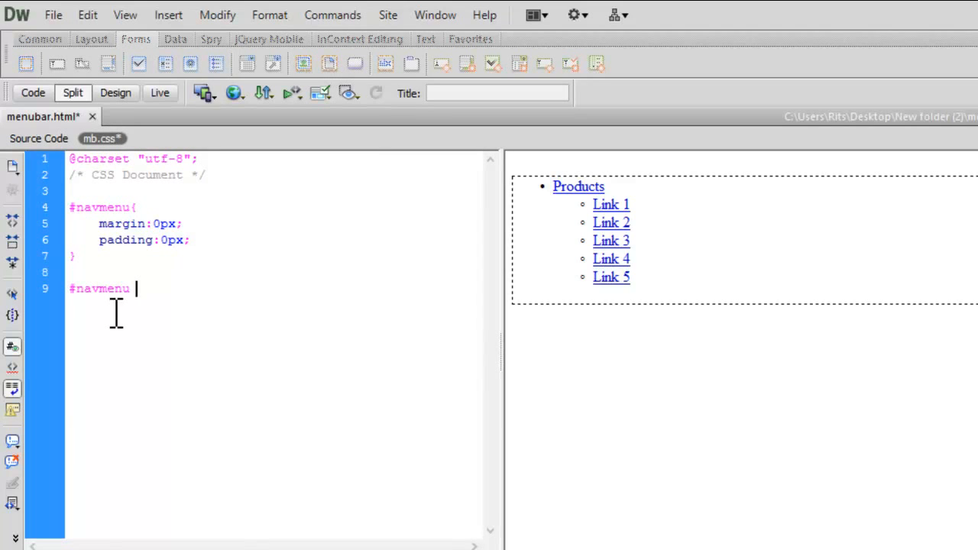
{"action": "type", "text": "ul{"}
{"action": "type", "text": "margin:0"}
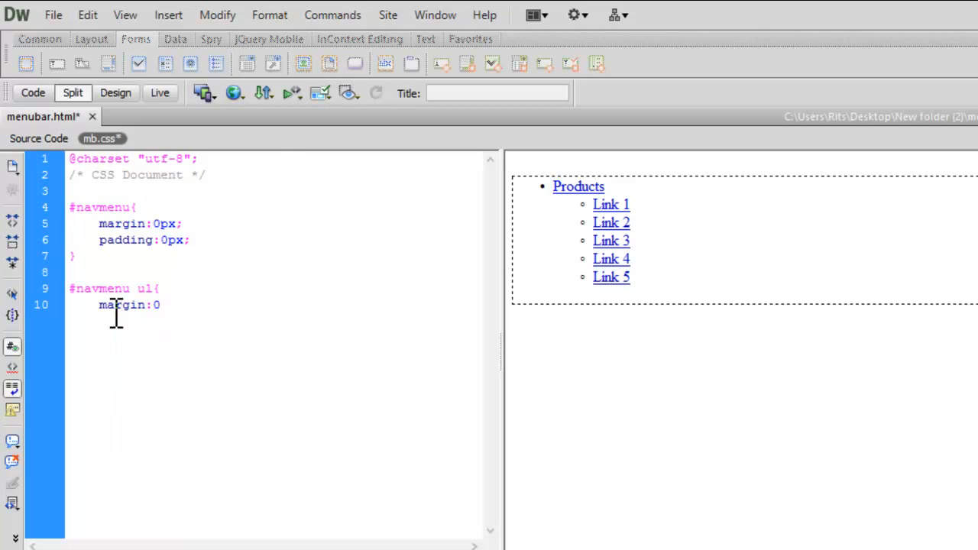
{"action": "type", "text": "padding:0px;"}
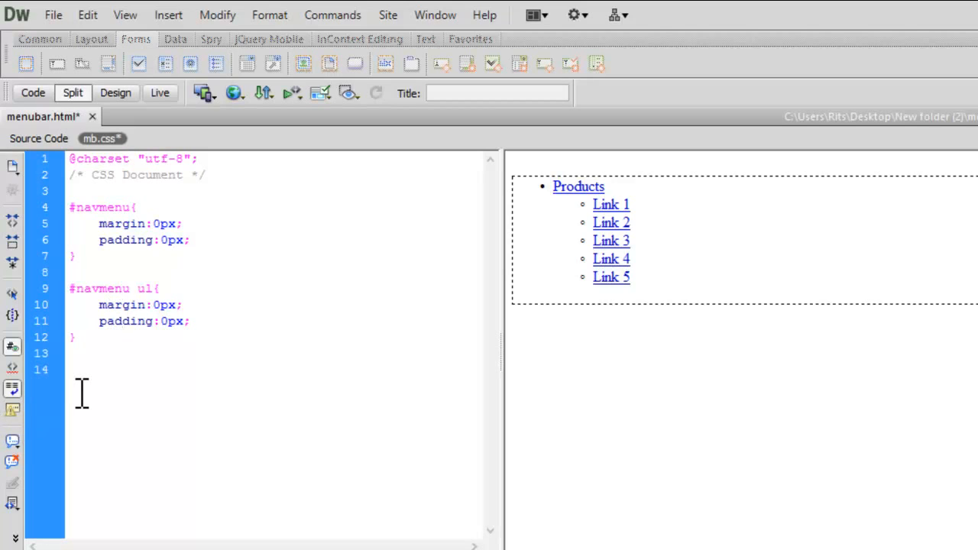
Step: Start a #navmenu li rule with margin:0px and padding:0px
{"action": "type", "text": "#navm"}
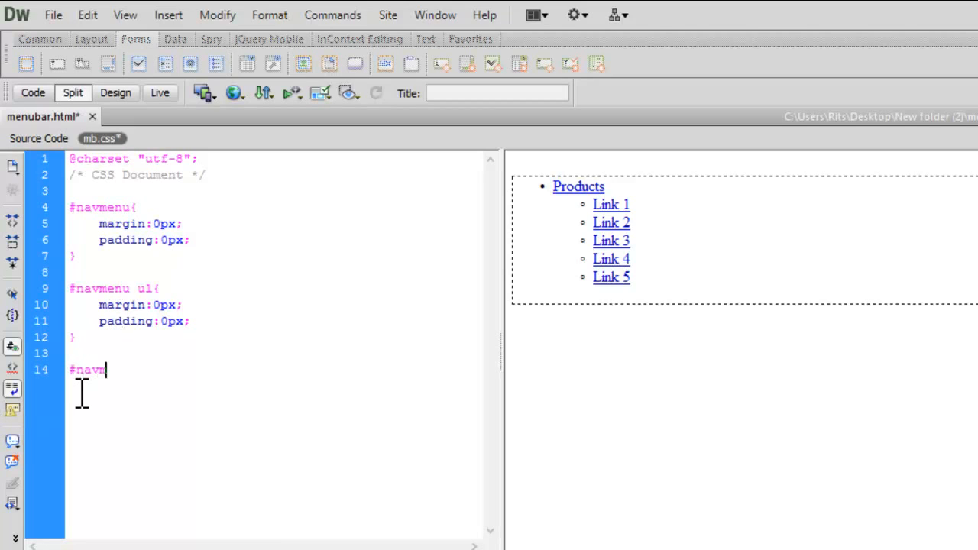
{"action": "type", "text": "enu"}
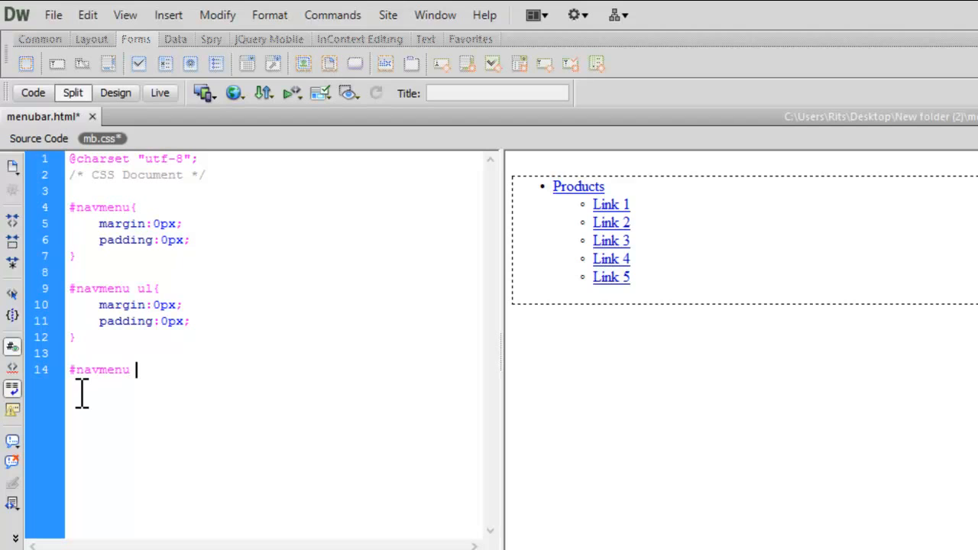
{"action": "type", "text": "li{"}
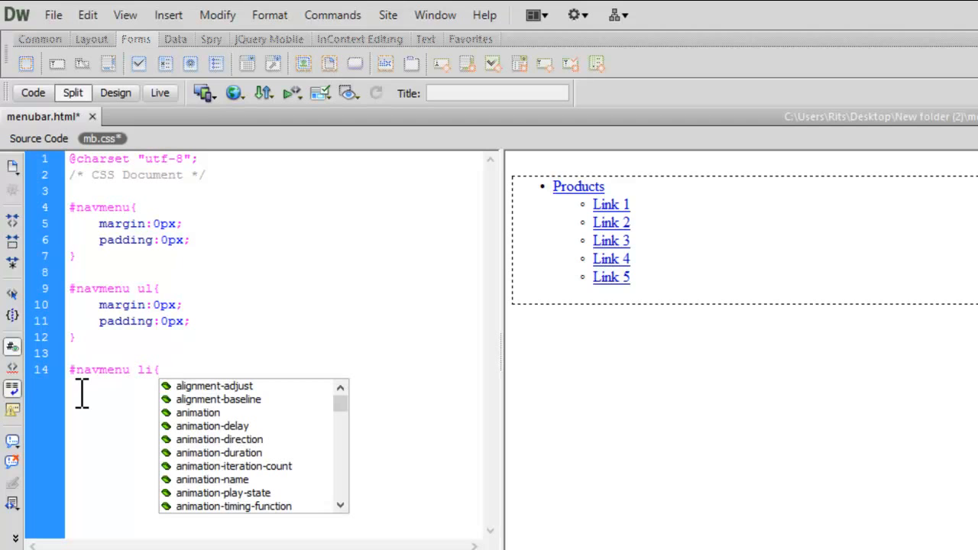
{"action": "type", "text": "margin:"}
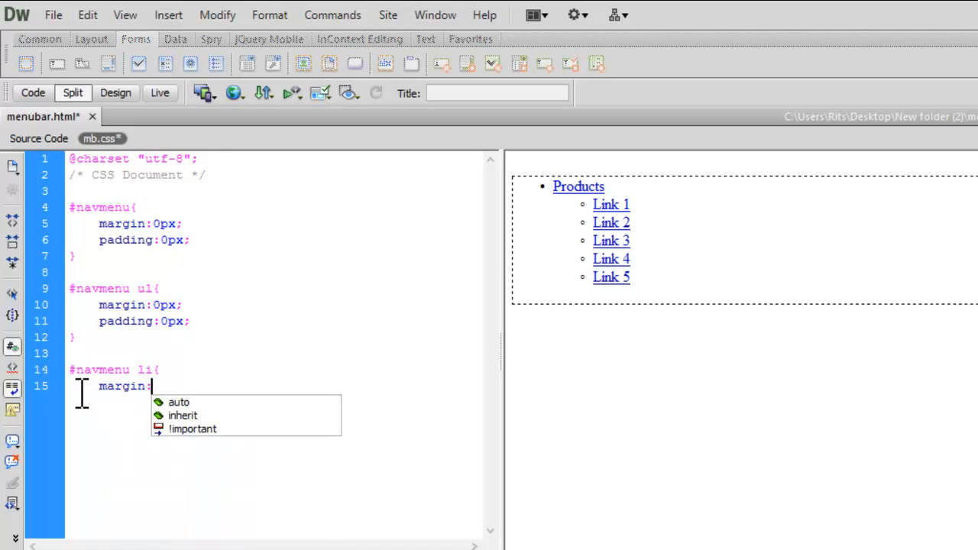
{"action": "type", "text": "0px;"}
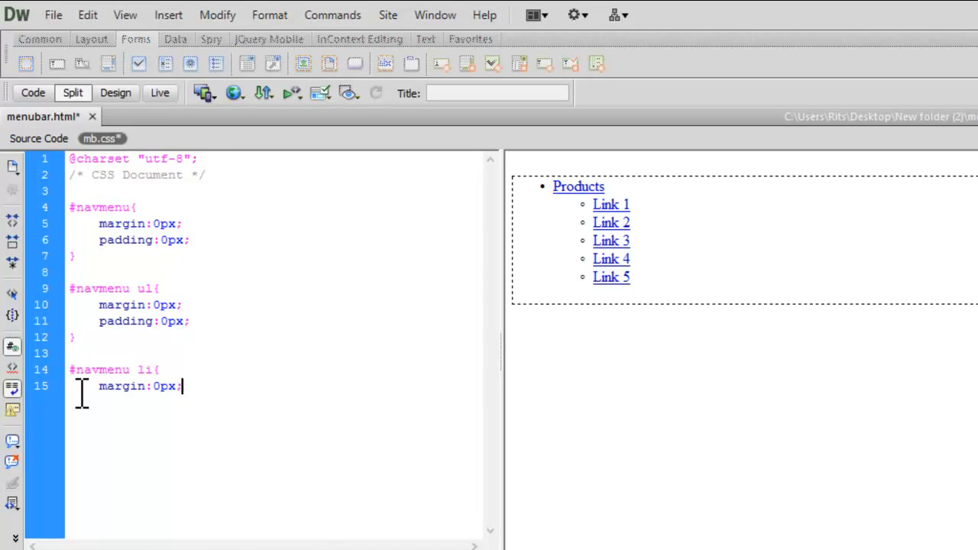
{"action": "type", "text": "padding:0px;"}
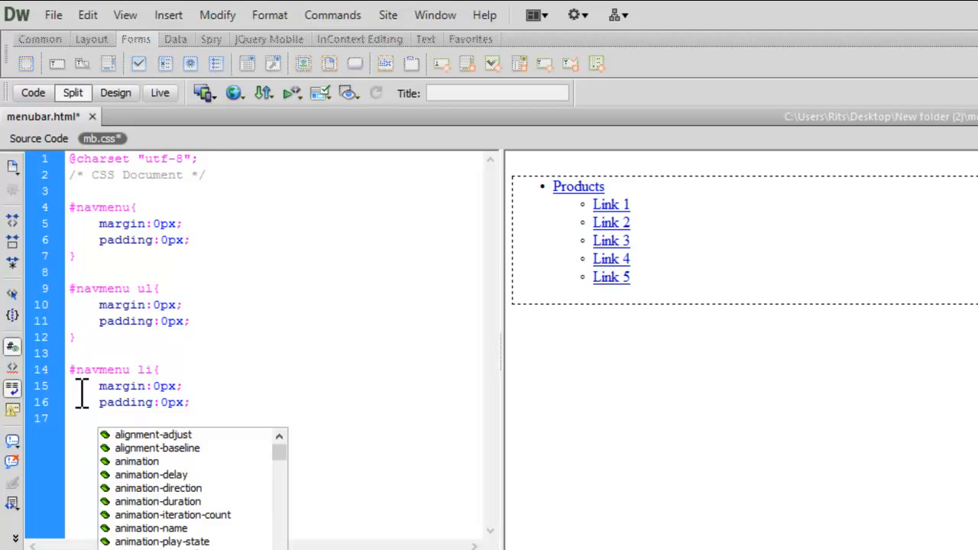
Step: Add list-style:none and float:left to #navmenu li, checking the bullets vanish in the preview
{"action": "type", "text": "li"}
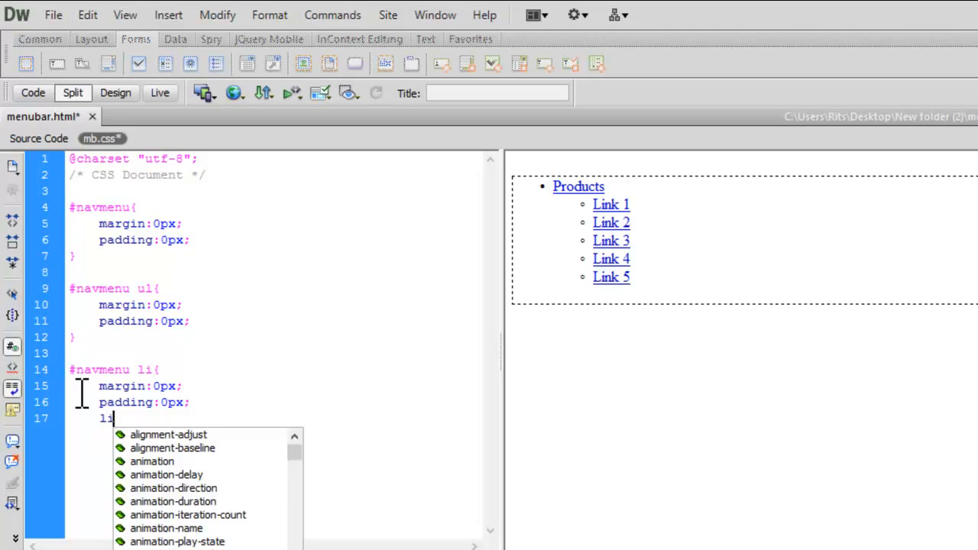
{"action": "type", "text": "ist-style:"}
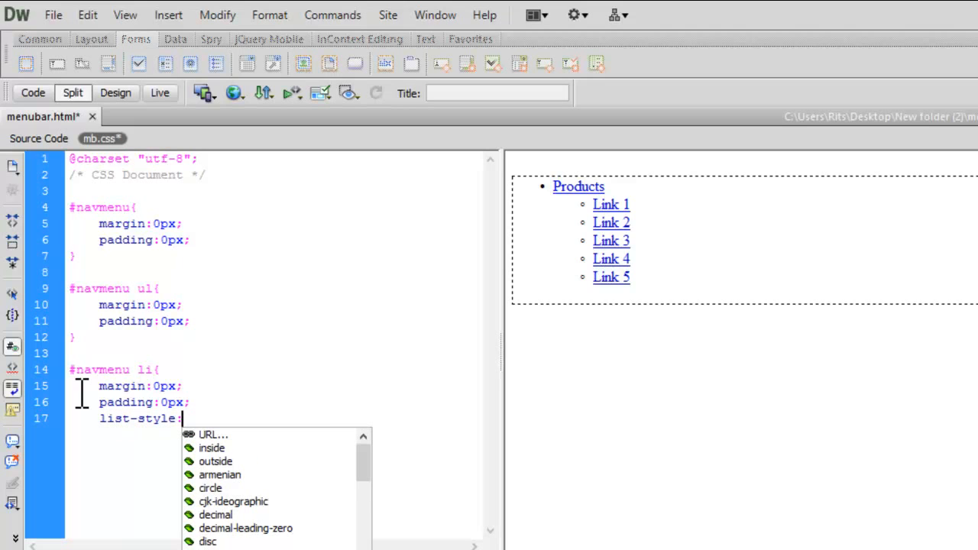
{"action": "type", "text": "none"}
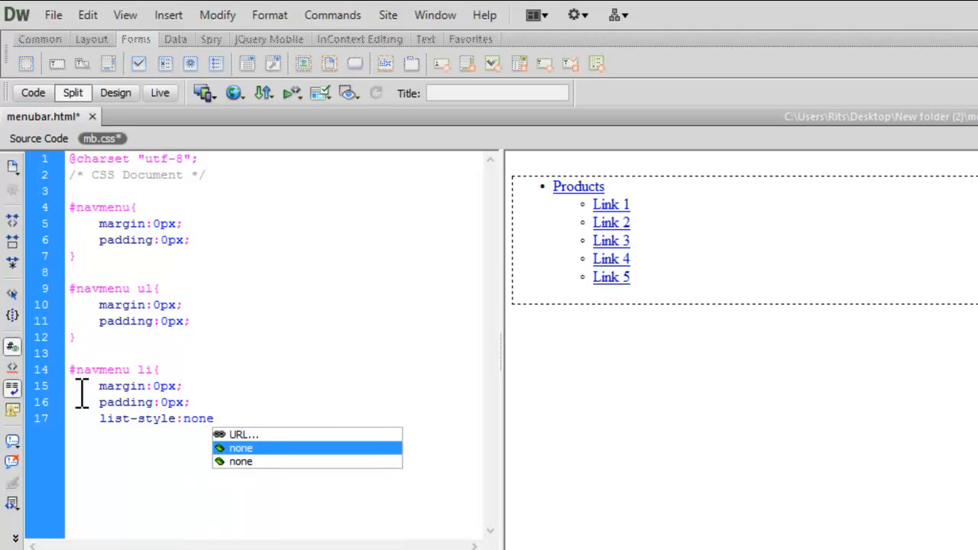
{"action": "left_click", "coordinate": [241, 447]}
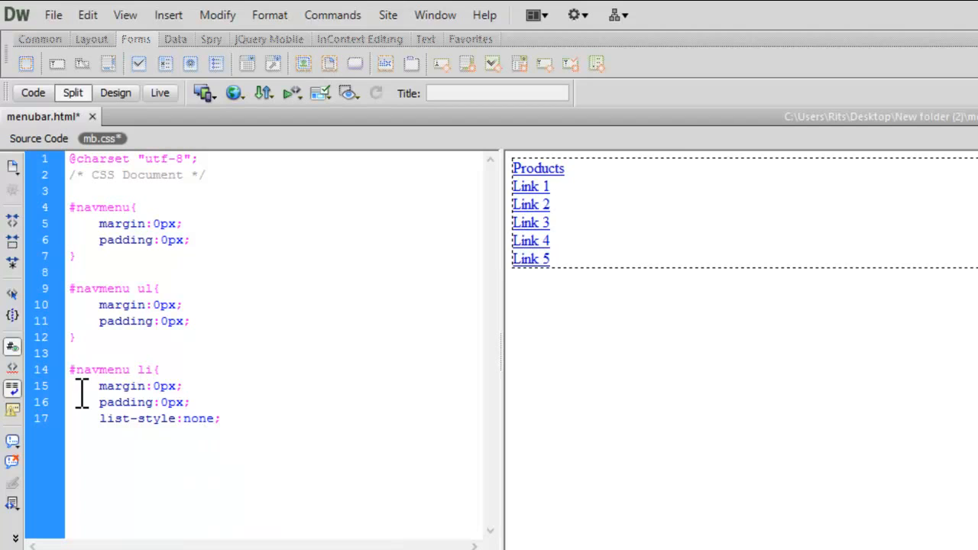
{"action": "left_click", "coordinate": [220, 419]}
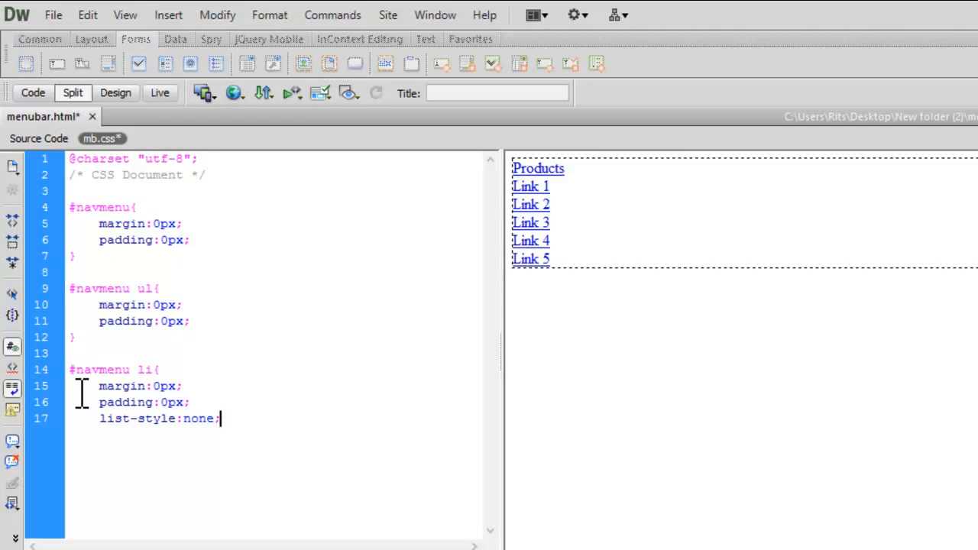
{"action": "type", "text": "float:left"}
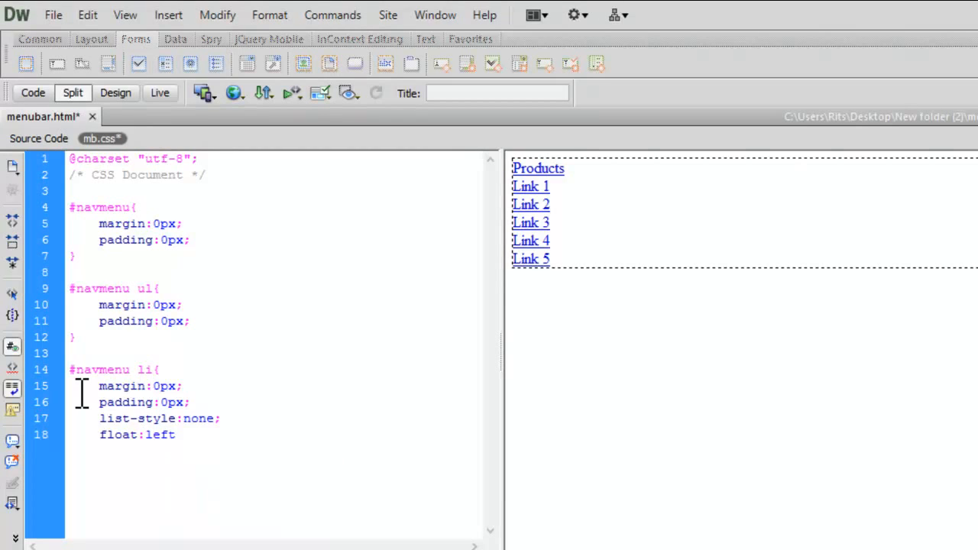
{"action": "type", "text": ";"}
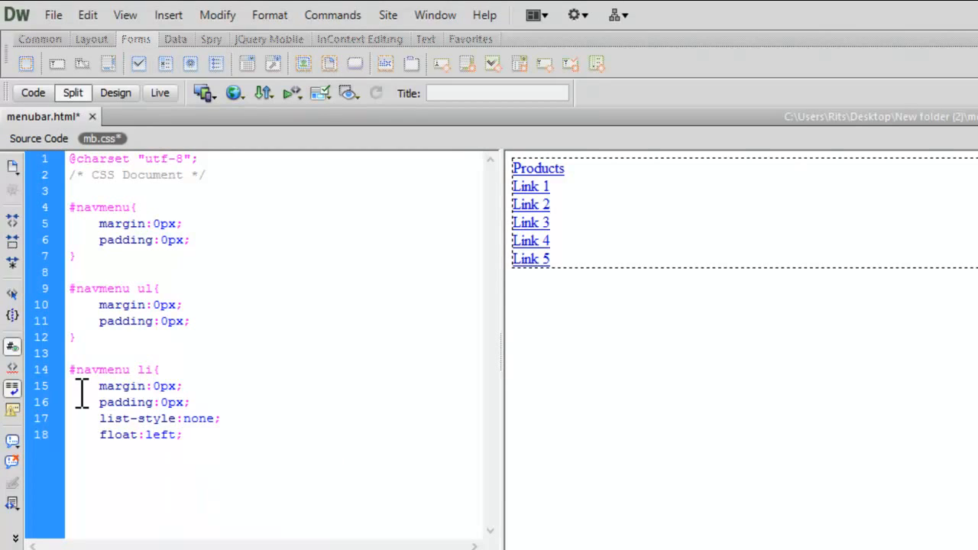
{"action": "type", "text": "po"}
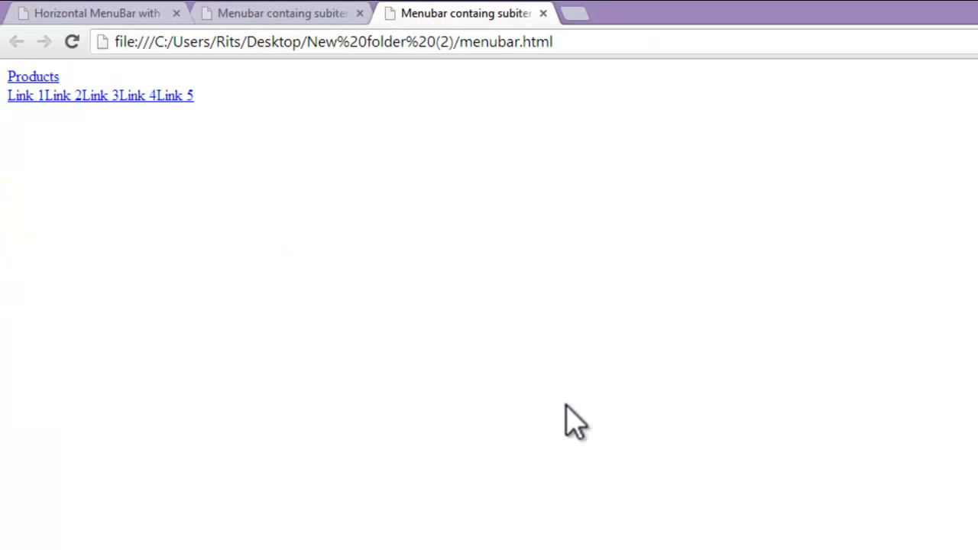
{"action": "mouse_move", "coordinate": [134, 189]}
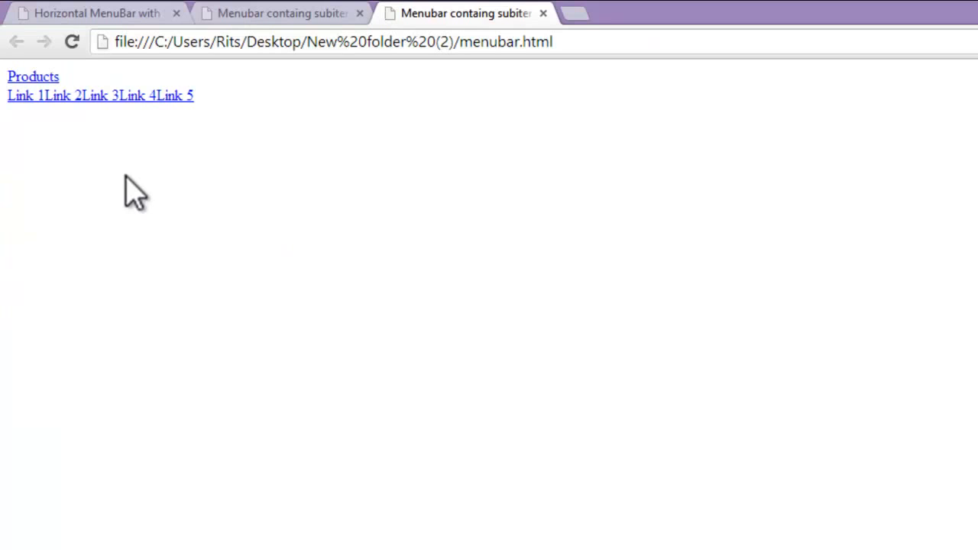
{"action": "mouse_move", "coordinate": [74, 130]}
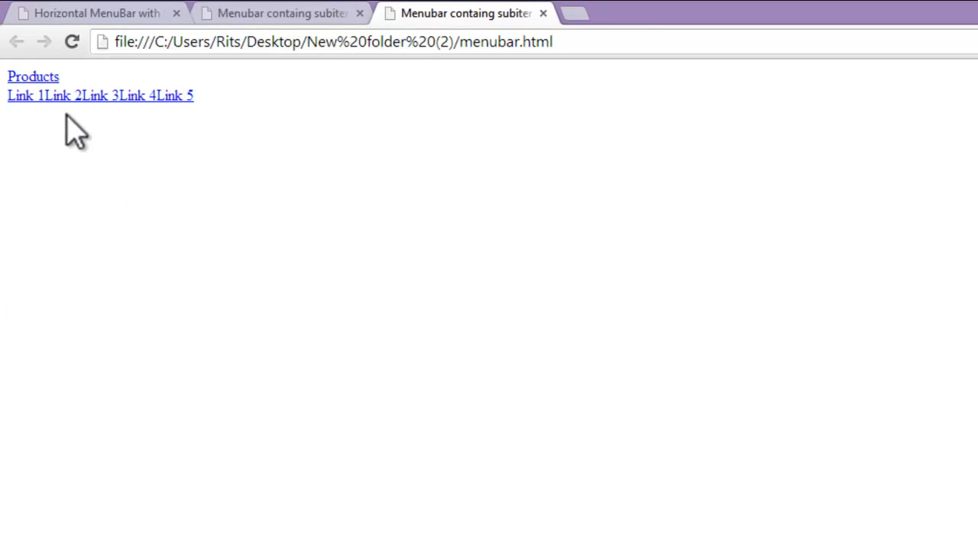
{"action": "mouse_move", "coordinate": [182, 130]}
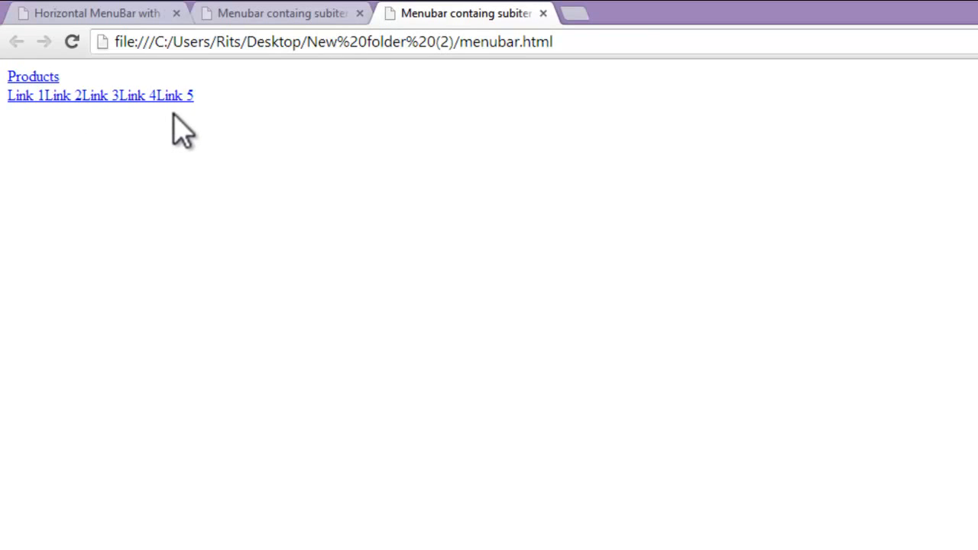
{"action": "mouse_move", "coordinate": [177, 155]}
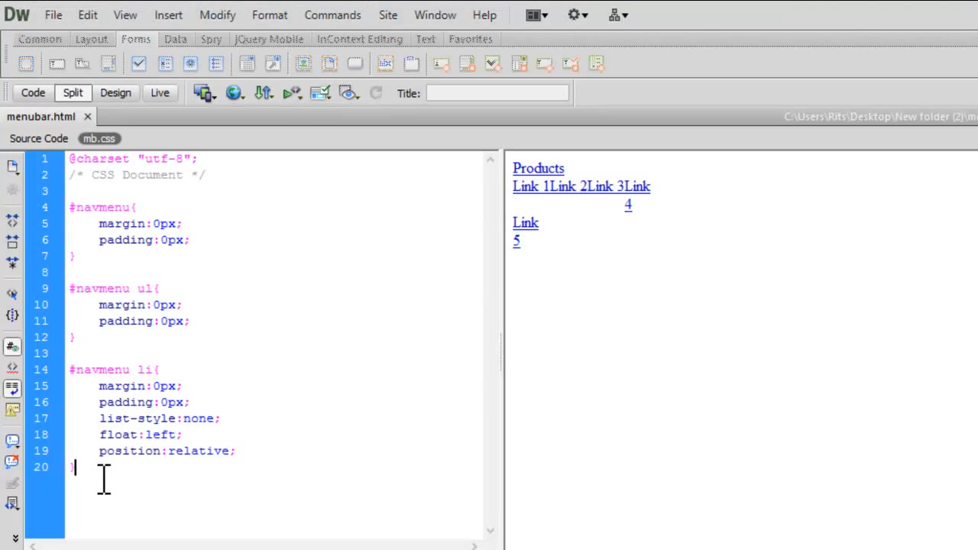
Step: Start a #navmenu ul li a rule with centred text and the Palatino font family
{"action": "type", "text": "#"}
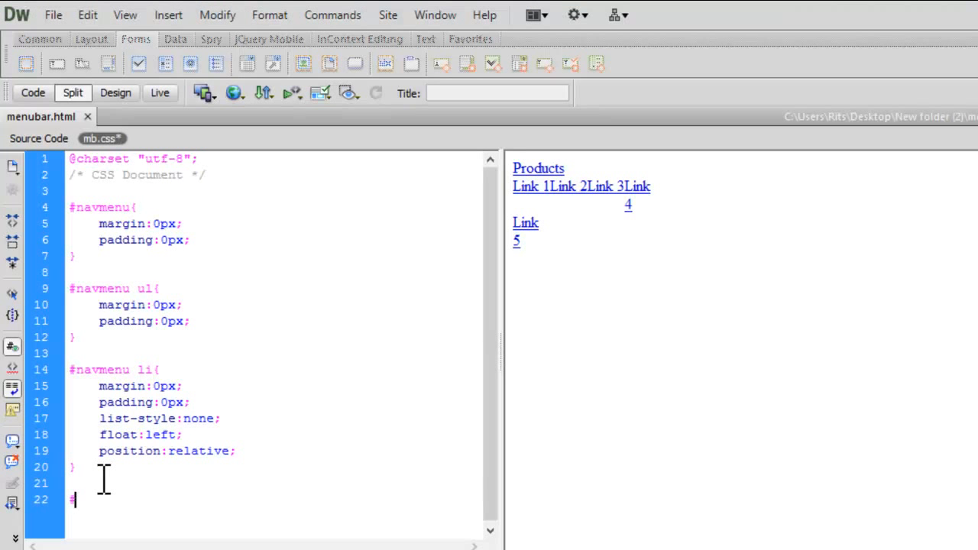
{"action": "type", "text": "nav"}
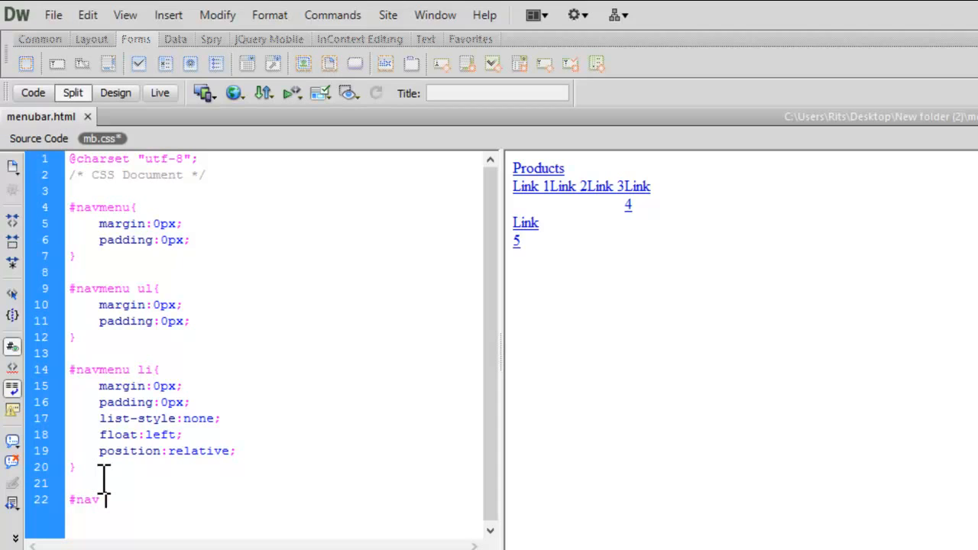
{"action": "type", "text": "menu"}
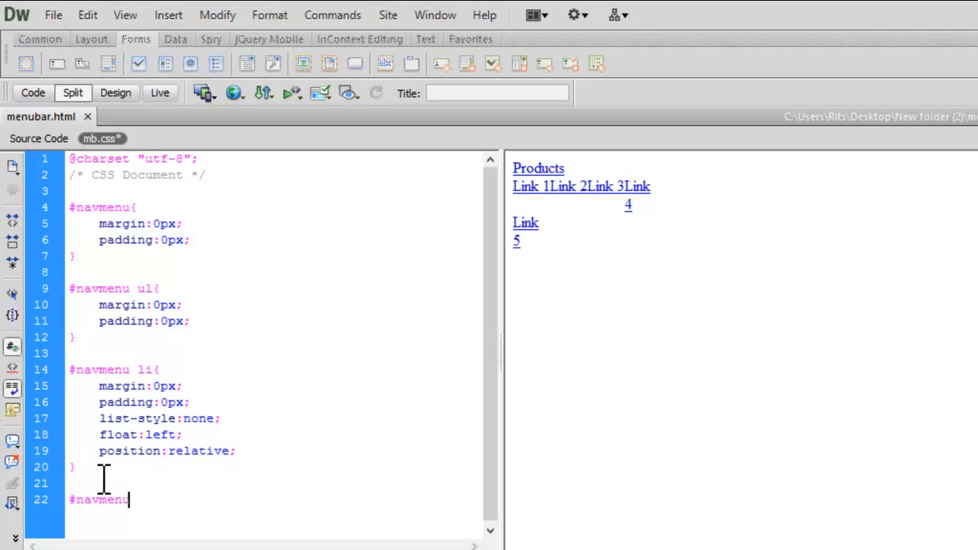
{"action": "type", "text": "ul"}
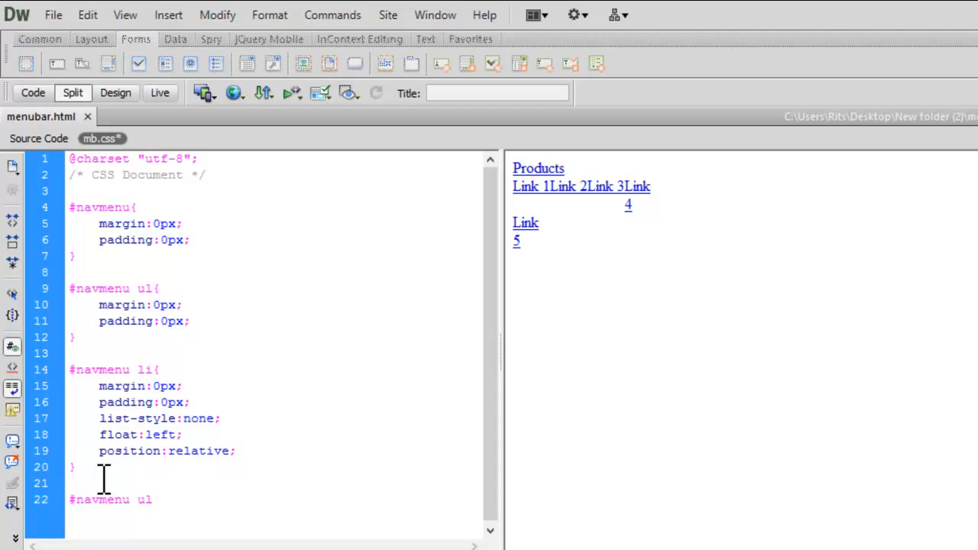
{"action": "type", "text": "li a"}
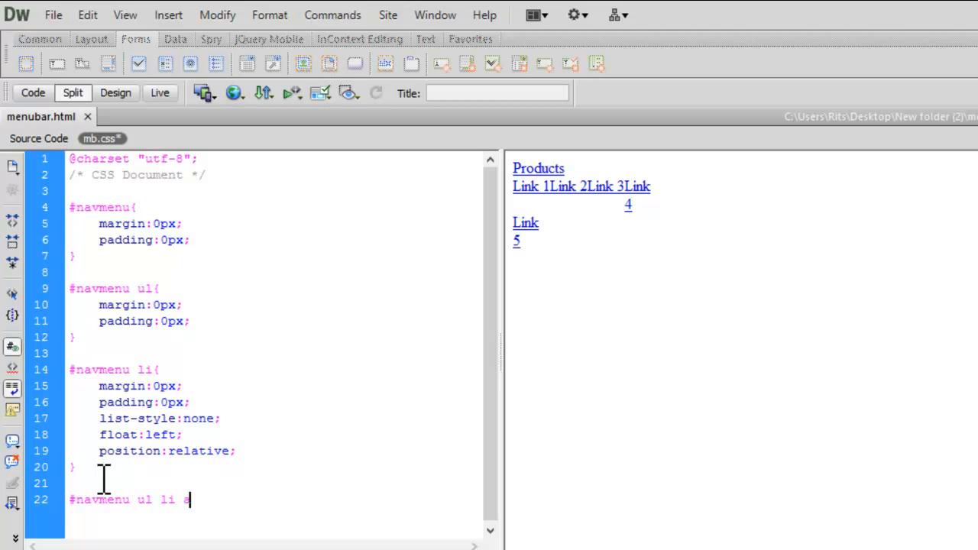
{"action": "type", "text": "{"}
{"action": "type", "text": "text-align:center"}
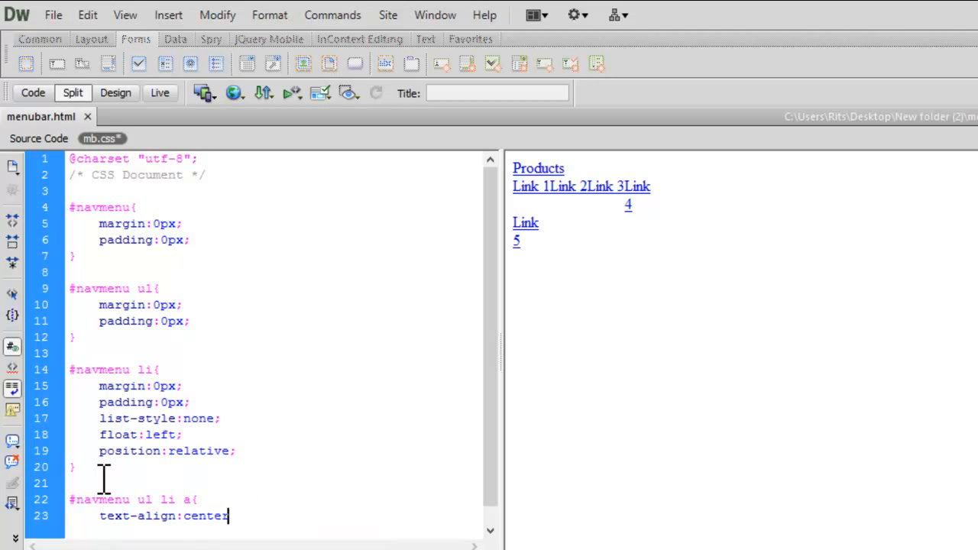
{"action": "type", "text": ";"}
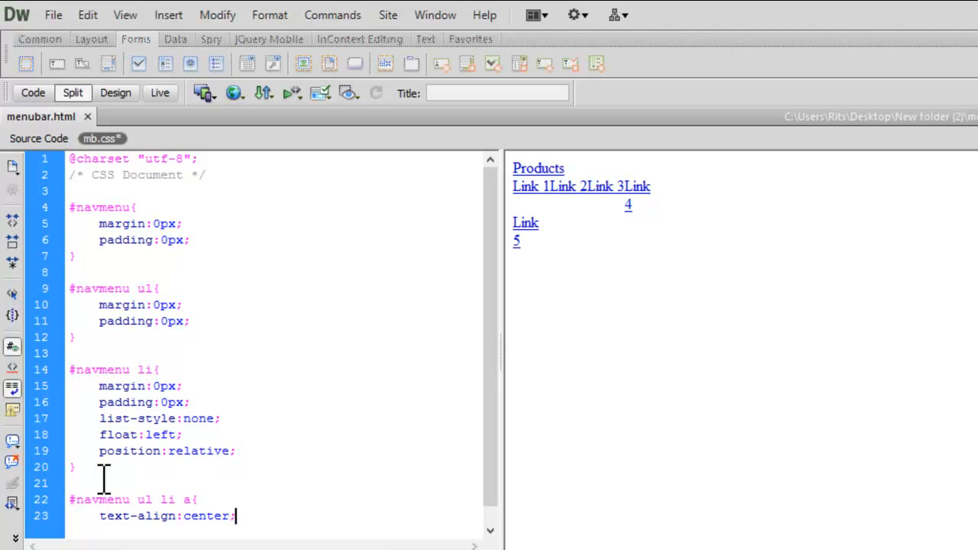
{"action": "type", "text": "font-family:"}
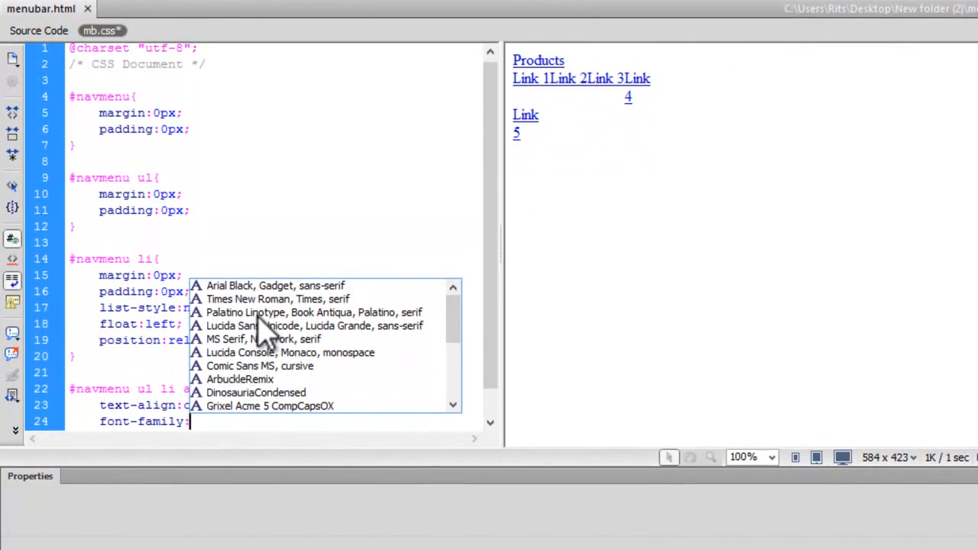
{"action": "left_click", "coordinate": [312, 312]}
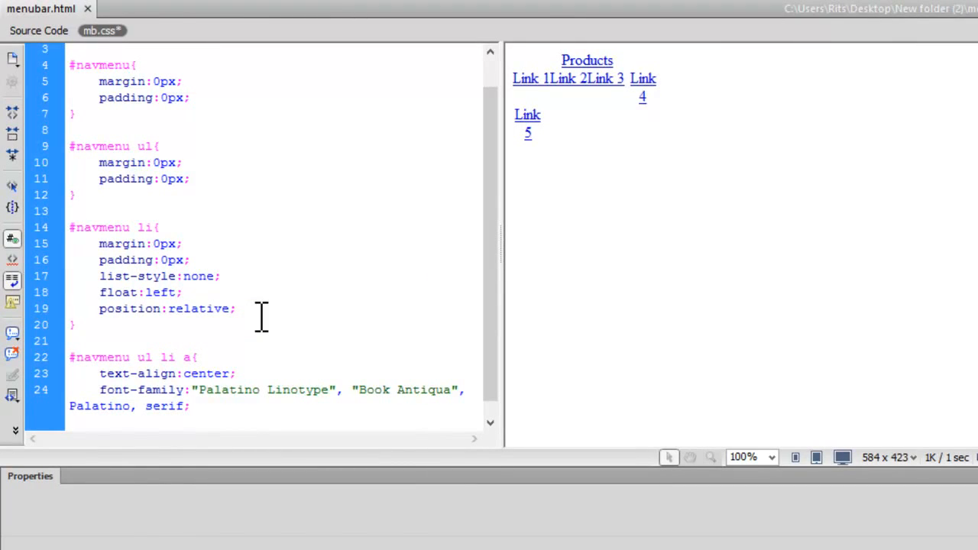
Step: Give the links text-decoration:none, 30px height, 150px width, display:block and color #000000
{"action": "type", "text": "text-decoration:"}
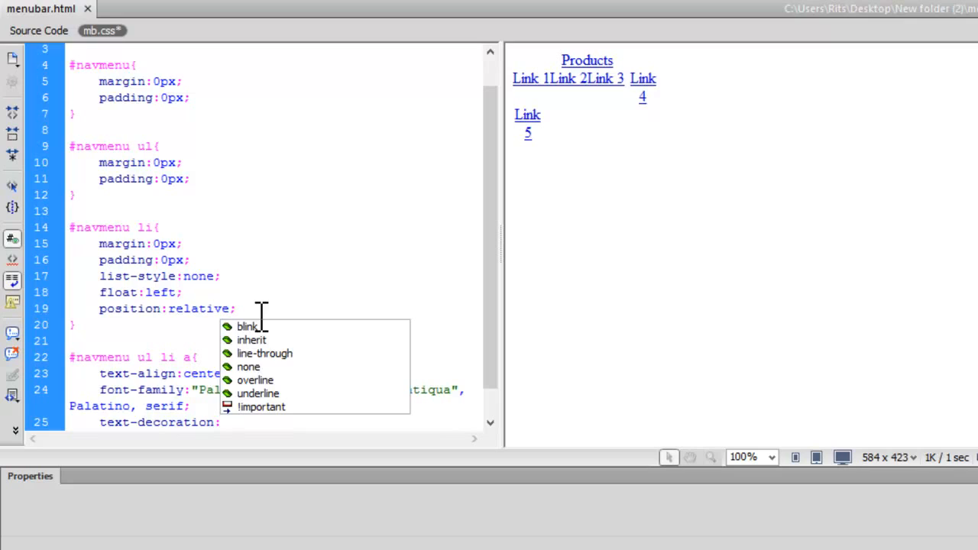
{"action": "mouse_move", "coordinate": [248, 367]}
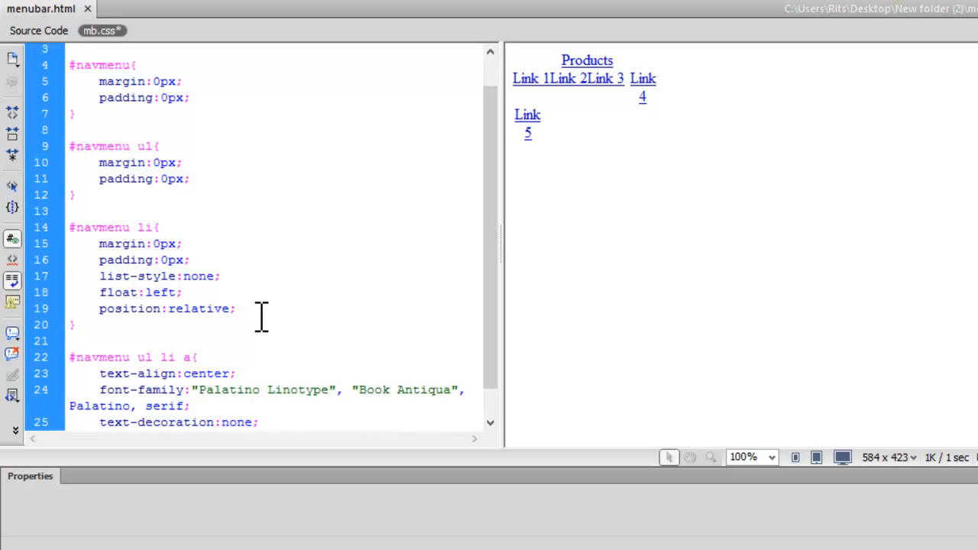
{"action": "left_click", "coordinate": [258, 422]}
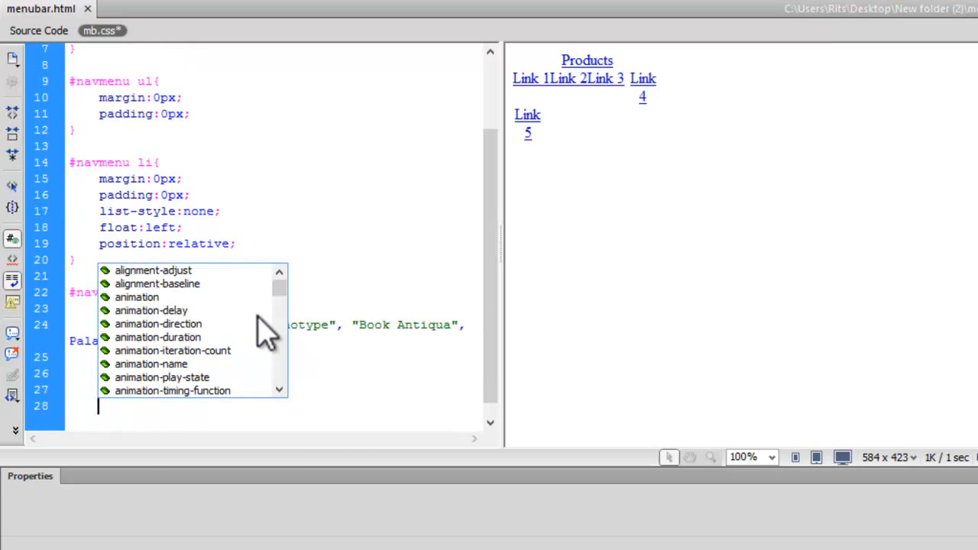
{"action": "type", "text": "display:block;"}
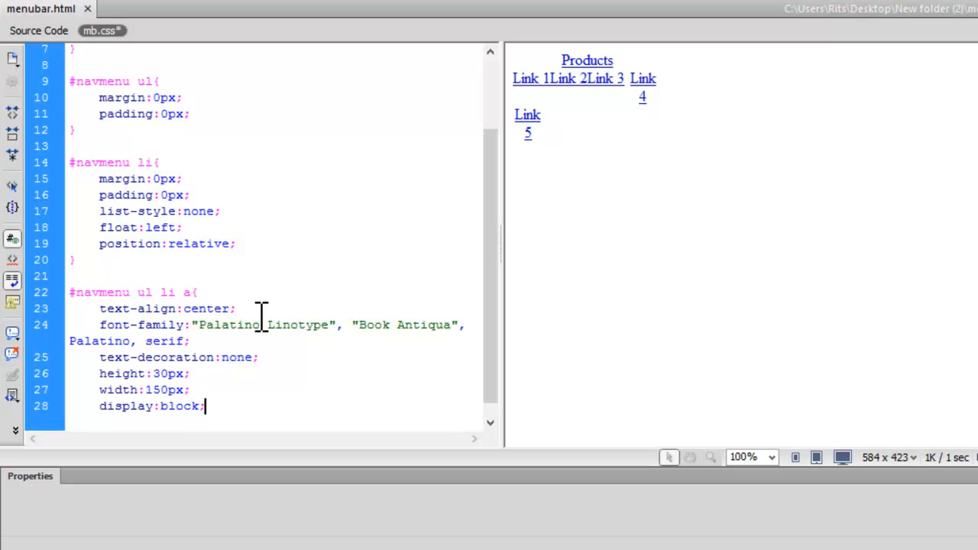
{"action": "key", "text": "Return"}
{"action": "type", "text": "color"}
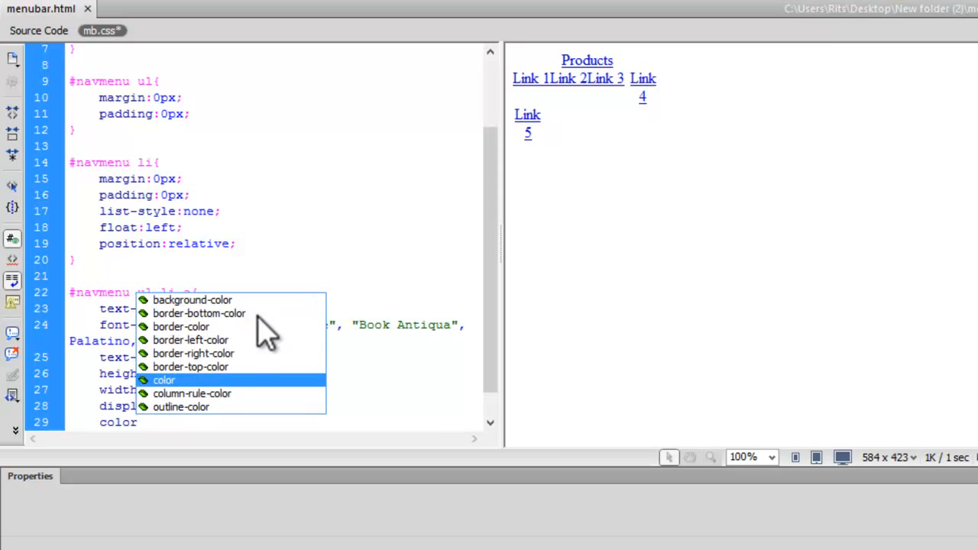
{"action": "mouse_move", "coordinate": [217, 397]}
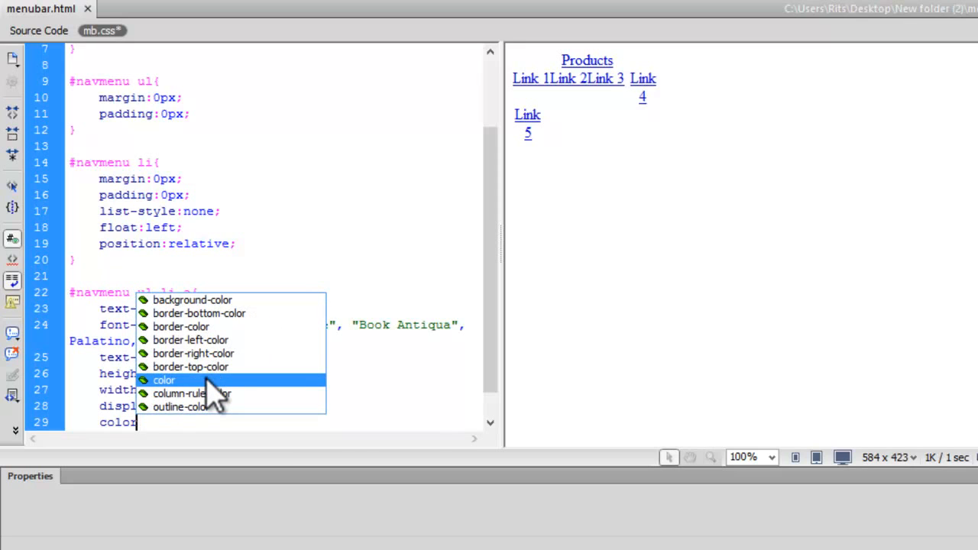
{"action": "left_click", "coordinate": [163, 379]}
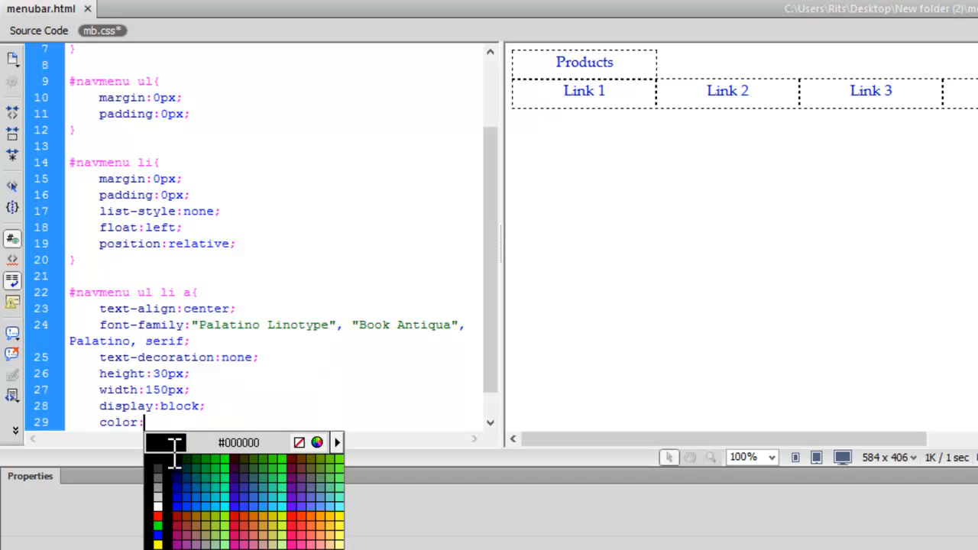
{"action": "left_click", "coordinate": [156, 452]}
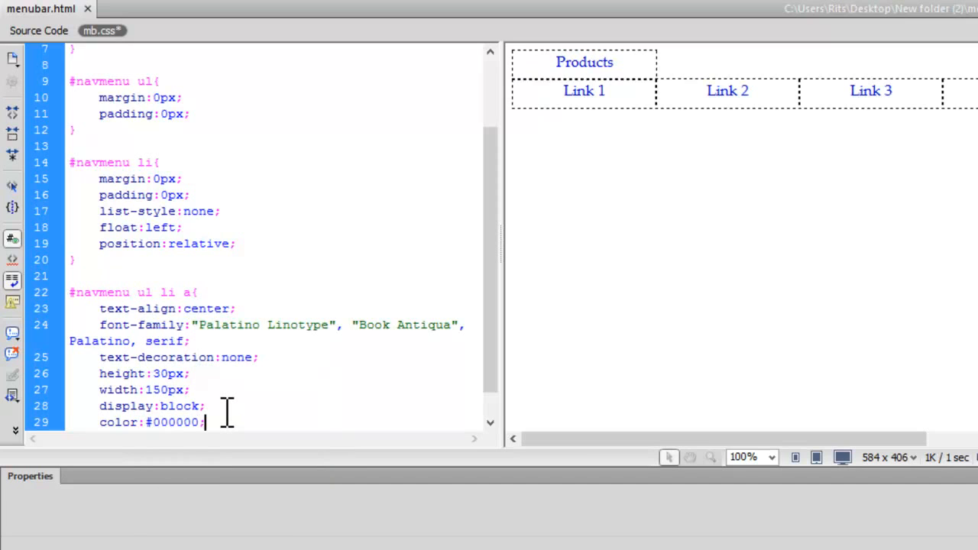
{"action": "key", "text": "Return"}
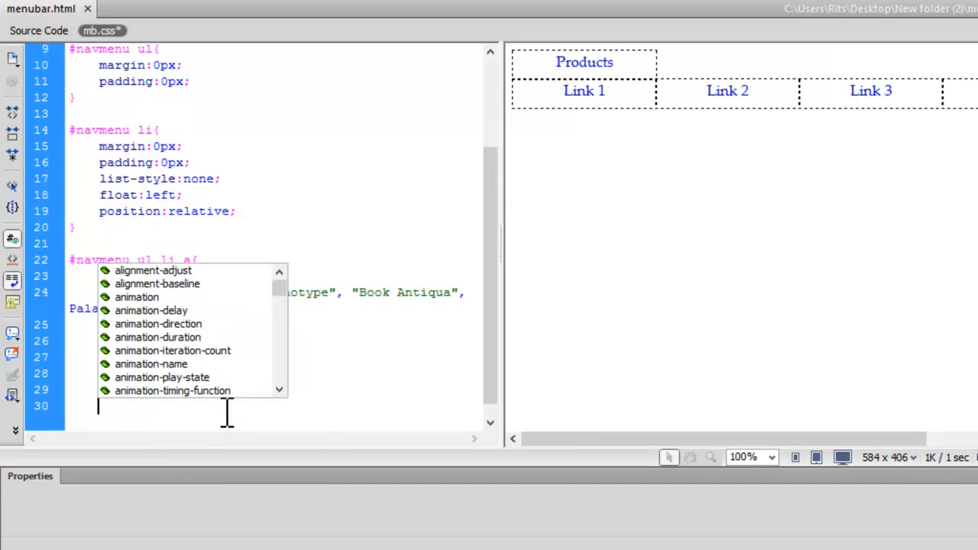
{"action": "left_click", "coordinate": [23, 9]}
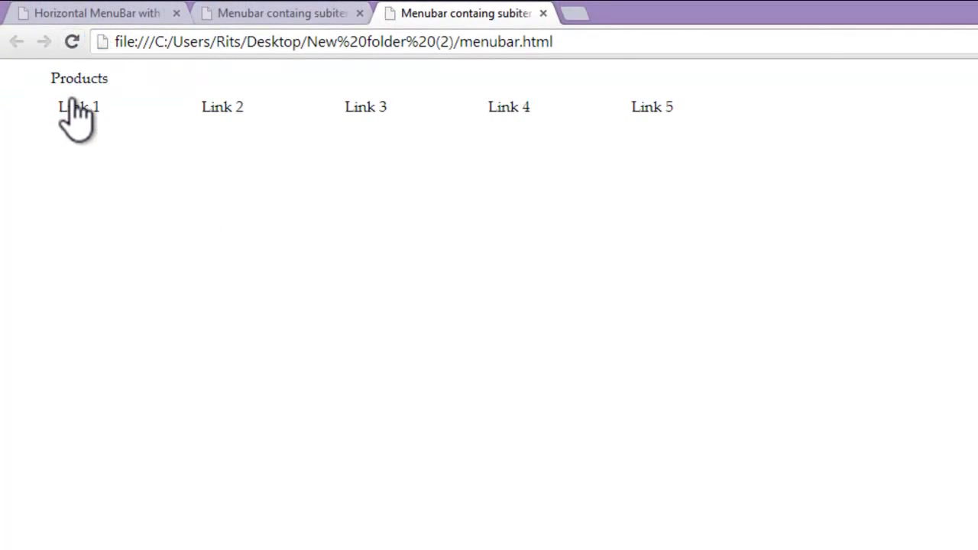
{"action": "mouse_move", "coordinate": [289, 122]}
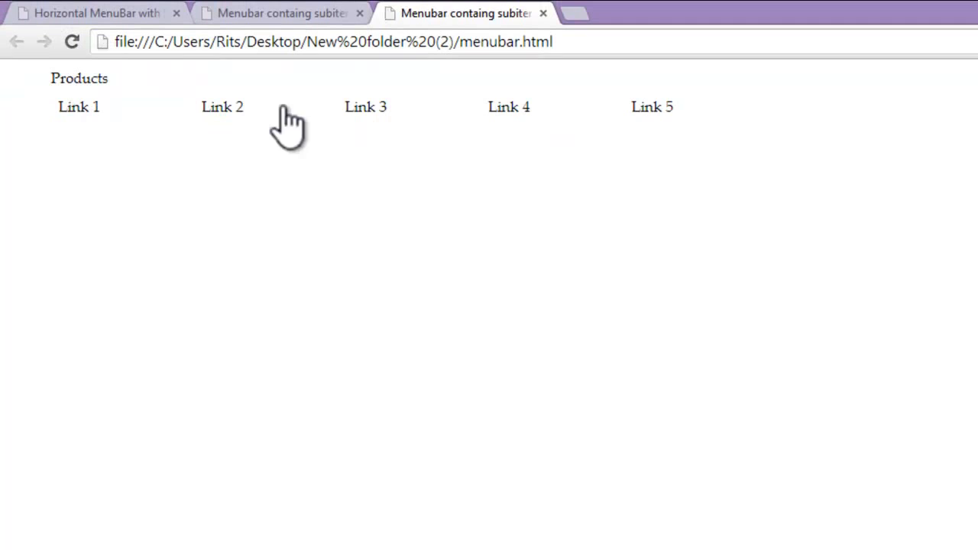
{"action": "mouse_move", "coordinate": [122, 125]}
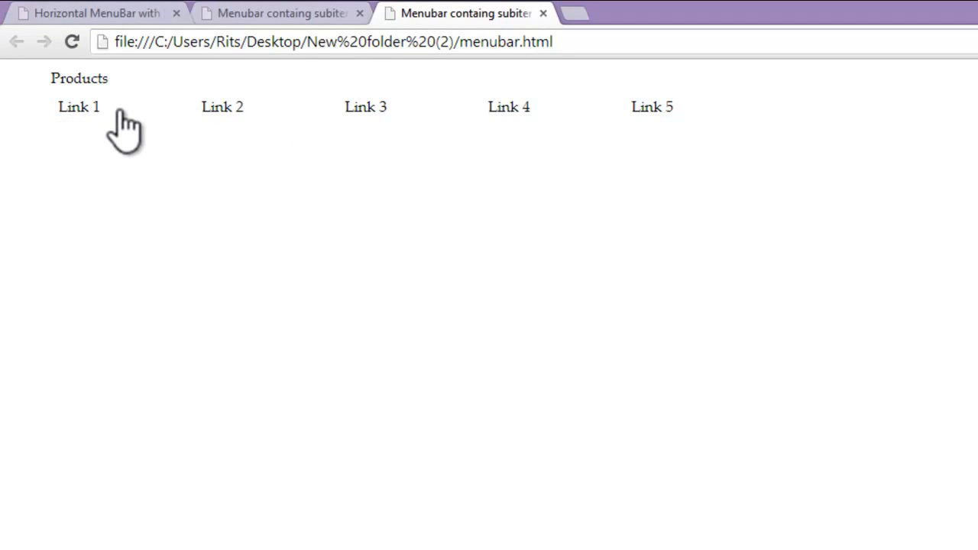
{"action": "mouse_move", "coordinate": [206, 382]}
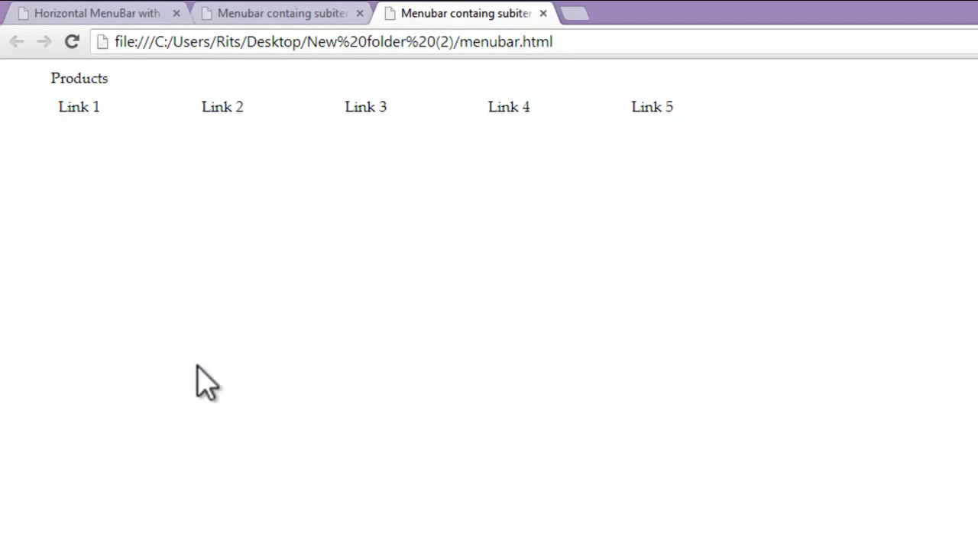
{"action": "mouse_move", "coordinate": [187, 337]}
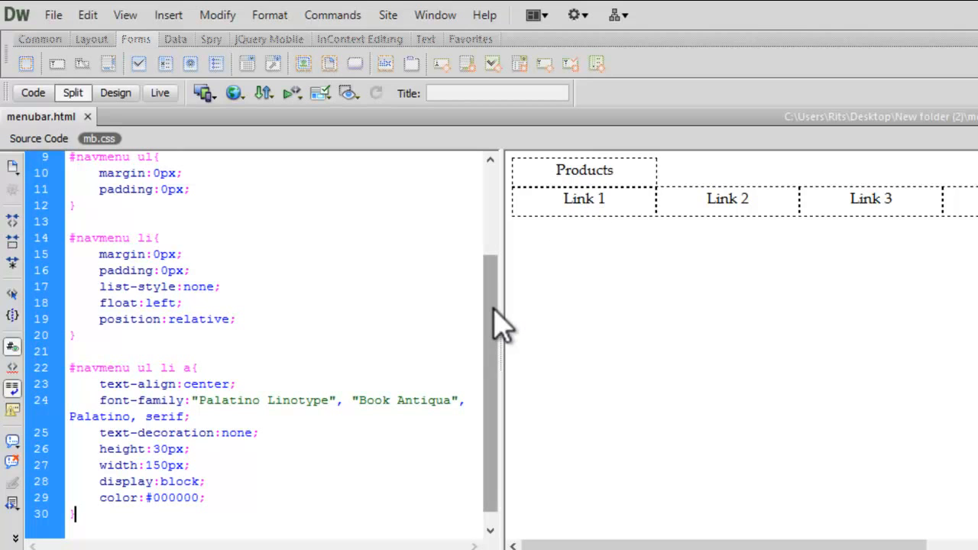
Step: Add line-height:30px inside the #navmenu ul rule
{"action": "scroll", "scroll_direction": "up", "scroll_amount": 3}
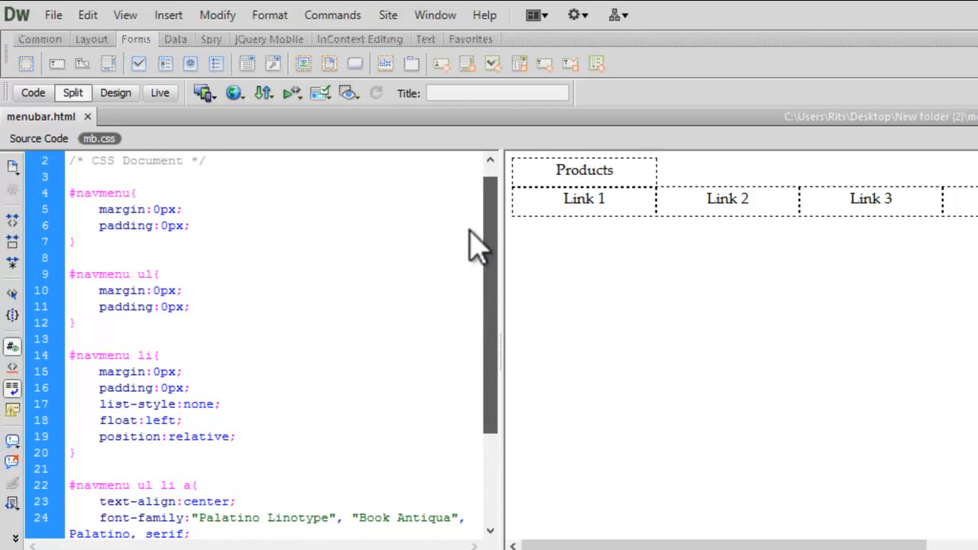
{"action": "scroll", "scroll_direction": "up", "scroll_amount": 3}
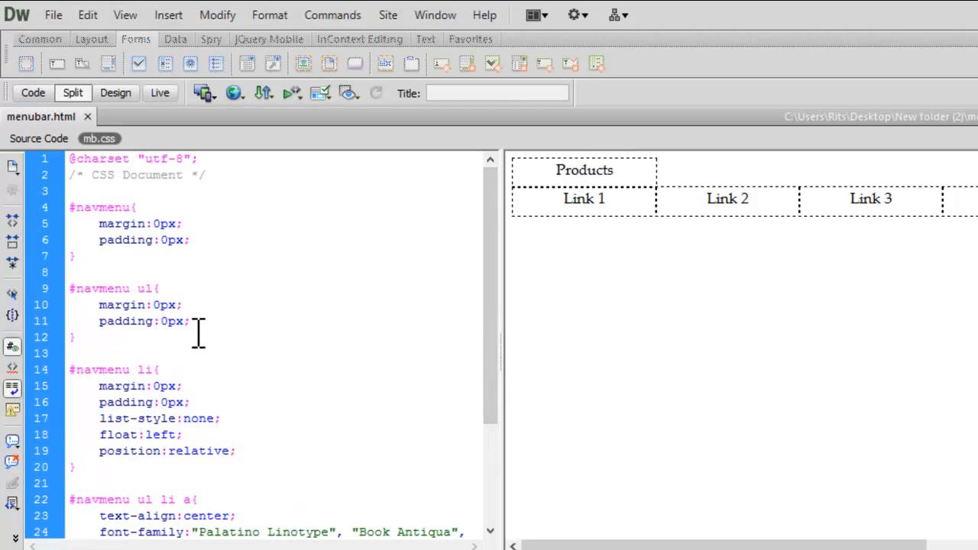
{"action": "key", "text": "Return"}
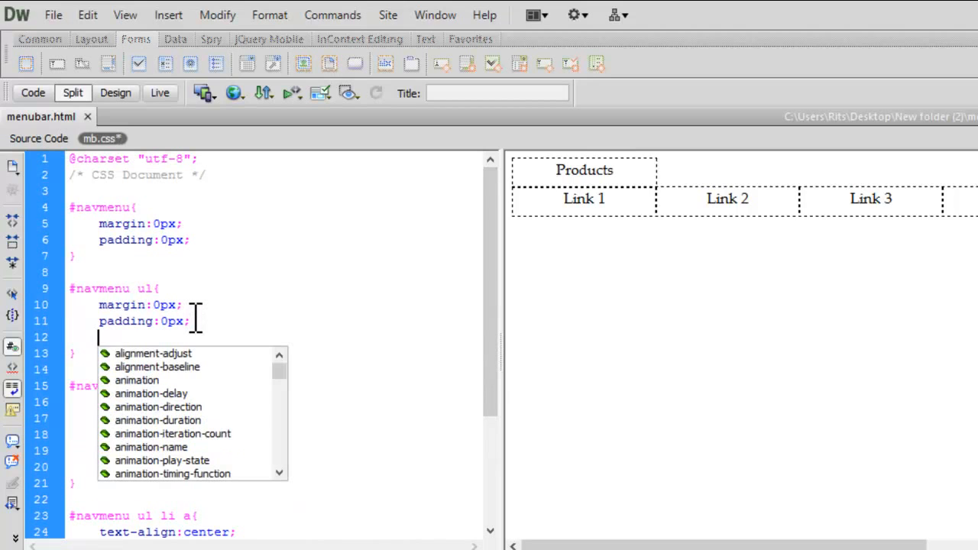
{"action": "type", "text": "lis"}
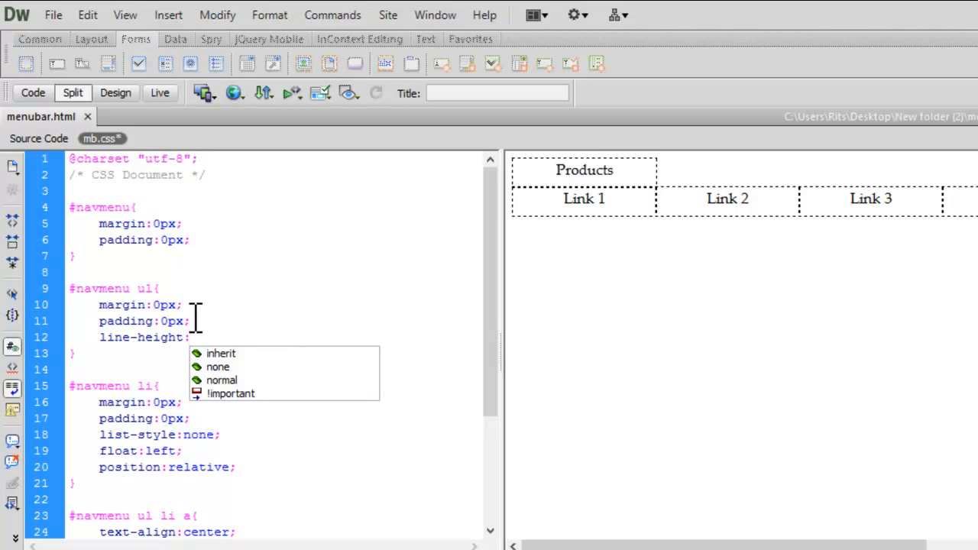
{"action": "type", "text": "30px"}
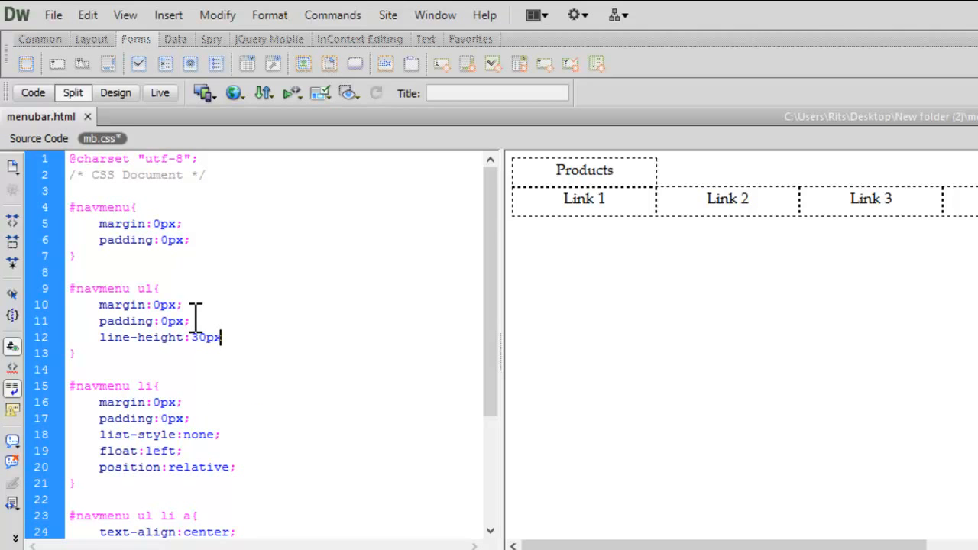
{"action": "left_click", "coordinate": [52, 15]}
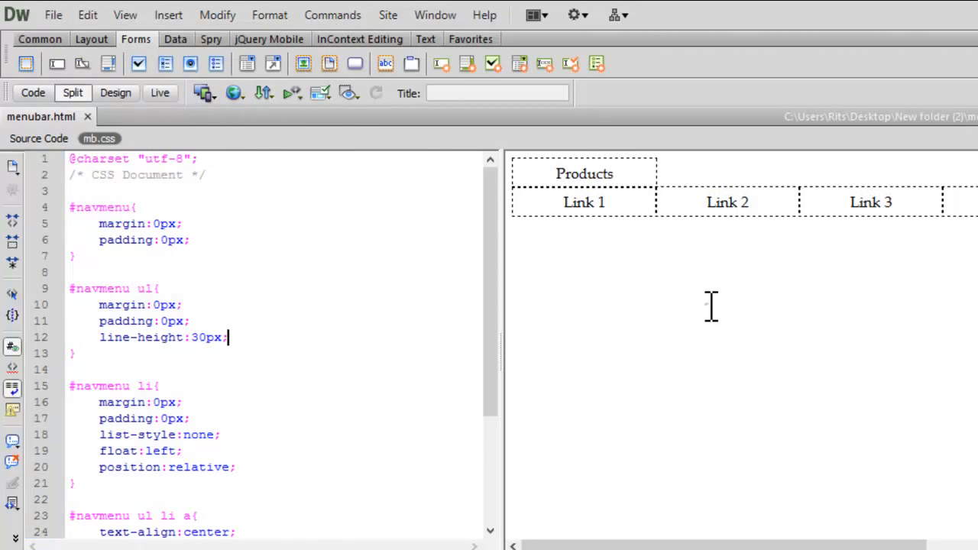
{"action": "mouse_move", "coordinate": [489, 290]}
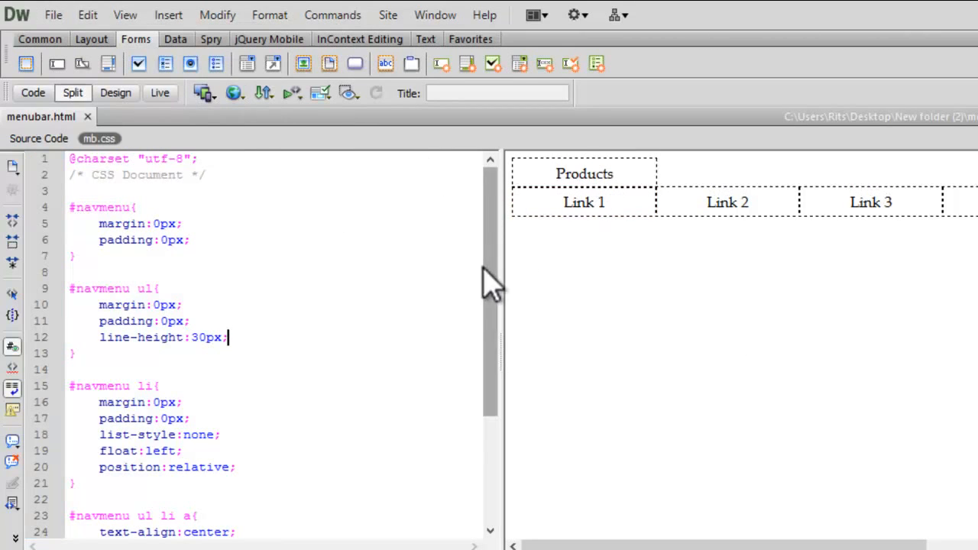
{"action": "scroll", "scroll_direction": "down", "scroll_amount": 3}
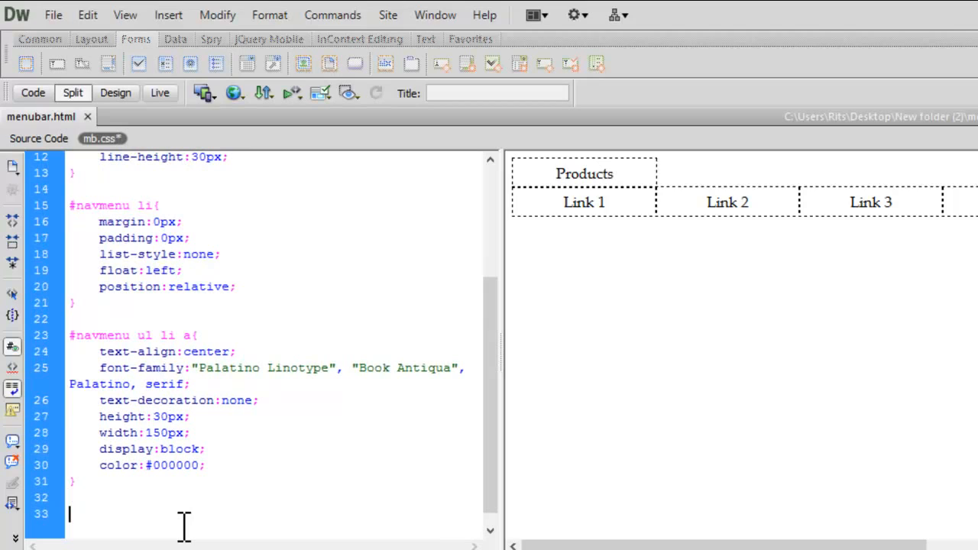
Step: Add a #navmenu ul ul rule with position:absolute, visibility:hidden and top:32px
{"action": "type", "text": "#nav menu u"}
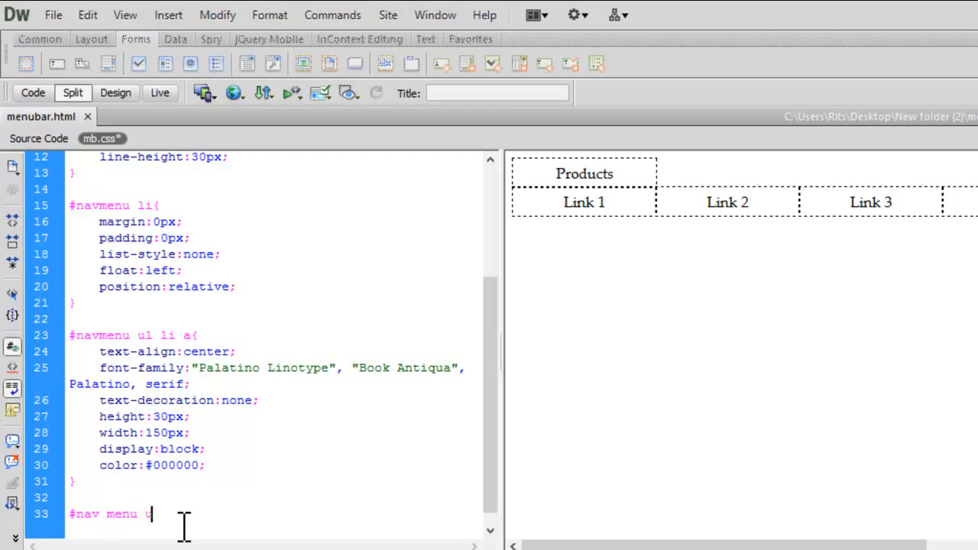
{"action": "type", "text": "l ul{"}
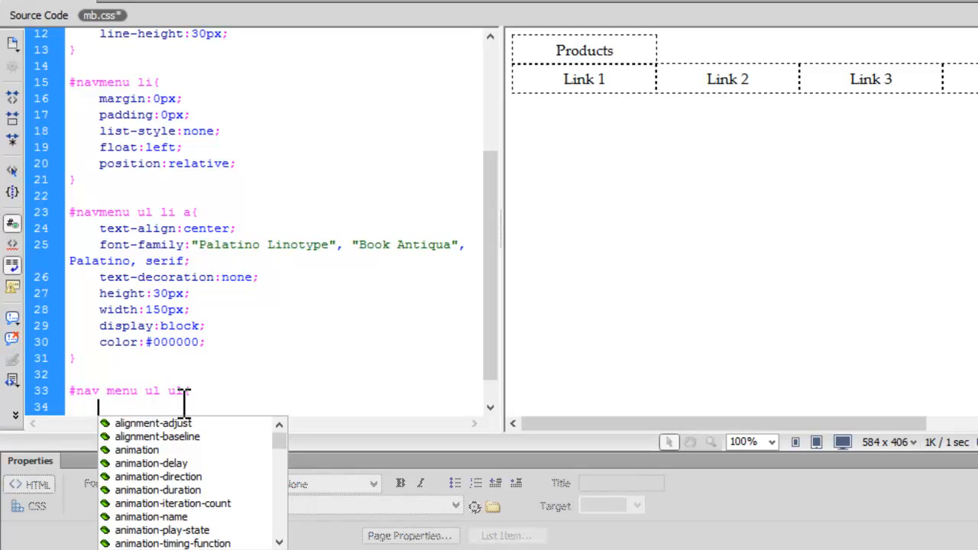
{"action": "type", "text": "position:absolute;"}
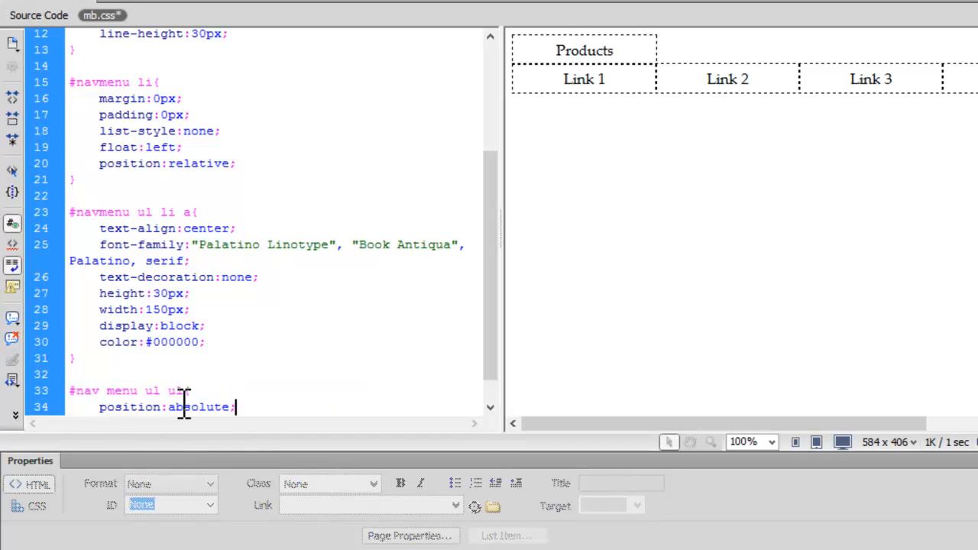
{"action": "type", "text": "vi"}
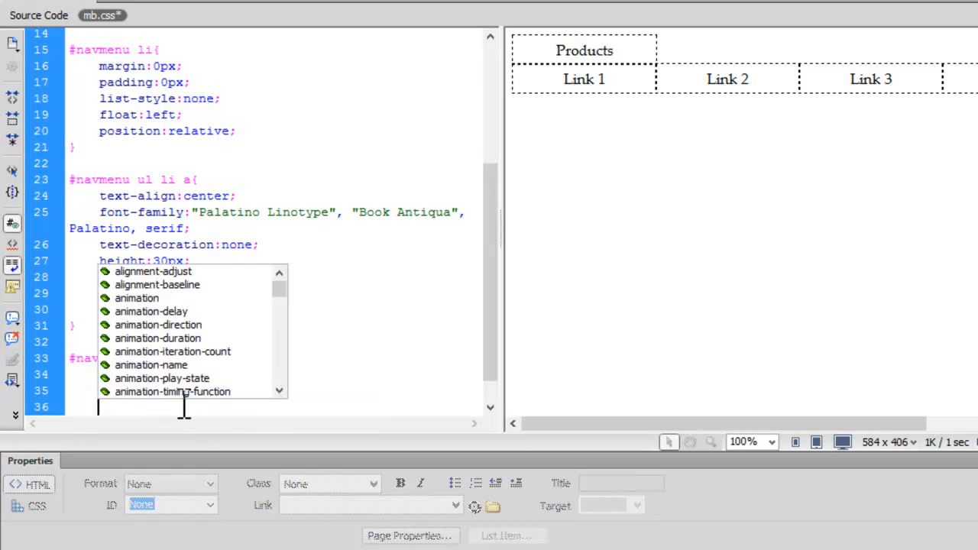
{"action": "type", "text": "top:32px;"}
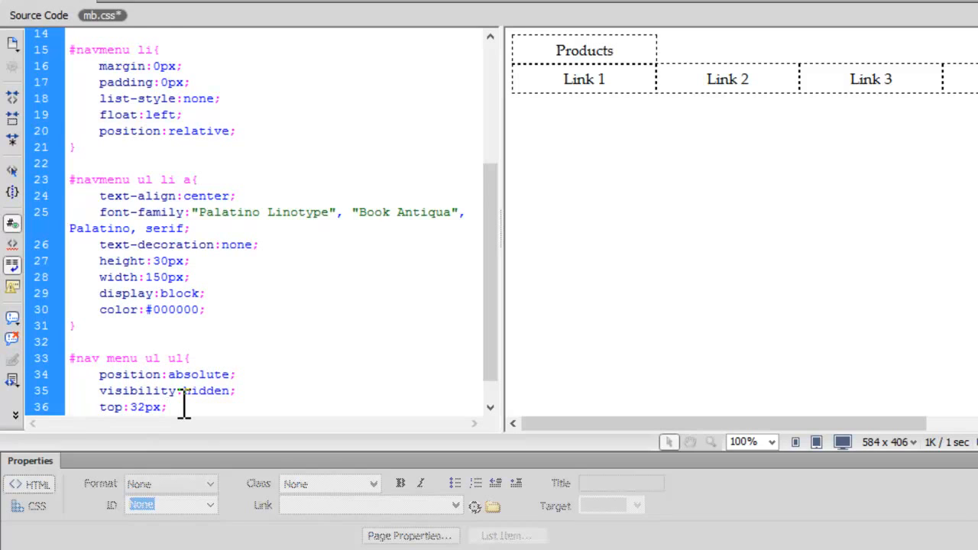
{"action": "scroll", "scroll_direction": "down", "scroll_amount": 3}
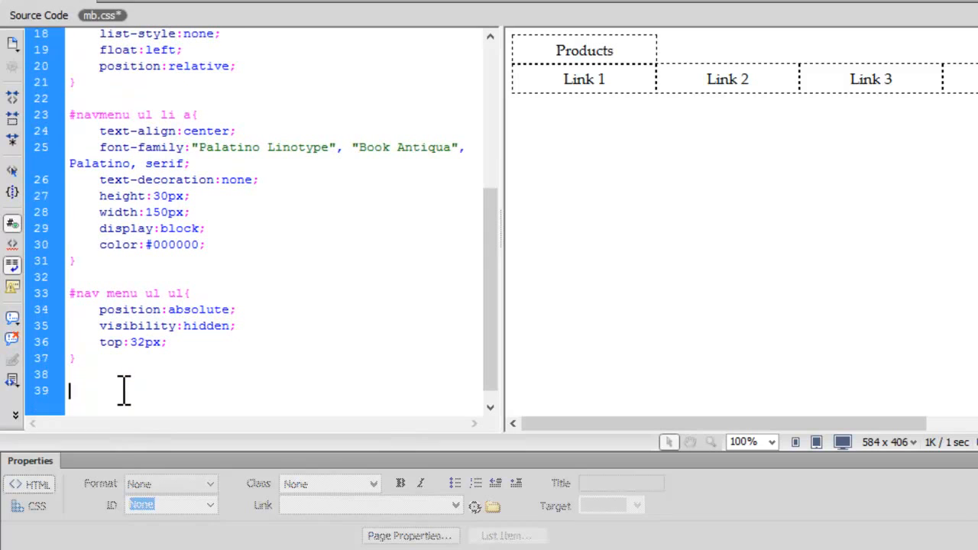
{"action": "type", "text": "#nav"}
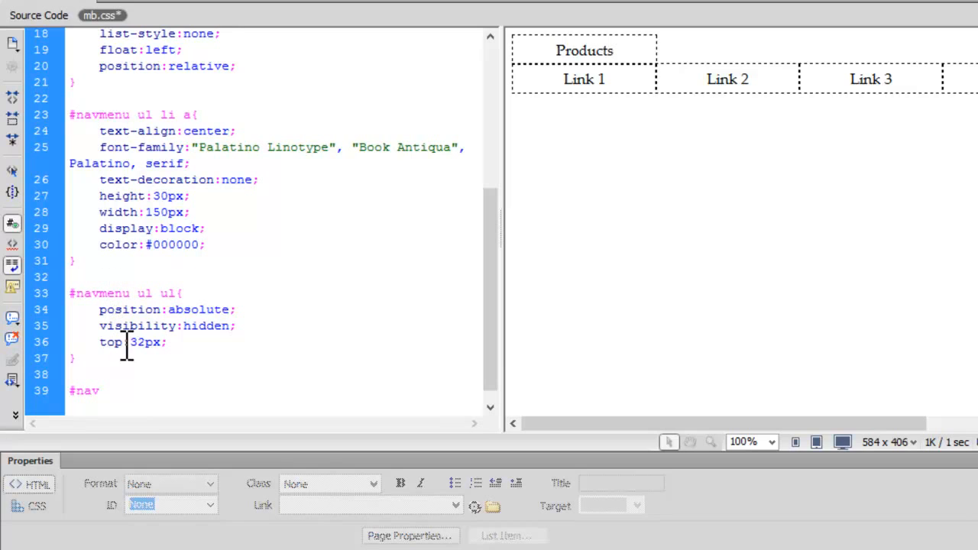
Step: Add a #navmenu ul li:hover ul rule setting visibility:visible
{"action": "type", "text": "menu ul li"}
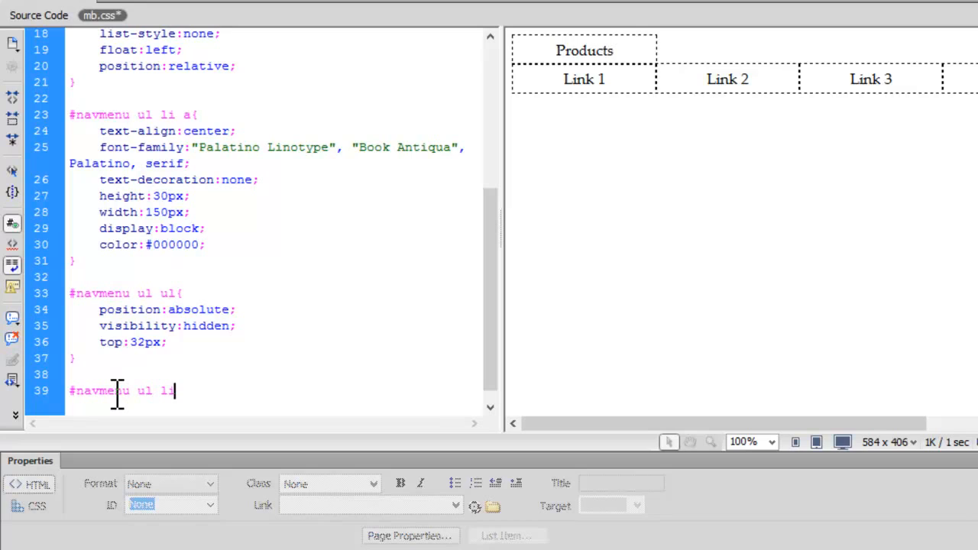
{"action": "type", "text": ":hove"}
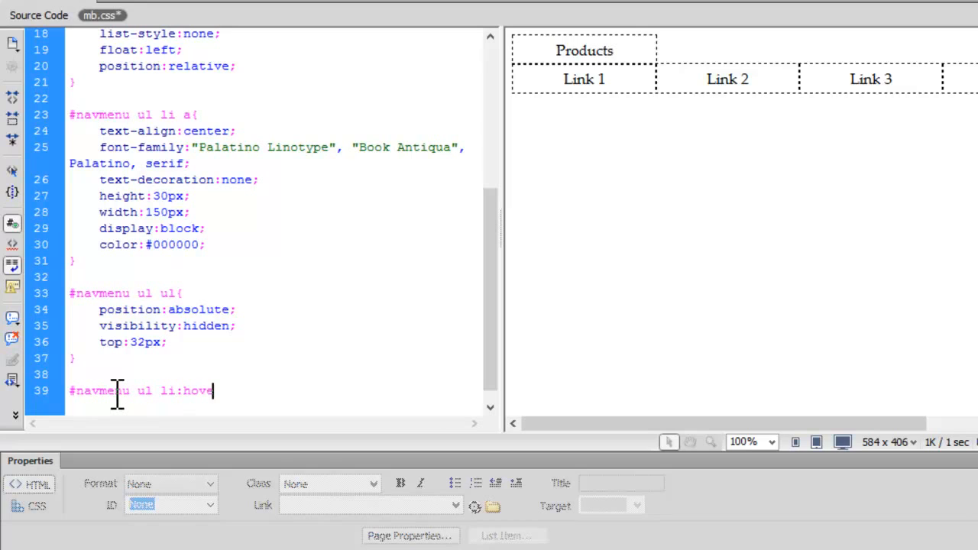
{"action": "type", "text": "ul"}
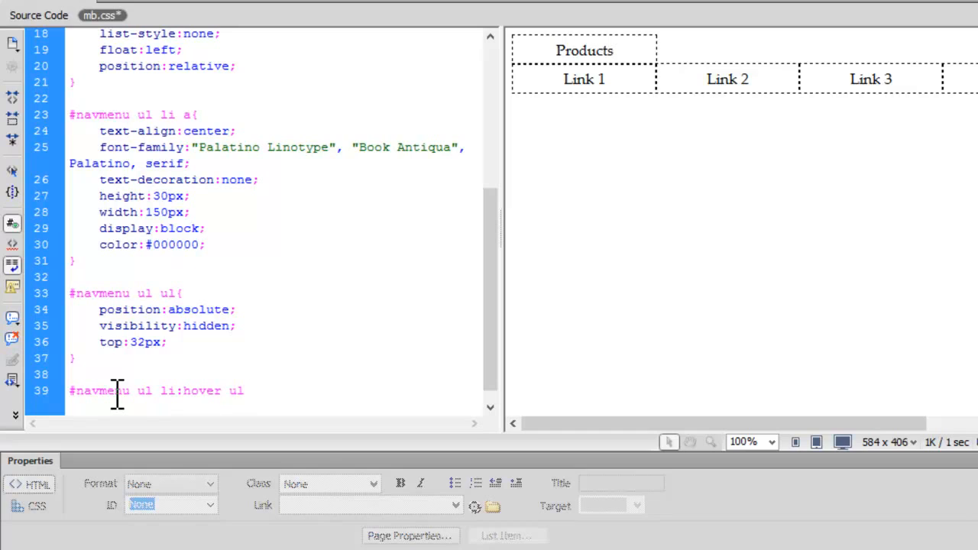
{"action": "left_click", "coordinate": [241, 391]}
{"action": "type", "text": "visibility:v"}
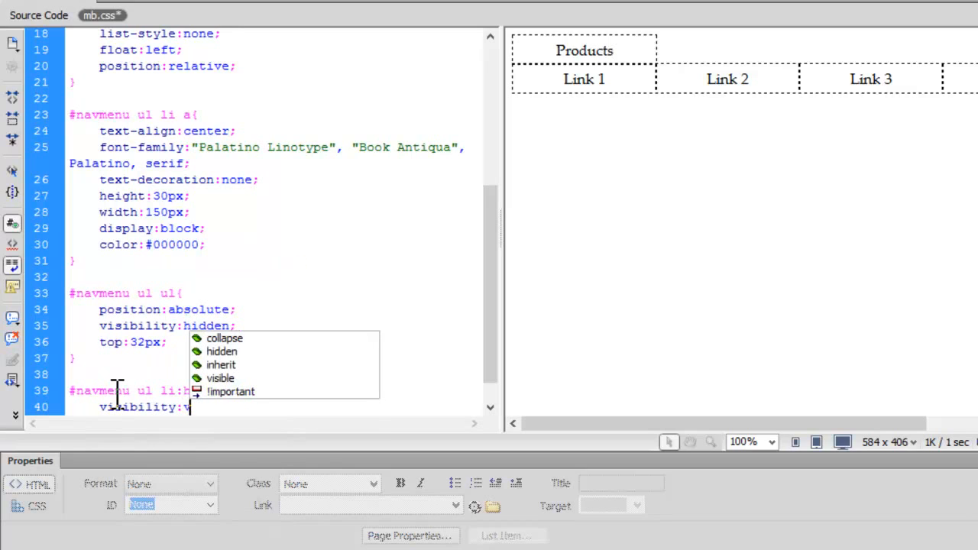
{"action": "left_click", "coordinate": [220, 379]}
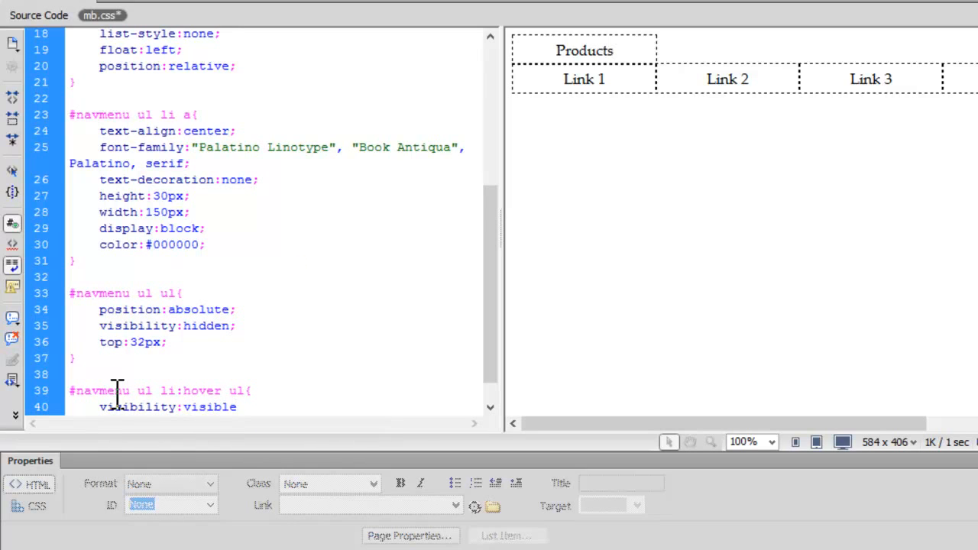
{"action": "type", "text": ";"}
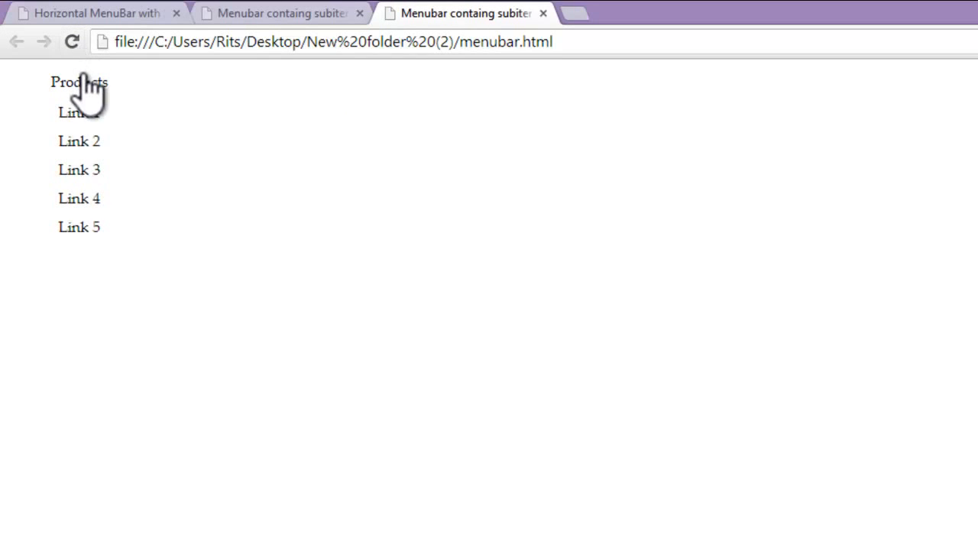
{"action": "mouse_move", "coordinate": [82, 180]}
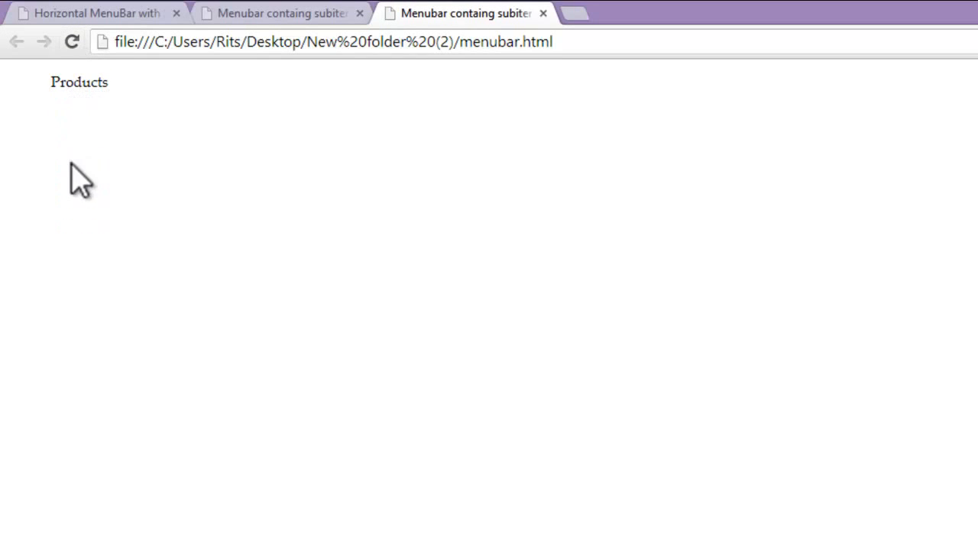
{"action": "mouse_move", "coordinate": [492, 492]}
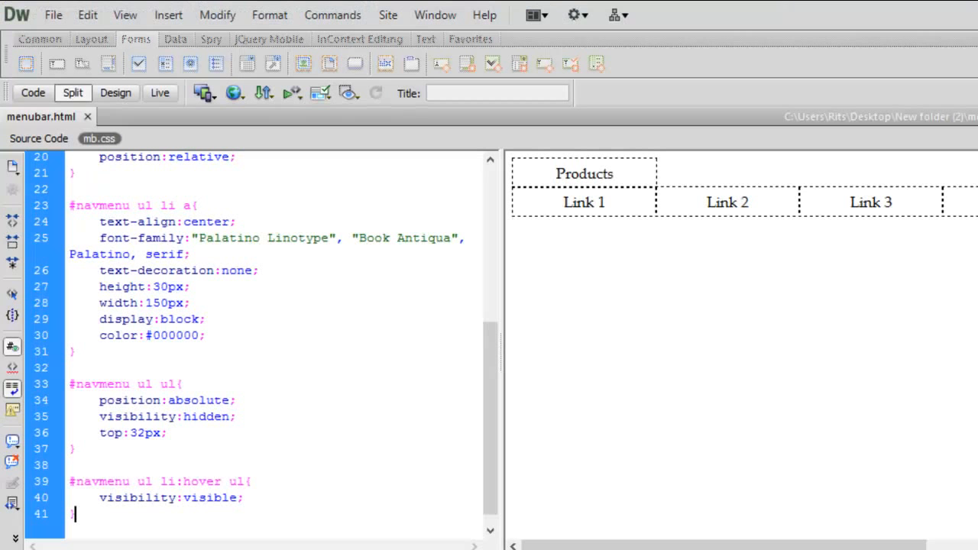
Step: Add background-color:crimson to the #navmenu li rule
{"action": "scroll", "scroll_direction": "up", "scroll_amount": 3}
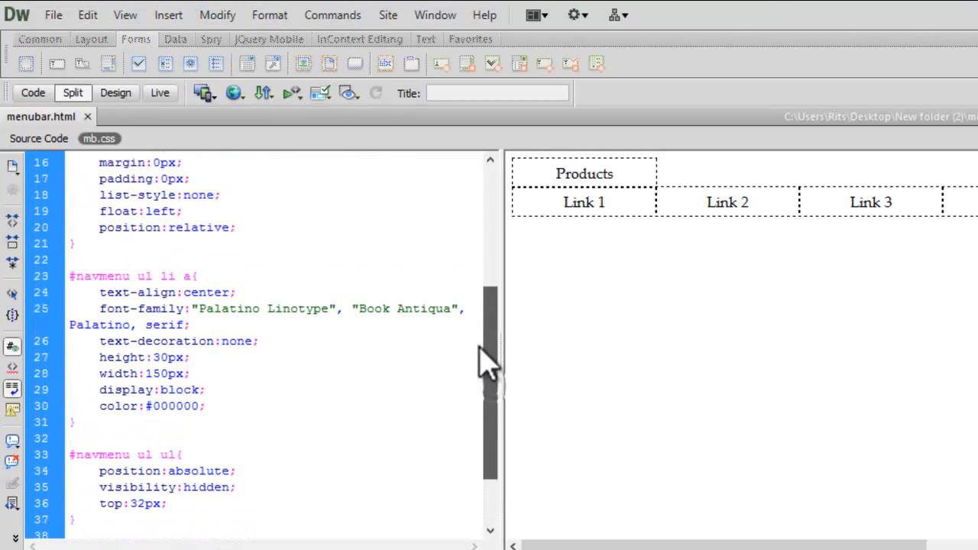
{"action": "scroll", "scroll_direction": "up", "scroll_amount": 3}
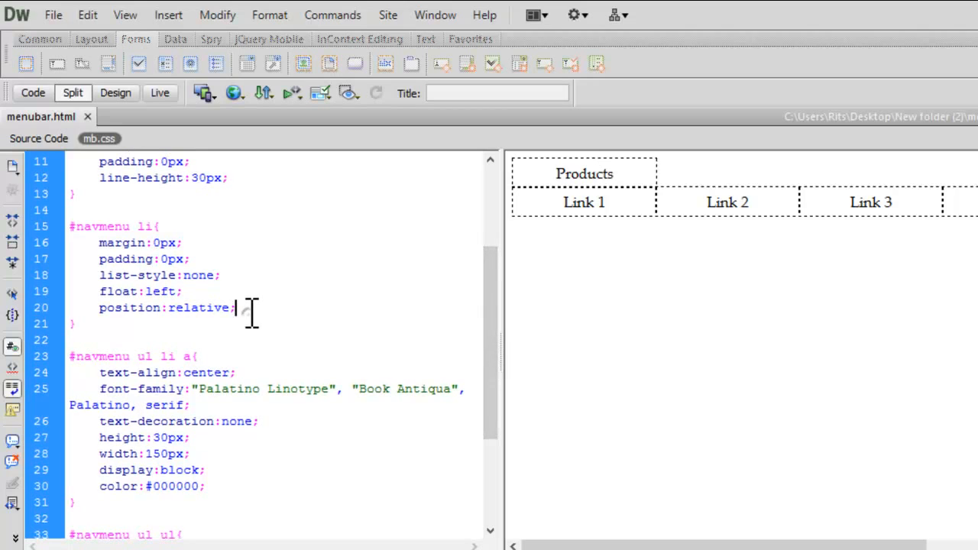
{"action": "type", "text": "ba"}
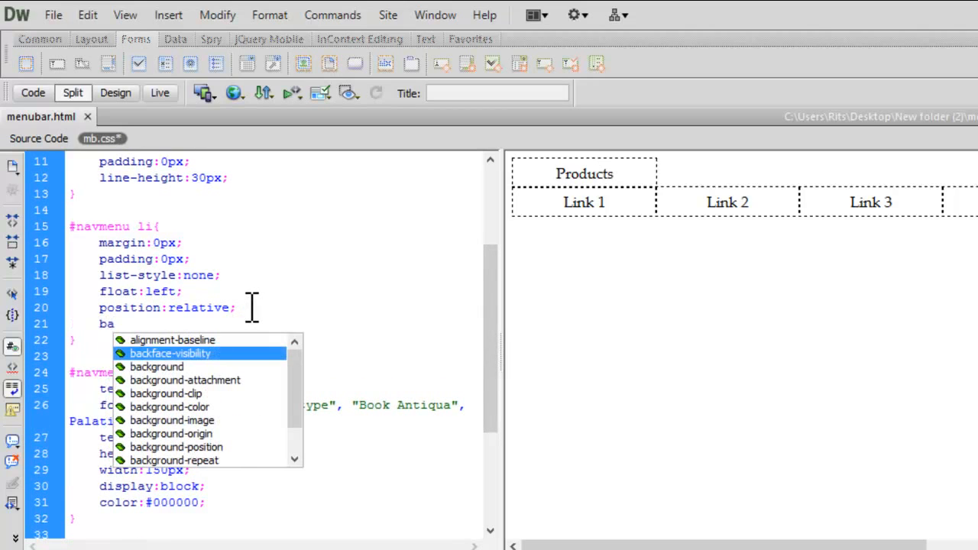
{"action": "left_click", "coordinate": [168, 407]}
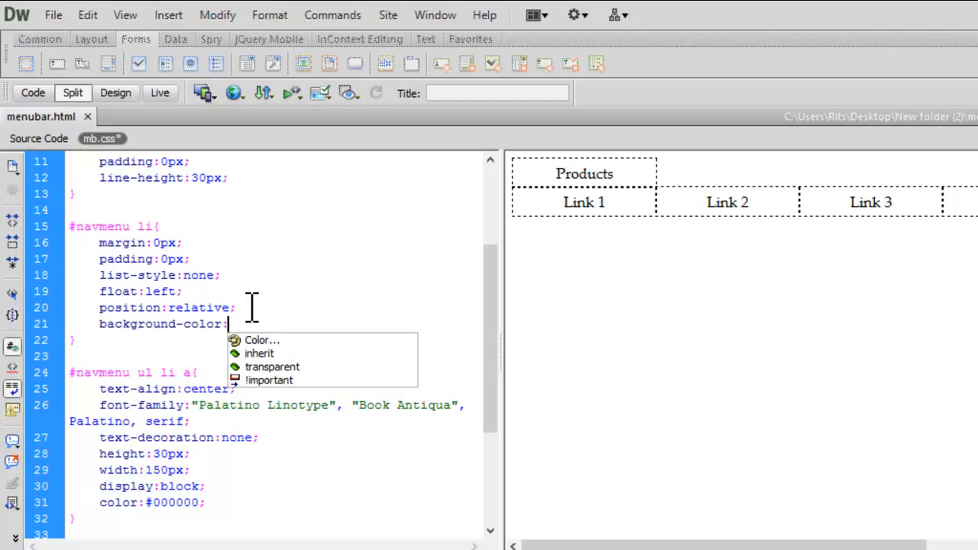
{"action": "type", "text": "cr"}
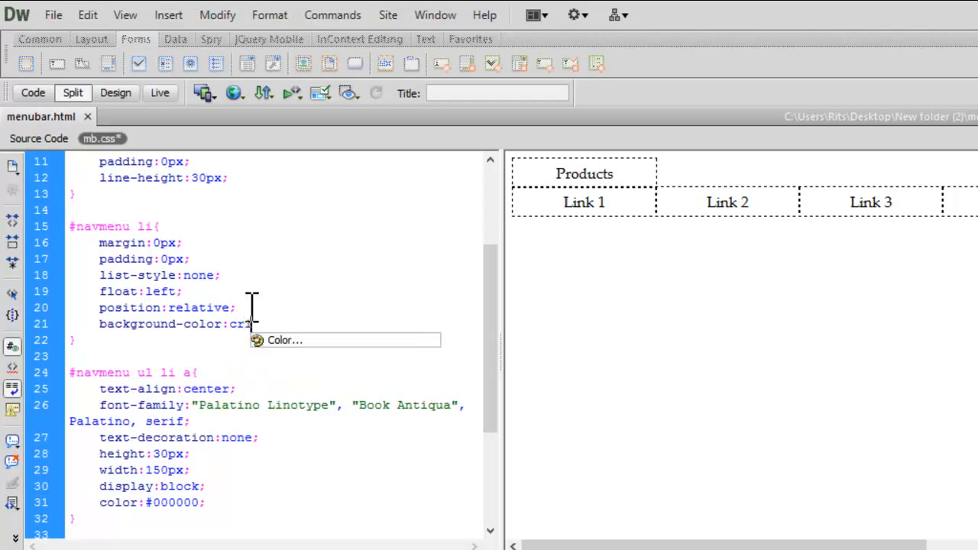
{"action": "type", "text": "imson;"}
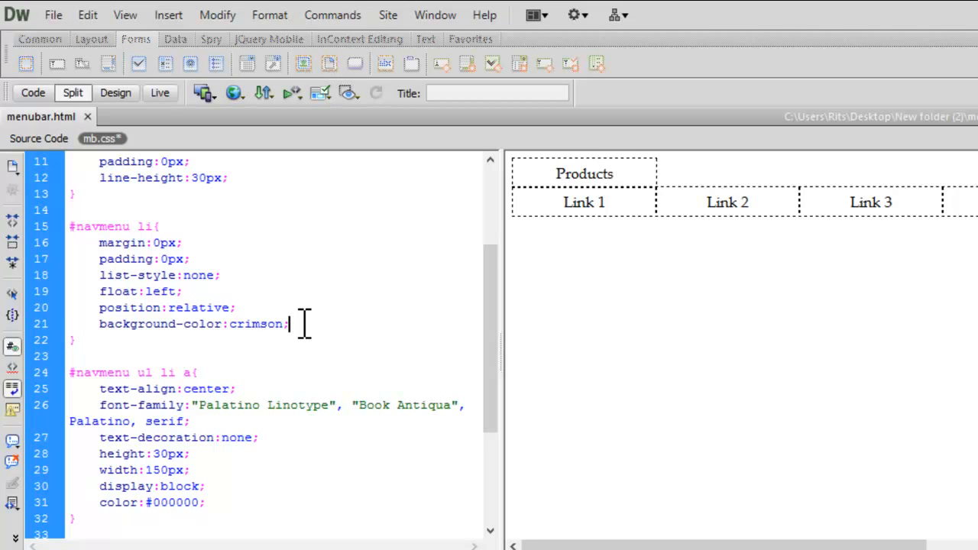
{"action": "left_click", "coordinate": [52, 16]}
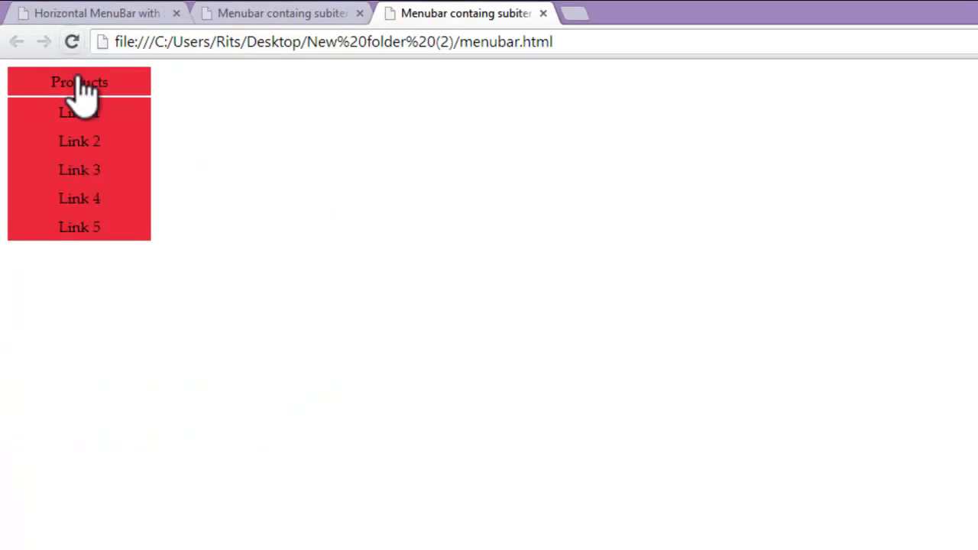
{"action": "mouse_move", "coordinate": [83, 126]}
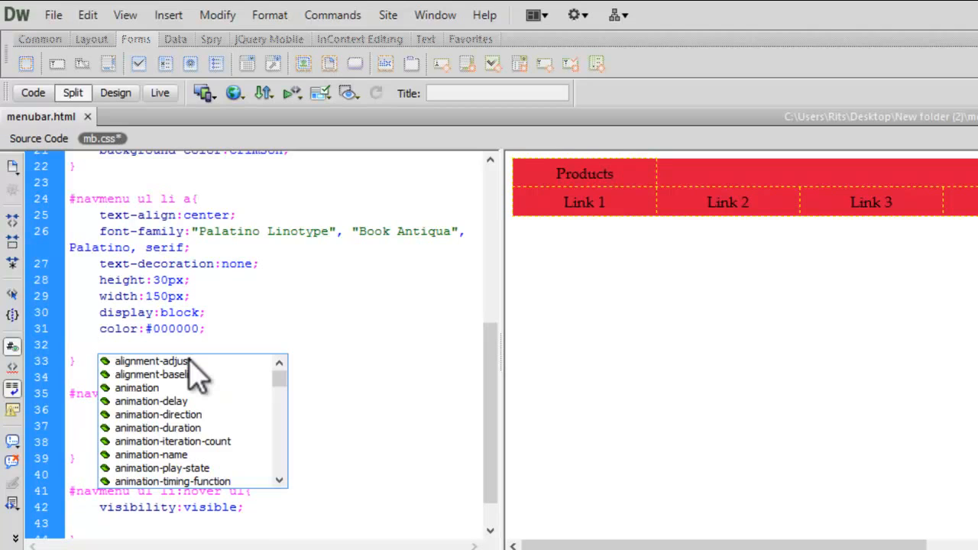
Step: Add a border:1px solid with a hinted colour to the #navmenu ul li a rule
{"action": "type", "text": "border:1"}
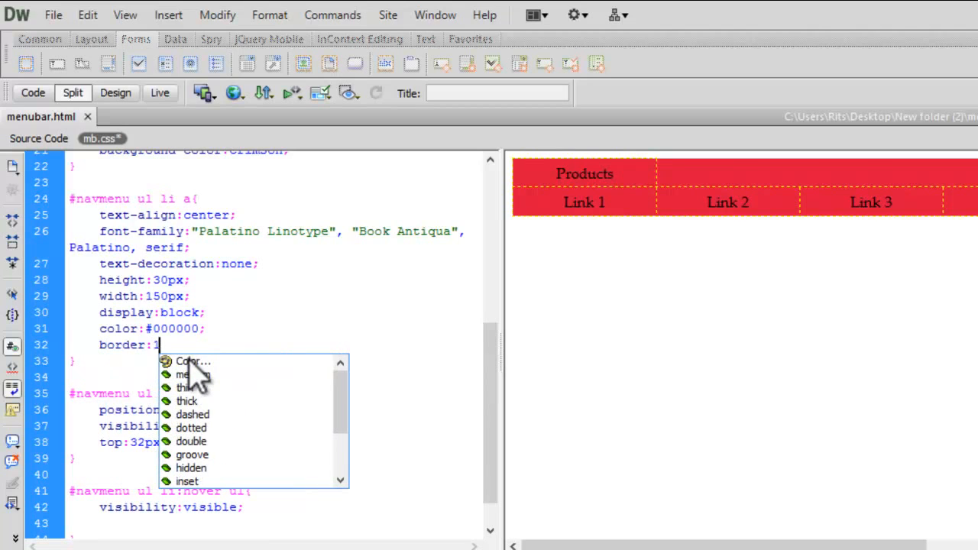
{"action": "type", "text": "p"}
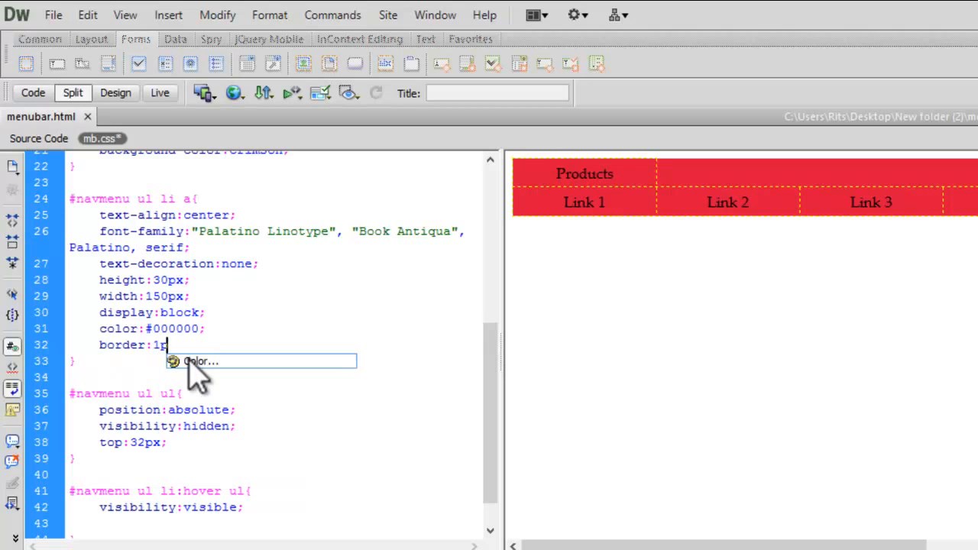
{"action": "type", "text": "x"}
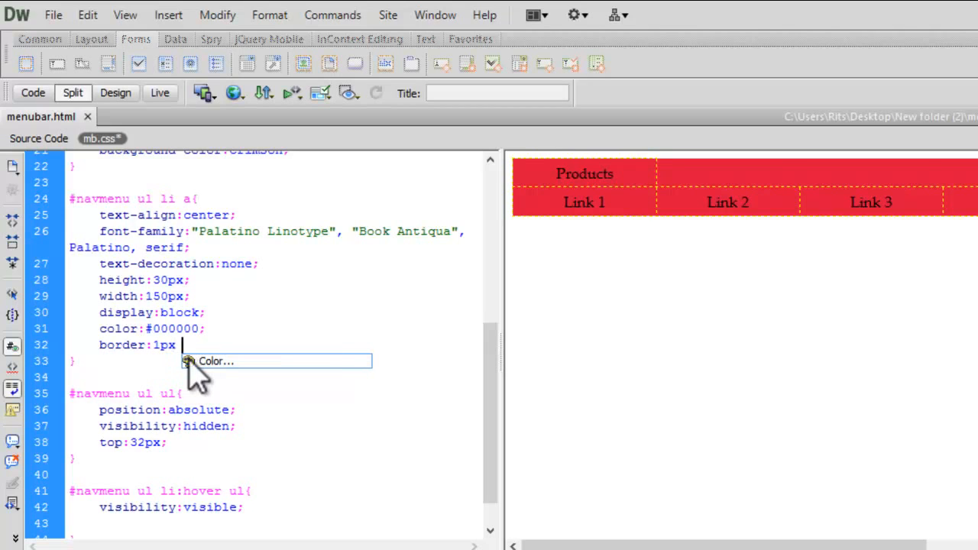
{"action": "type", "text": "solid"}
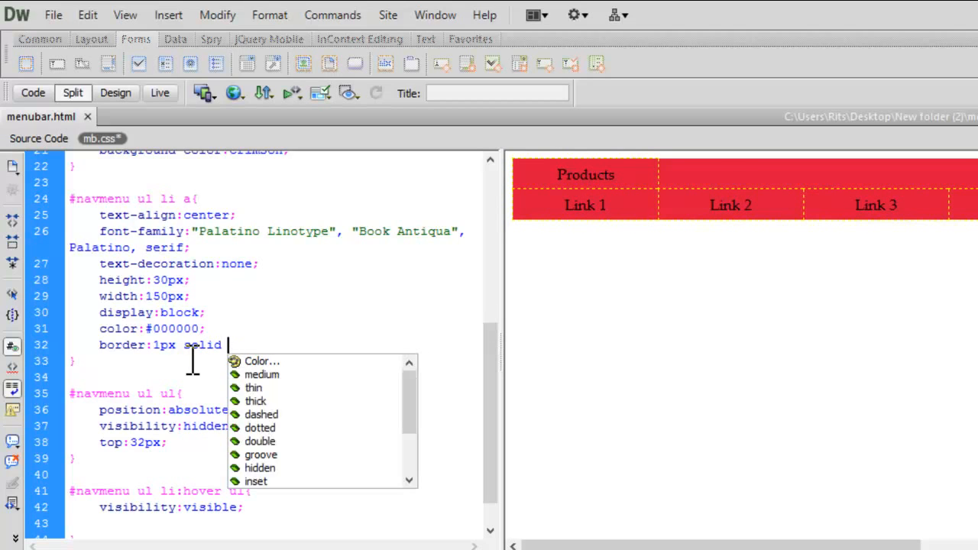
{"action": "left_click", "coordinate": [262, 360]}
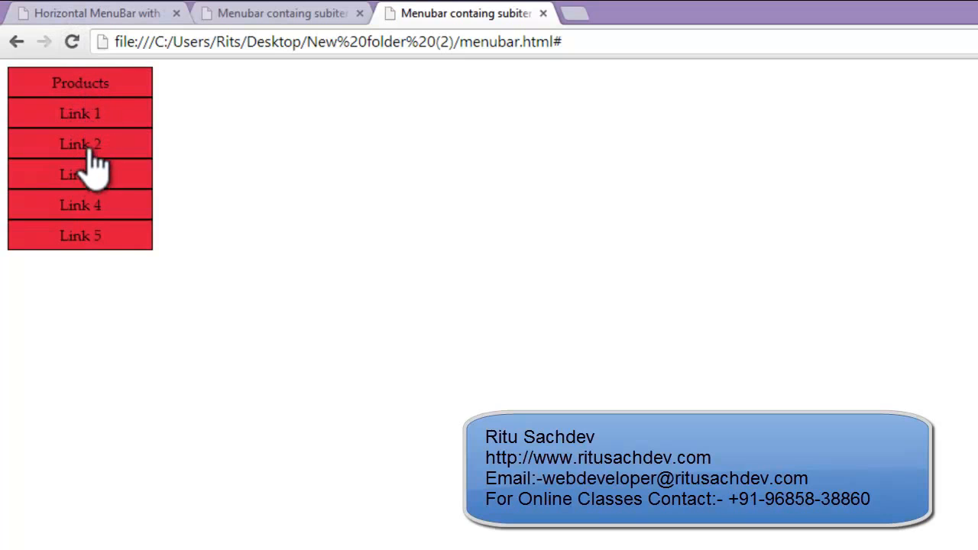
{"action": "mouse_move", "coordinate": [99, 104]}
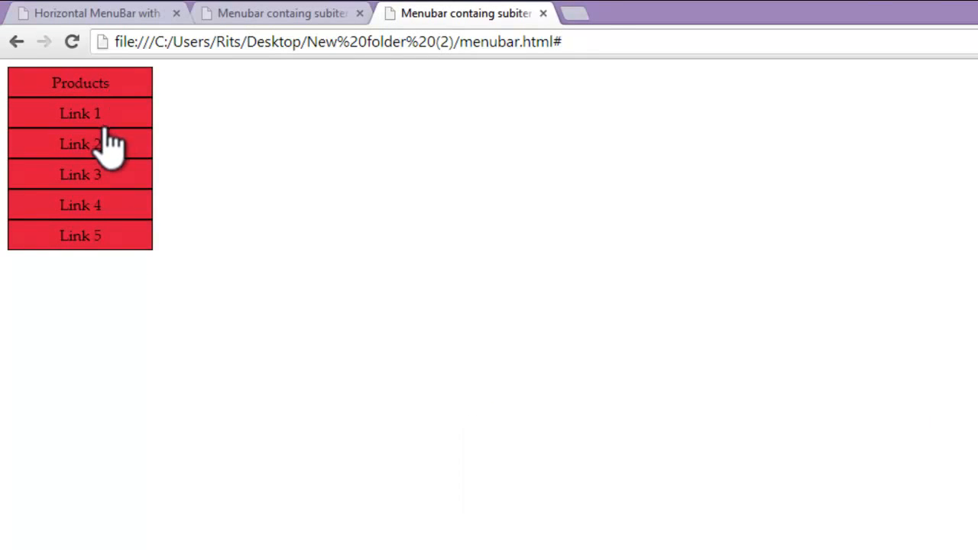
{"action": "mouse_move", "coordinate": [115, 191]}
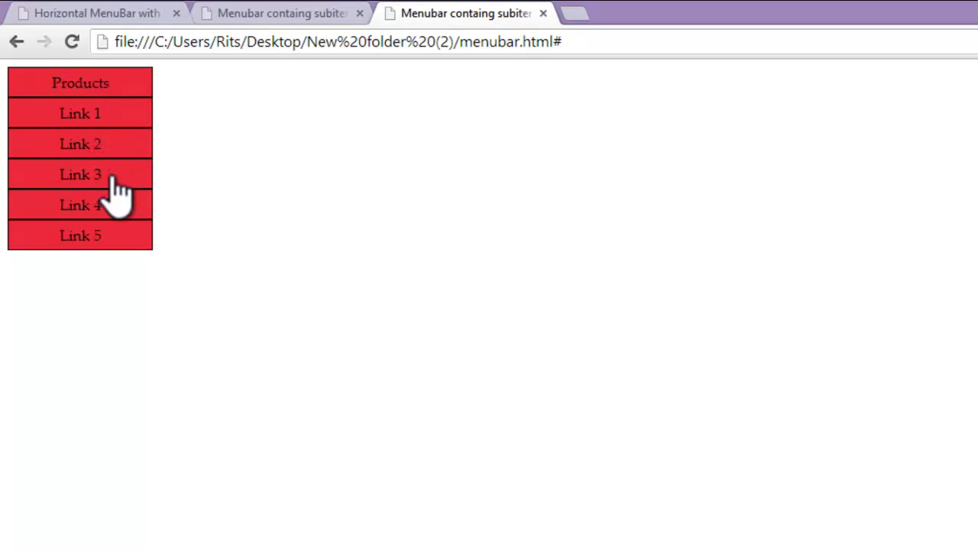
{"action": "mouse_move", "coordinate": [114, 95]}
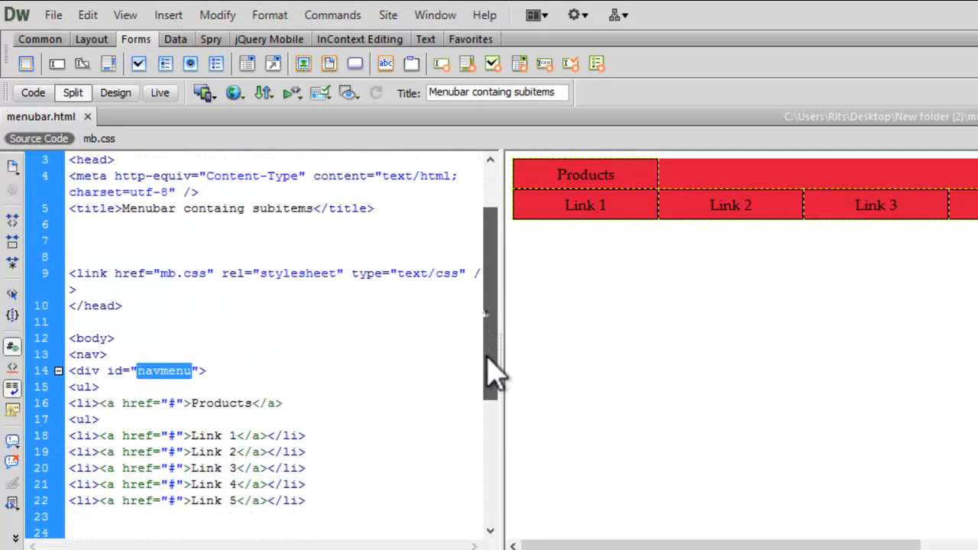
Step: Copy the Products ul block with its five-link submenu and paste it four more times below
{"action": "scroll", "scroll_direction": "down", "scroll_amount": 3}
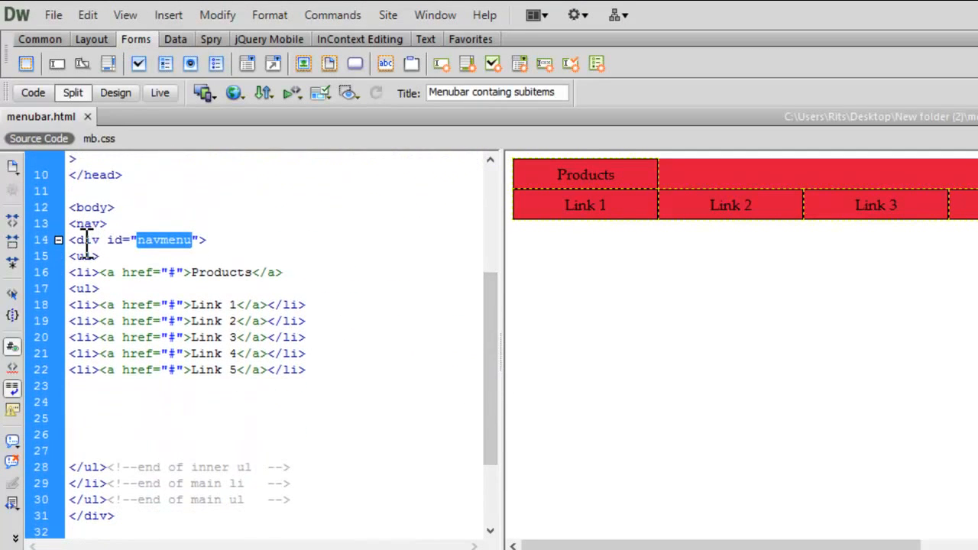
{"action": "left_click_drag", "start_coordinate": [69, 257], "coordinate": [304, 500]}
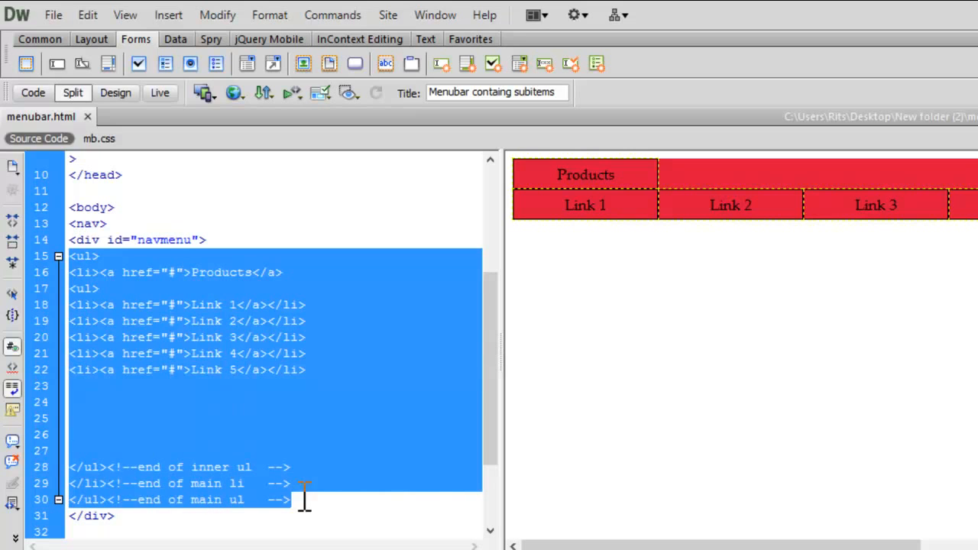
{"action": "left_click", "coordinate": [304, 498]}
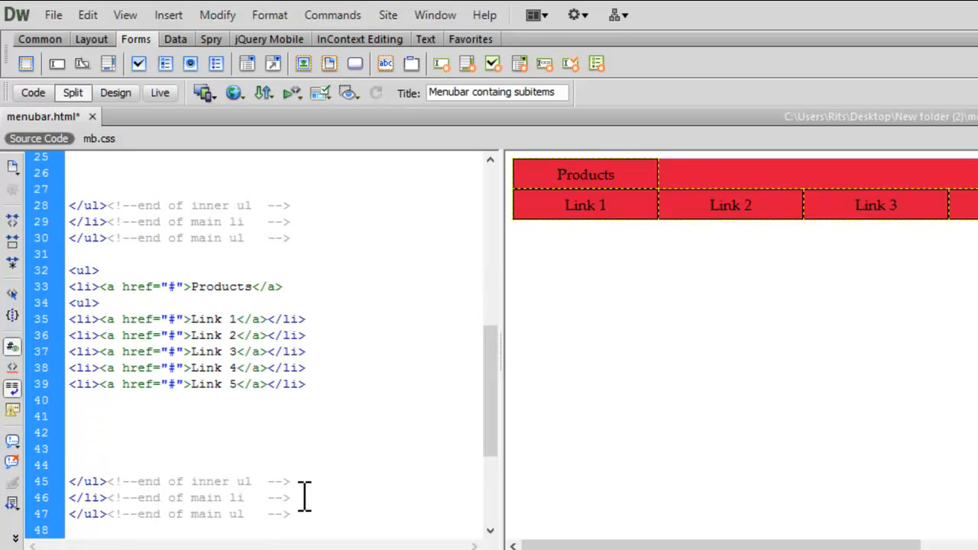
{"action": "scroll", "scroll_direction": "down", "scroll_amount": 3}
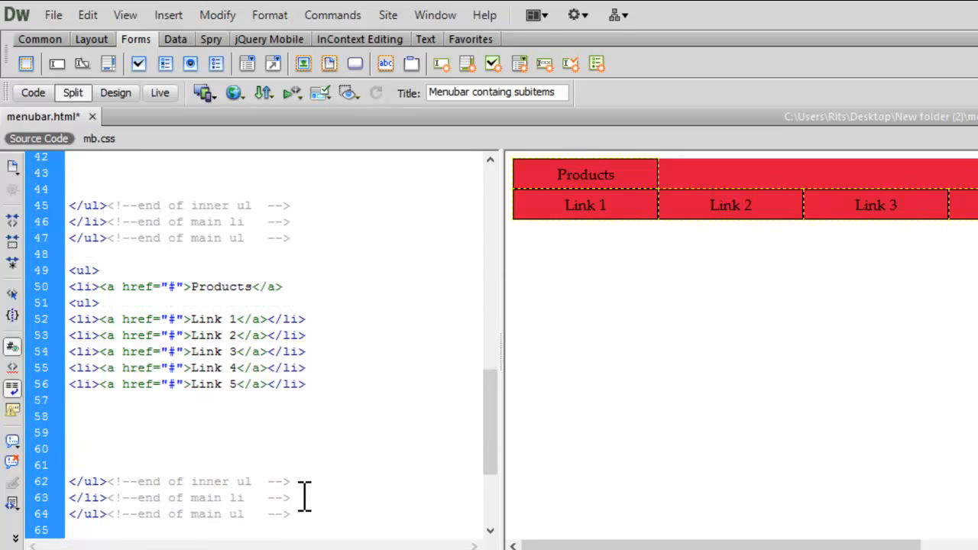
{"action": "scroll", "scroll_direction": "down", "scroll_amount": 3}
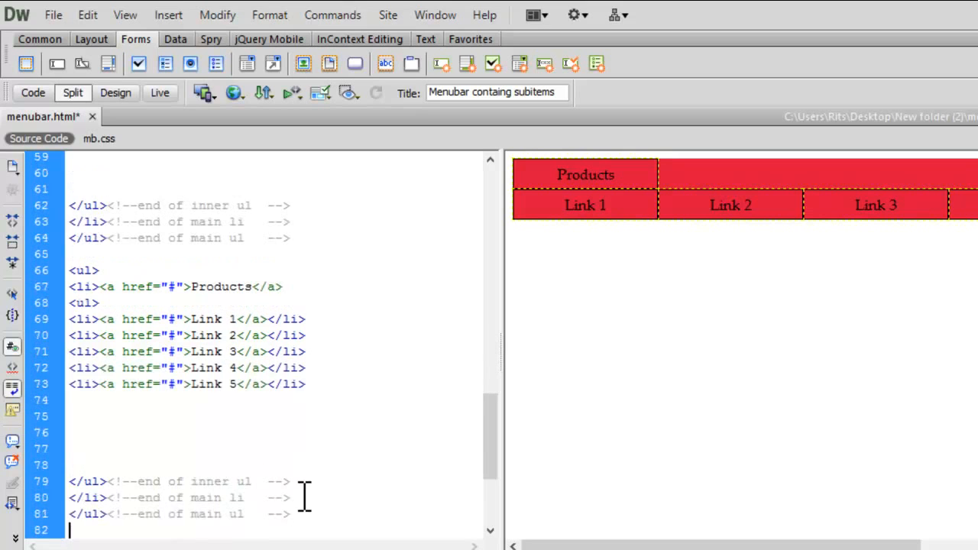
{"action": "scroll", "scroll_direction": "down", "scroll_amount": 3}
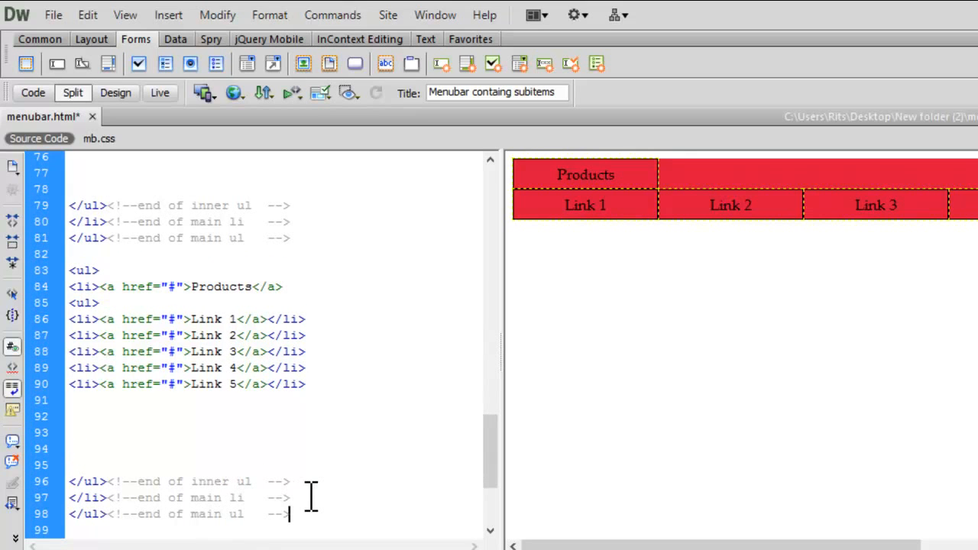
{"action": "left_click", "coordinate": [52, 15]}
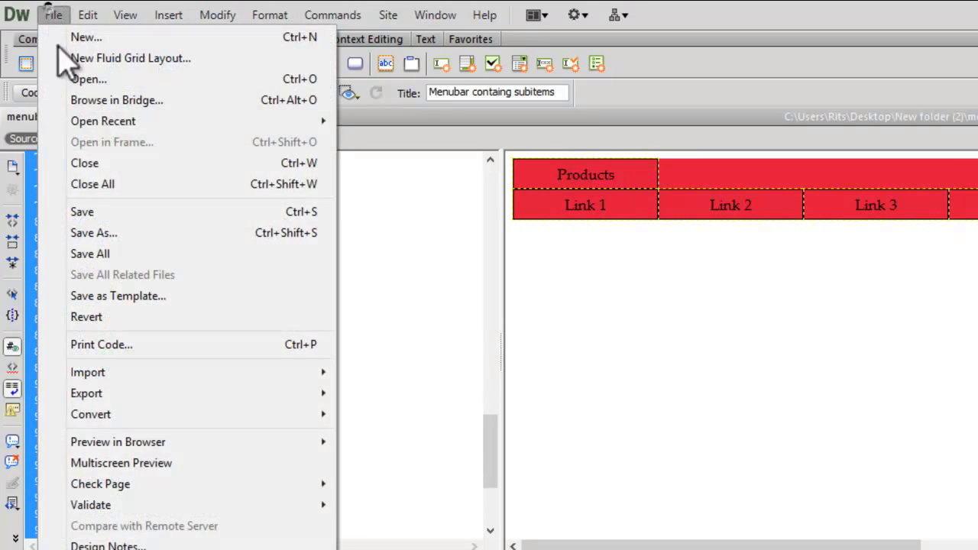
Step: Save menubar.html and switch back to the mb.css stylesheet
{"action": "left_click", "coordinate": [117, 442]}
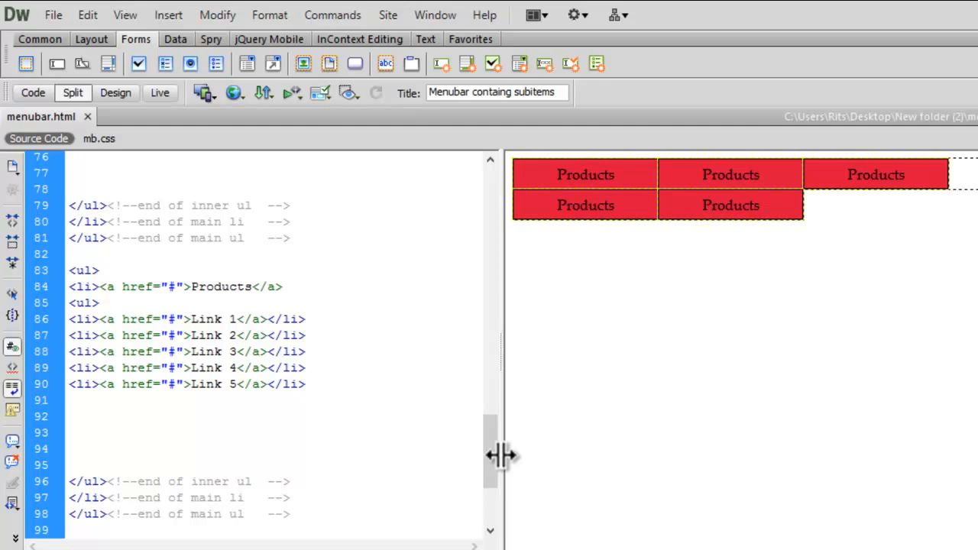
{"action": "left_click", "coordinate": [289, 513]}
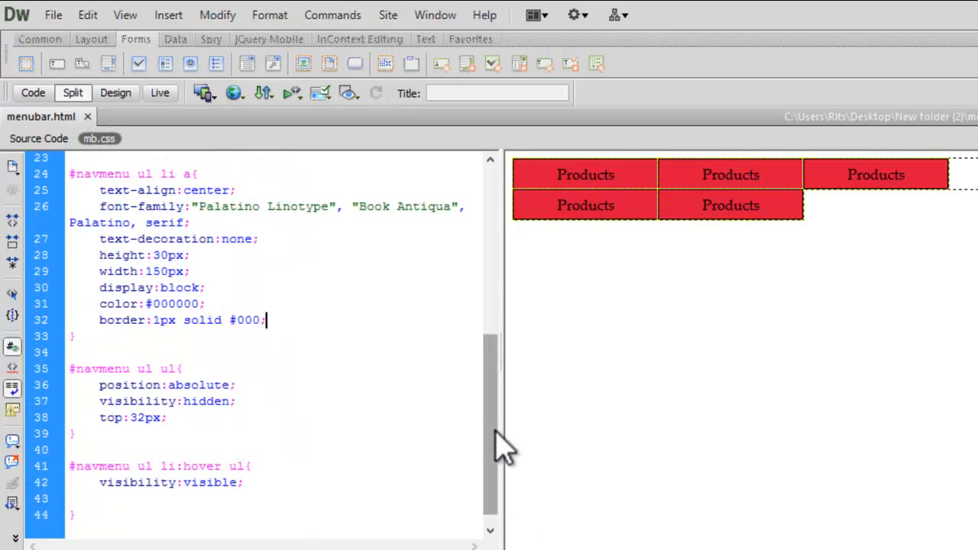
Step: Write a #navmenu li:hover rule with background-color palevioletred and font-weight bold
{"action": "scroll", "scroll_direction": "down", "scroll_amount": 3}
{"action": "type", "text": "#"}
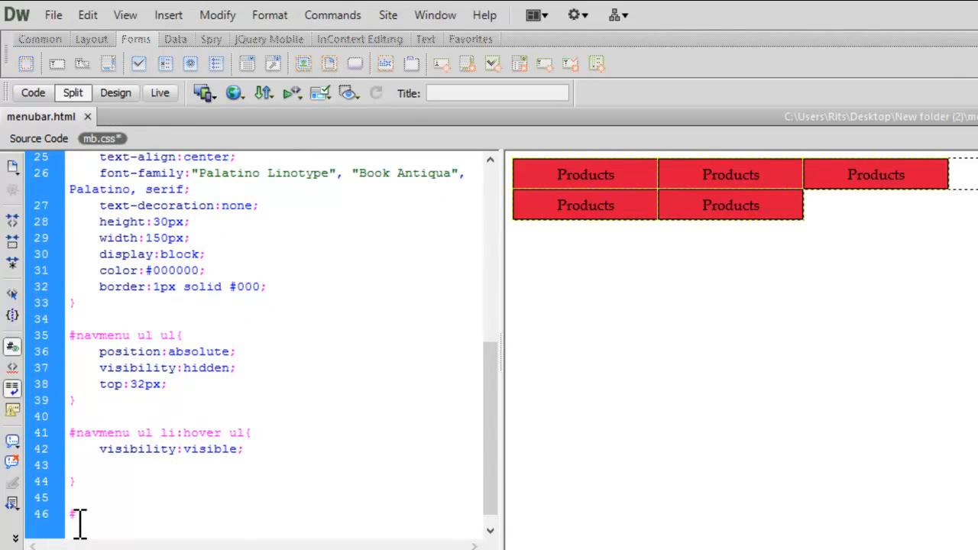
{"action": "type", "text": "navmenu"}
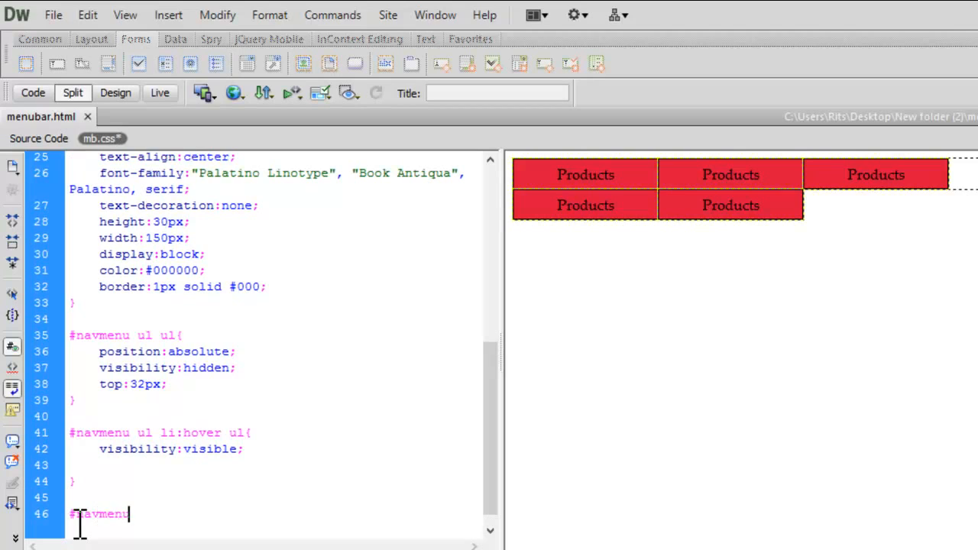
{"action": "type", "text": "li"}
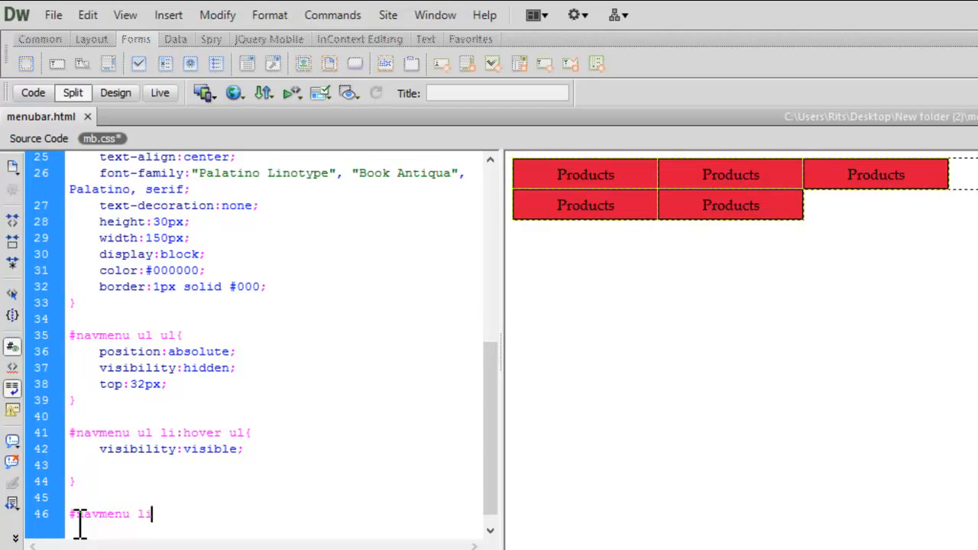
{"action": "type", "text": ":hover"}
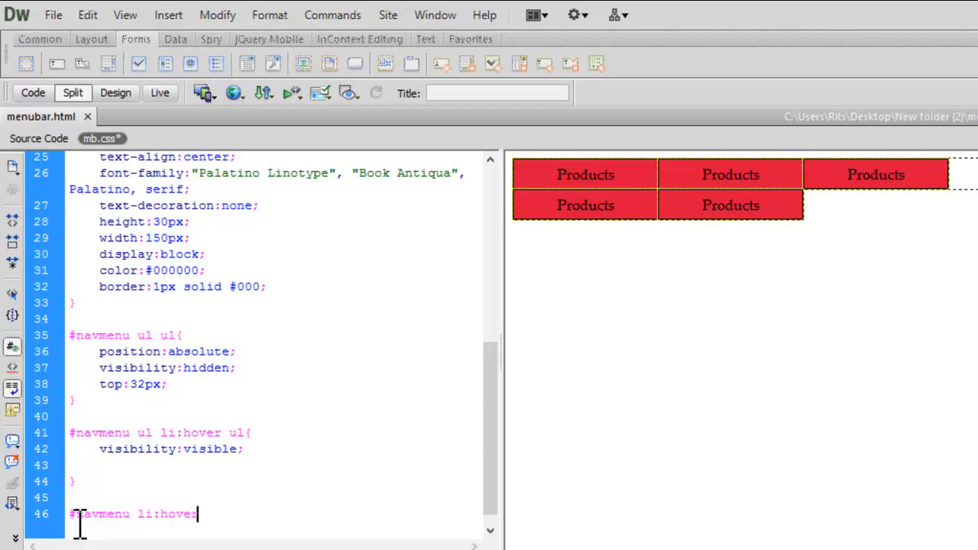
{"action": "type", "text": "{"}
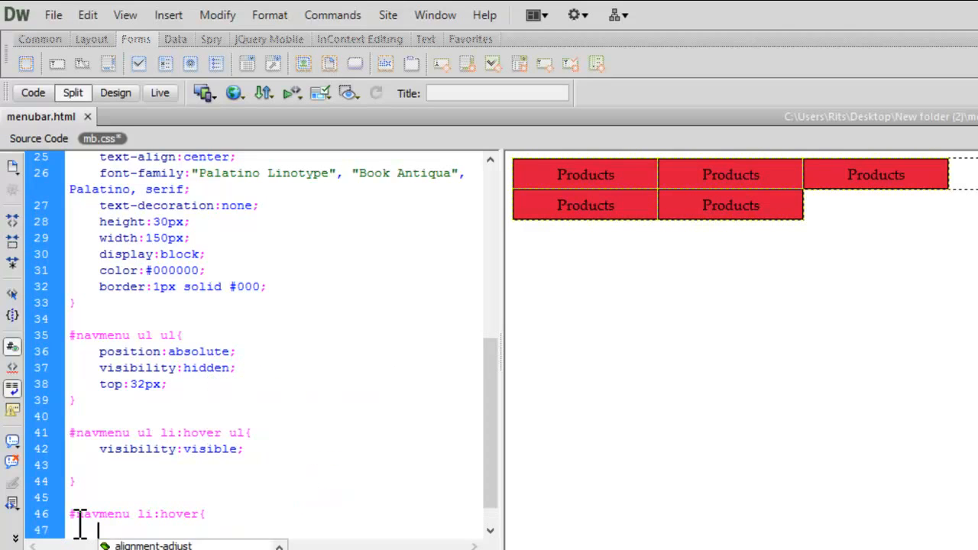
{"action": "type", "text": "background-color:palevioletre"}
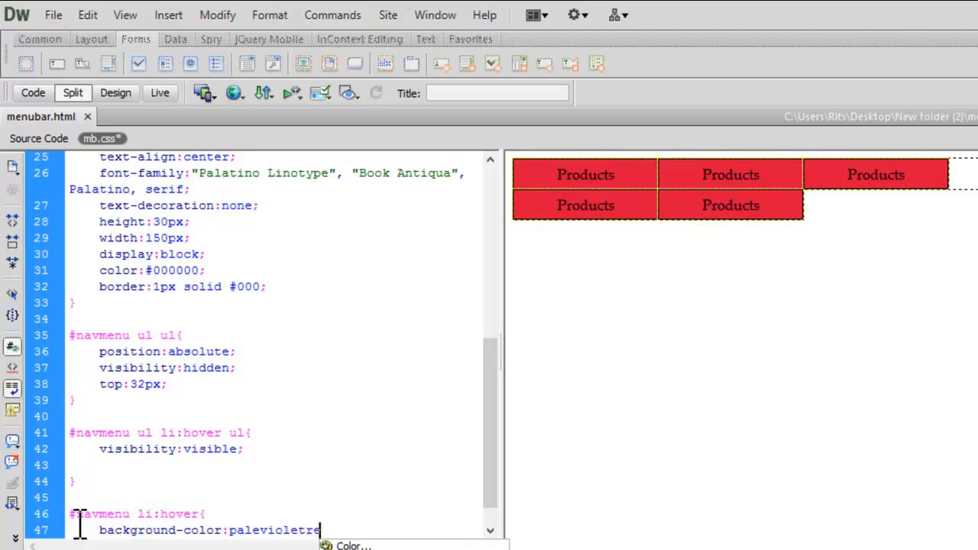
{"action": "type", "text": "d"}
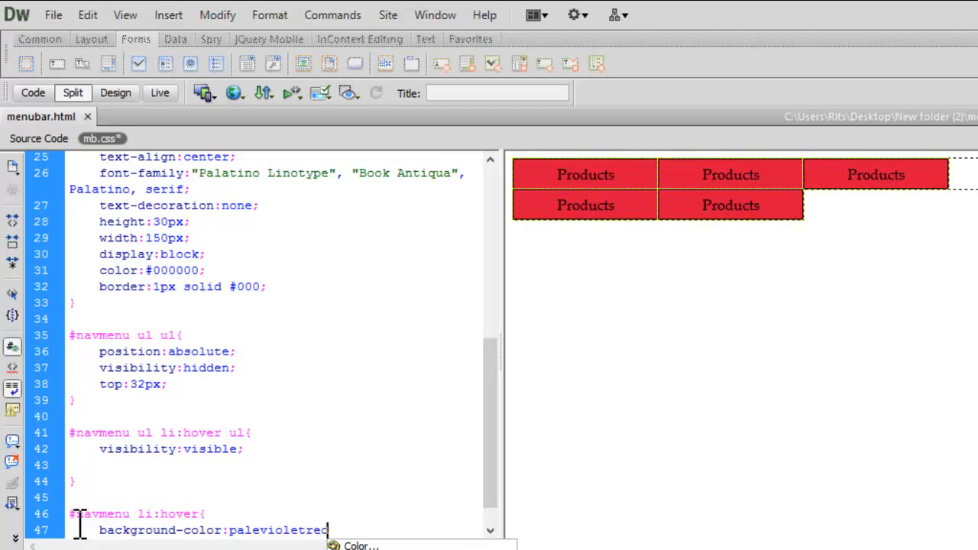
{"action": "type", "text": ";"}
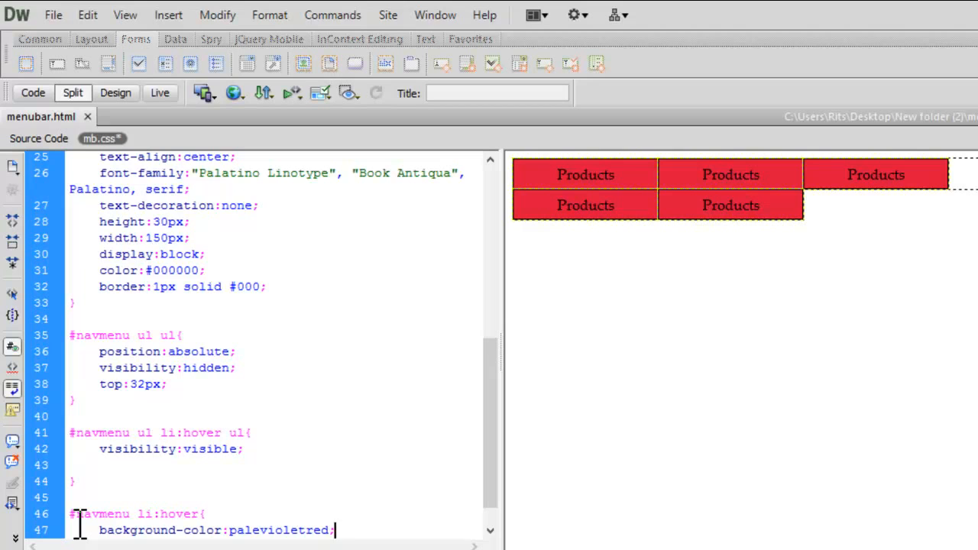
{"action": "type", "text": "font-weight:"}
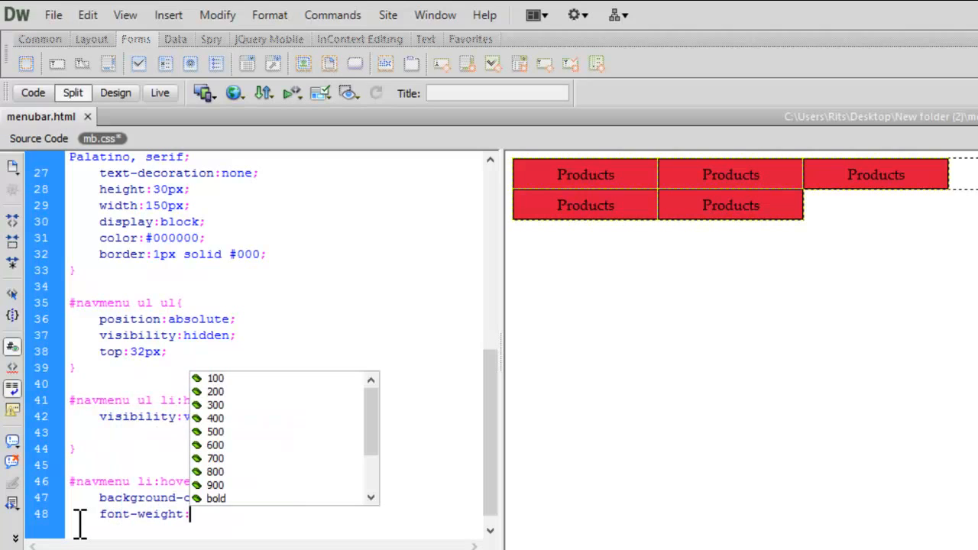
{"action": "type", "text": "bold;"}
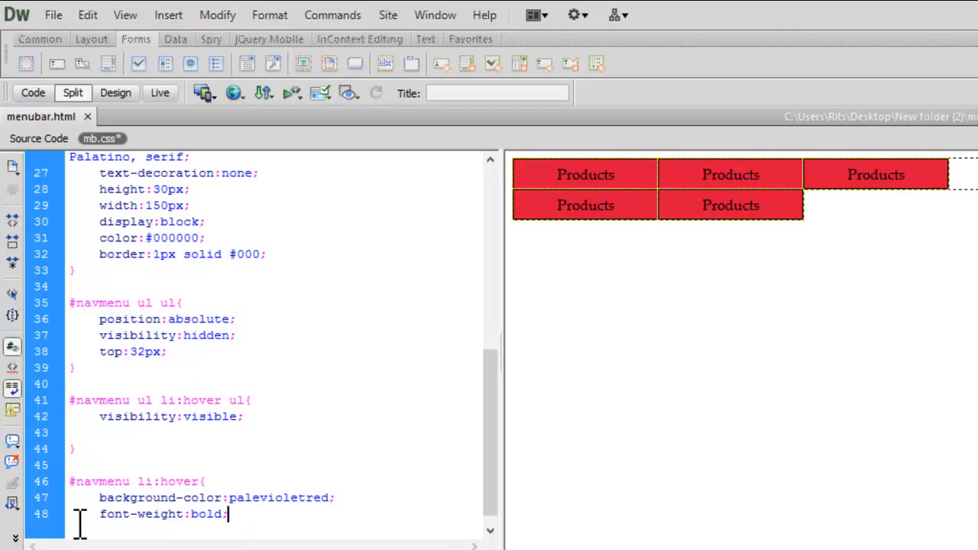
{"action": "key", "text": "Return"}
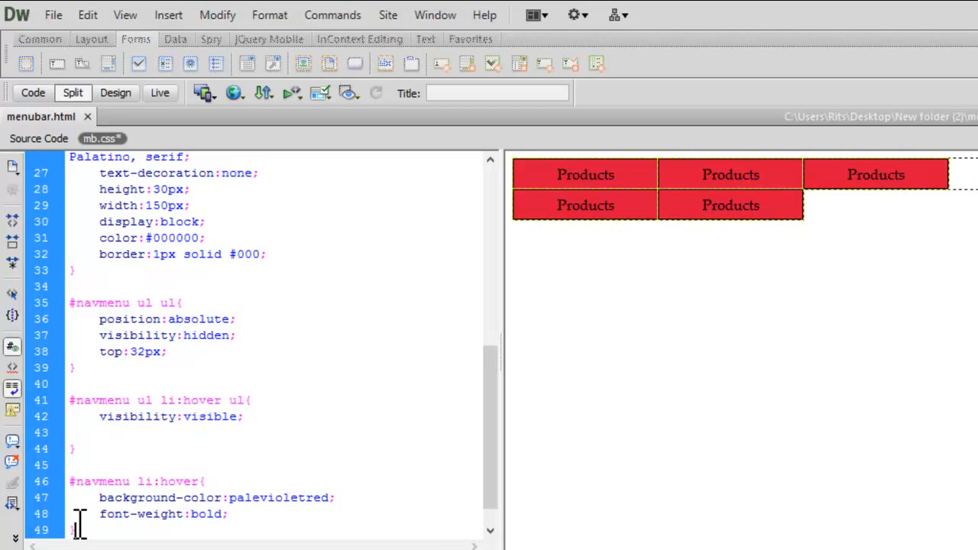
{"action": "left_click", "coordinate": [52, 15]}
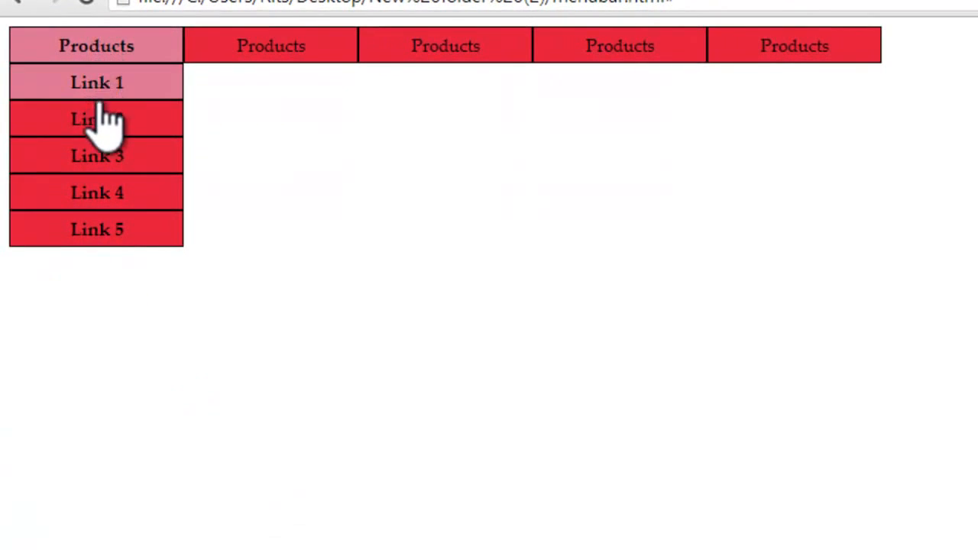
{"action": "mouse_move", "coordinate": [795, 46]}
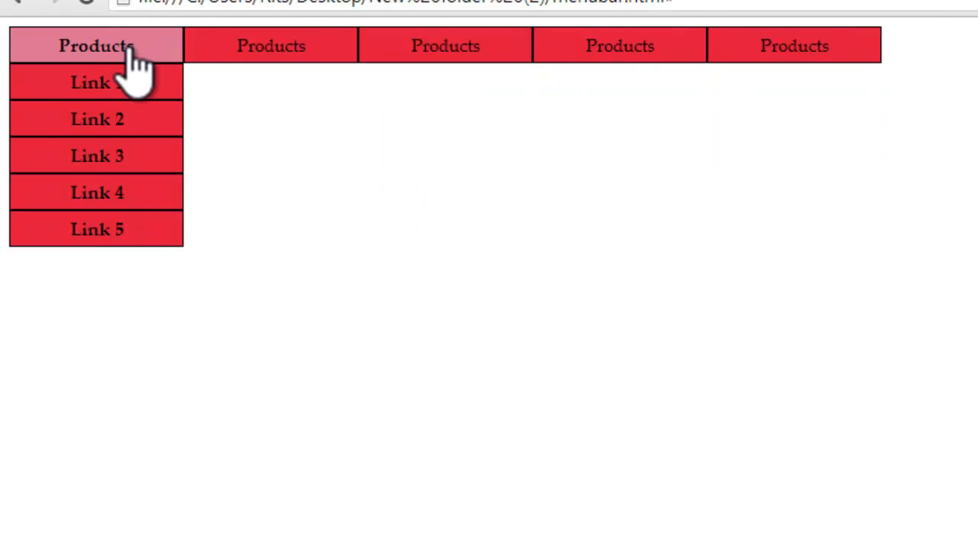
{"action": "mouse_move", "coordinate": [110, 156]}
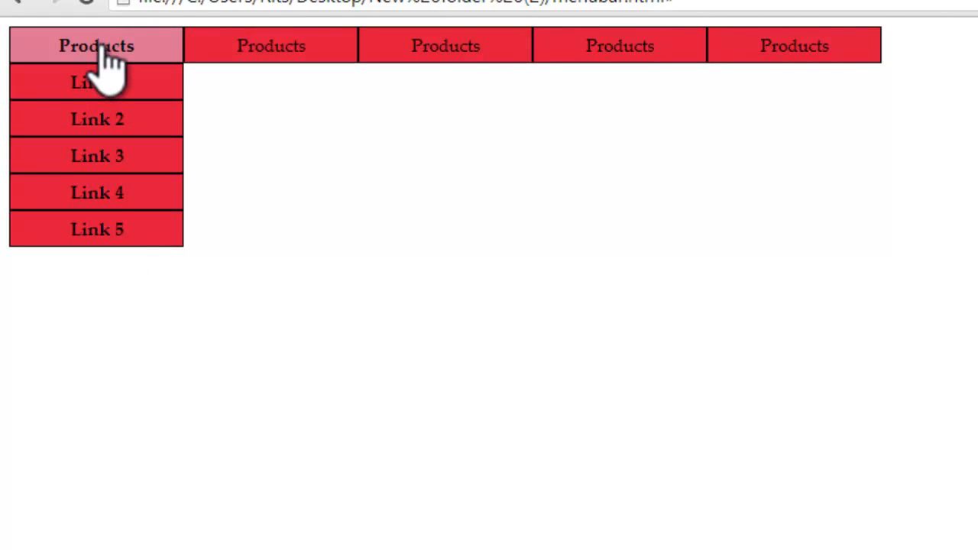
{"action": "mouse_move", "coordinate": [270, 46]}
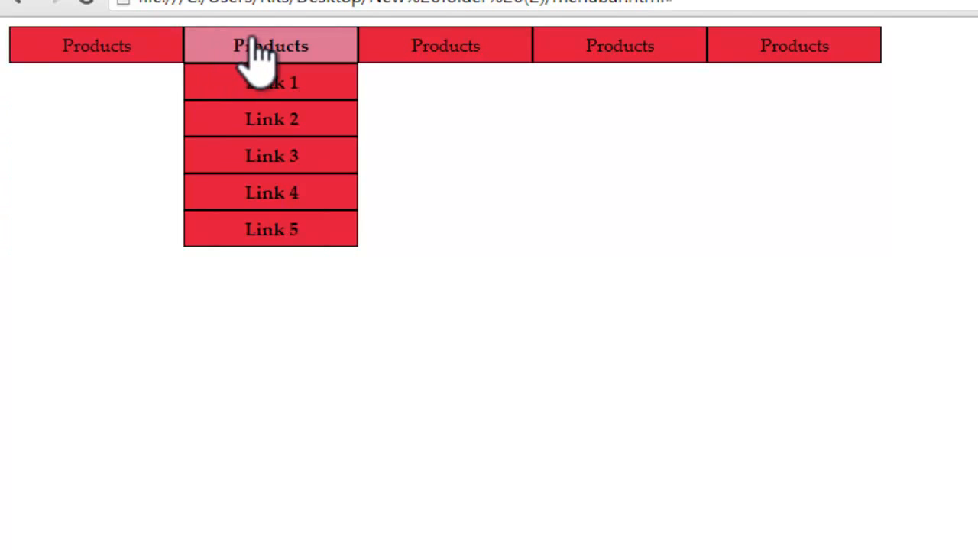
{"action": "mouse_move", "coordinate": [96, 46]}
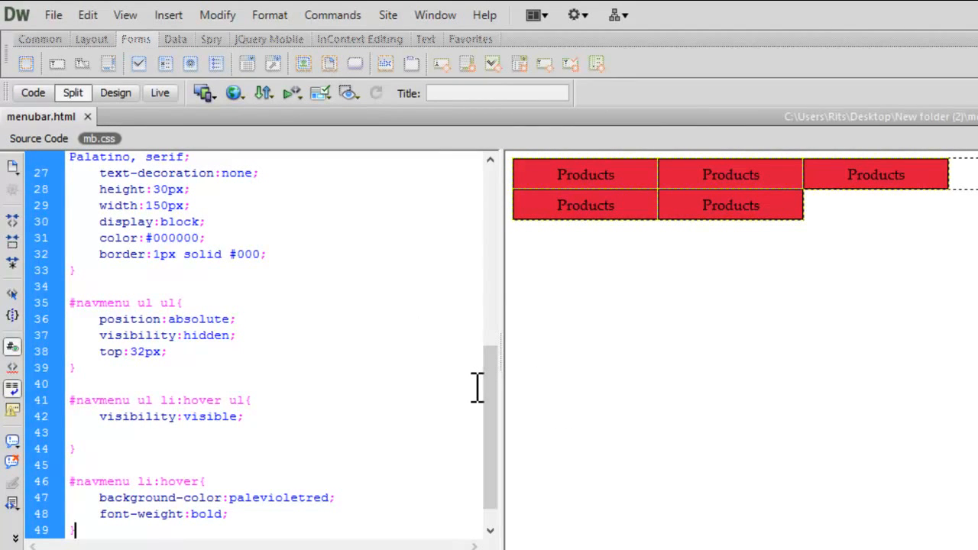
Step: Replace the #000000 link colour in the #navmenu ul li a rule with #FFF
{"action": "scroll", "scroll_direction": "up", "scroll_amount": 3}
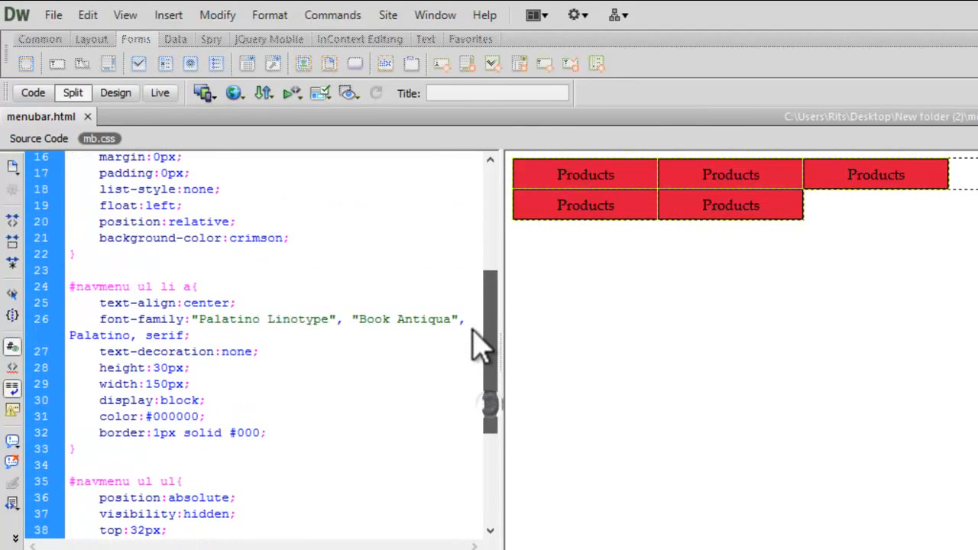
{"action": "double_click", "coordinate": [180, 416]}
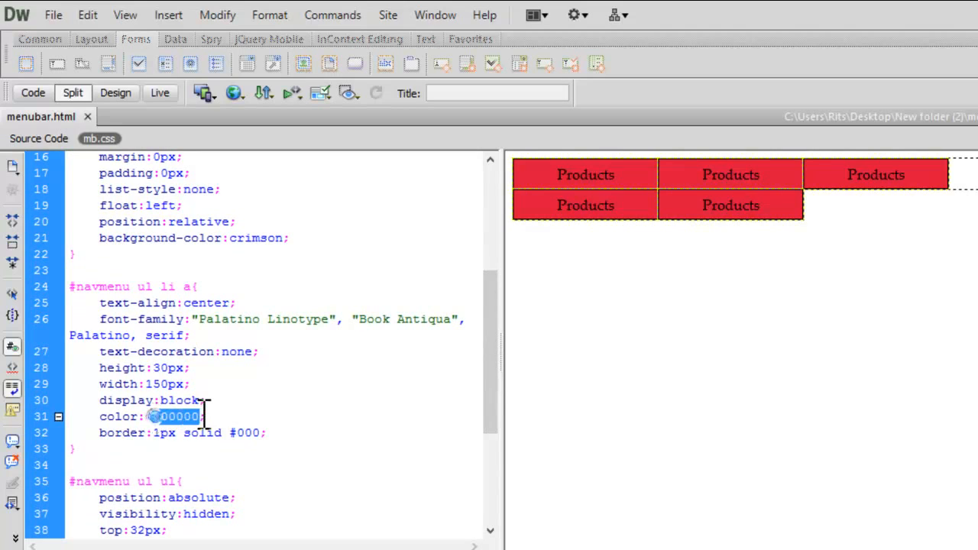
{"action": "key", "text": "Delete"}
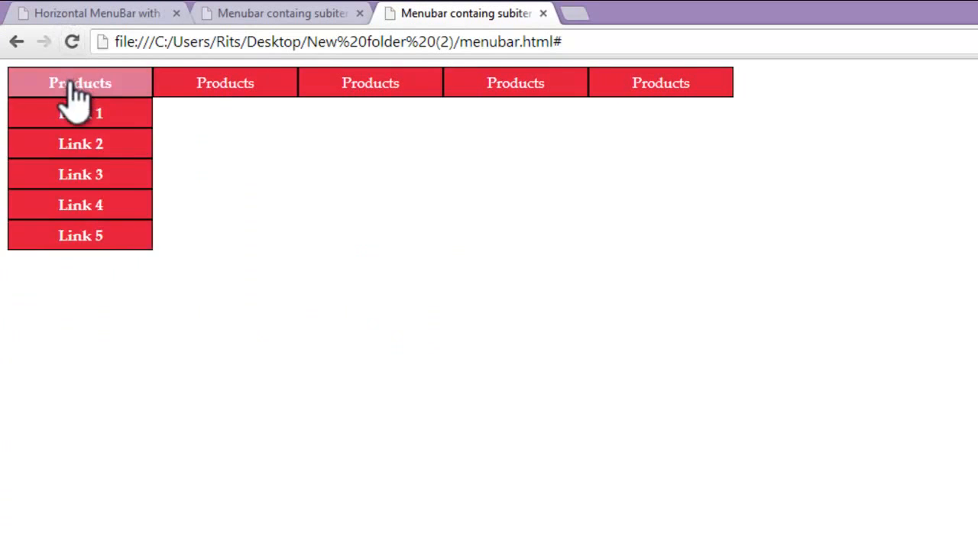
{"action": "mouse_move", "coordinate": [80, 113]}
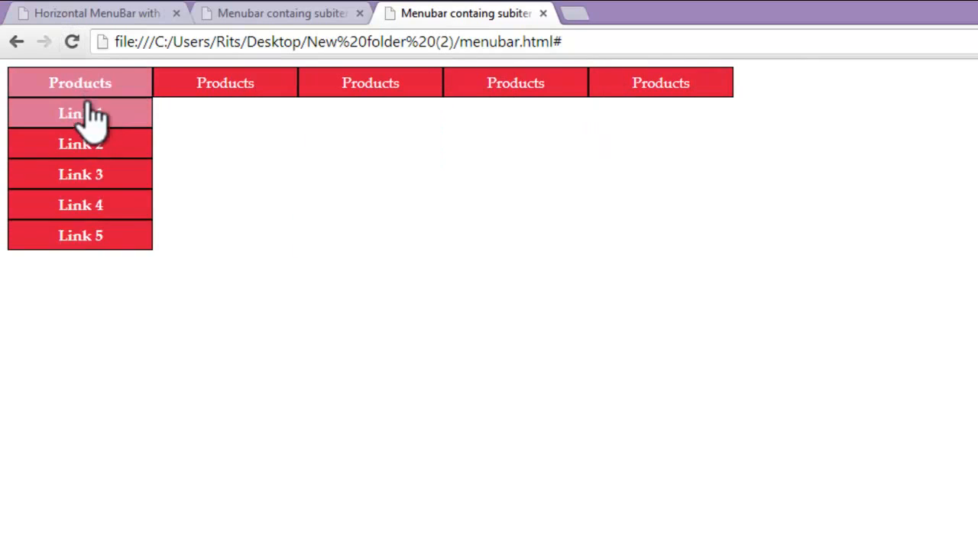
{"action": "mouse_move", "coordinate": [80, 174]}
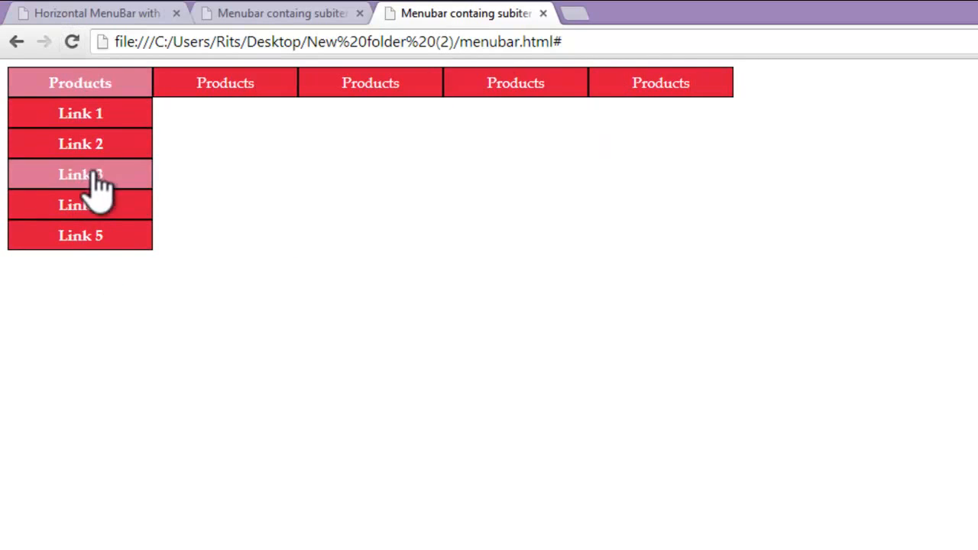
{"action": "mouse_move", "coordinate": [94, 182]}
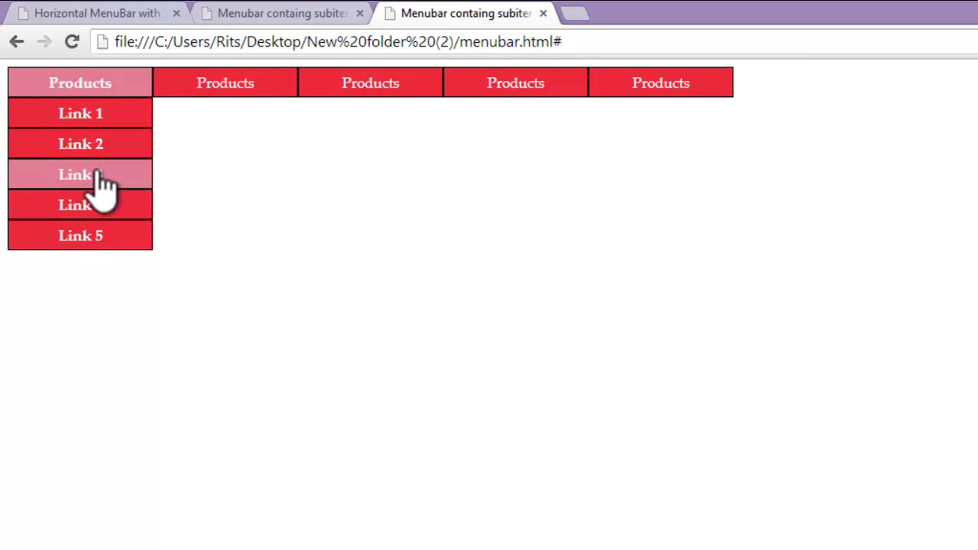
{"action": "mouse_move", "coordinate": [80, 113]}
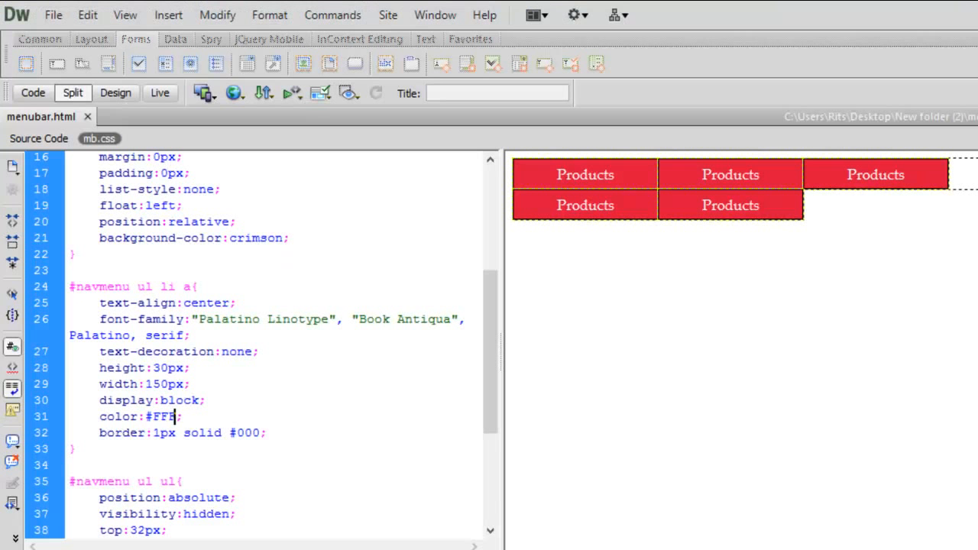
Step: Start a #navmenu ul li:hover li a:hover selector below the li:hover rule
{"action": "scroll", "scroll_direction": "down", "scroll_amount": 3}
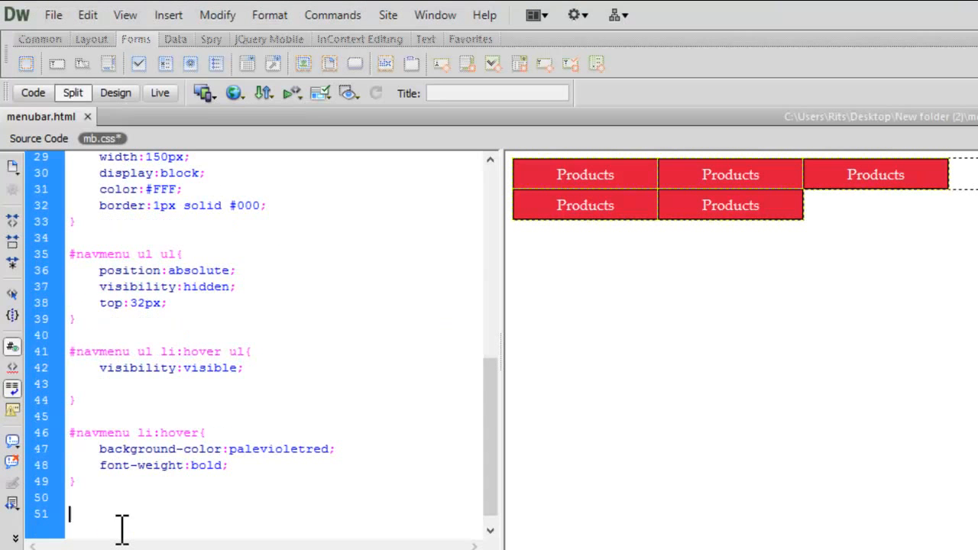
{"action": "type", "text": "#"}
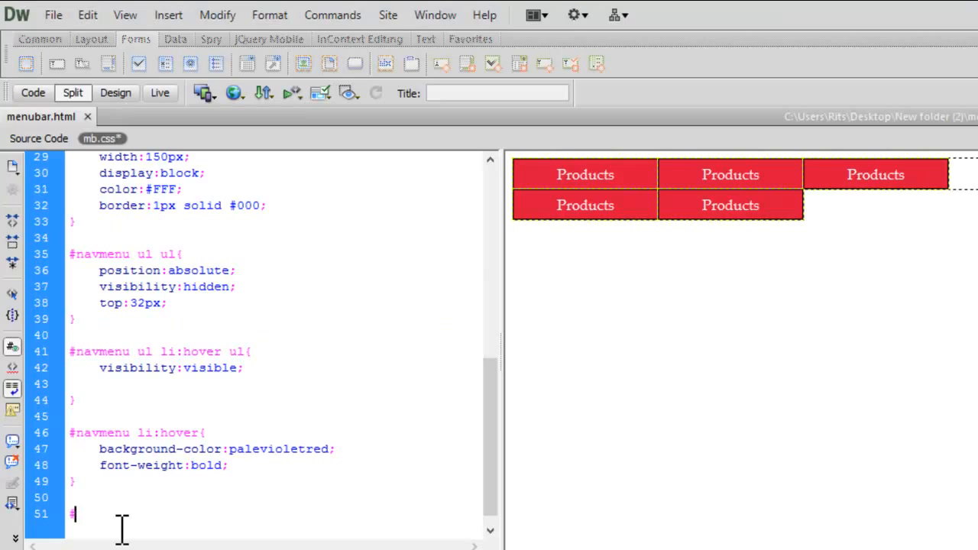
{"action": "type", "text": "navme"}
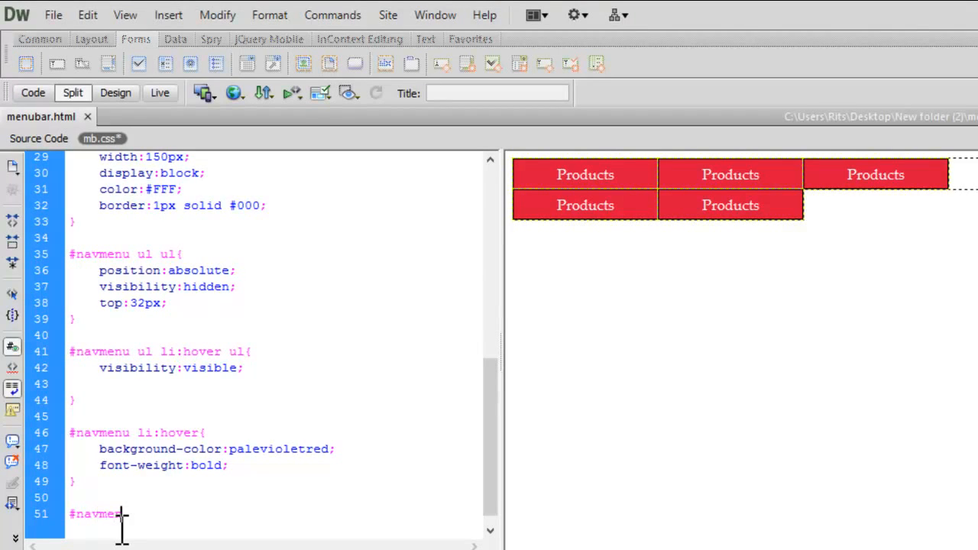
{"action": "type", "text": "ul"}
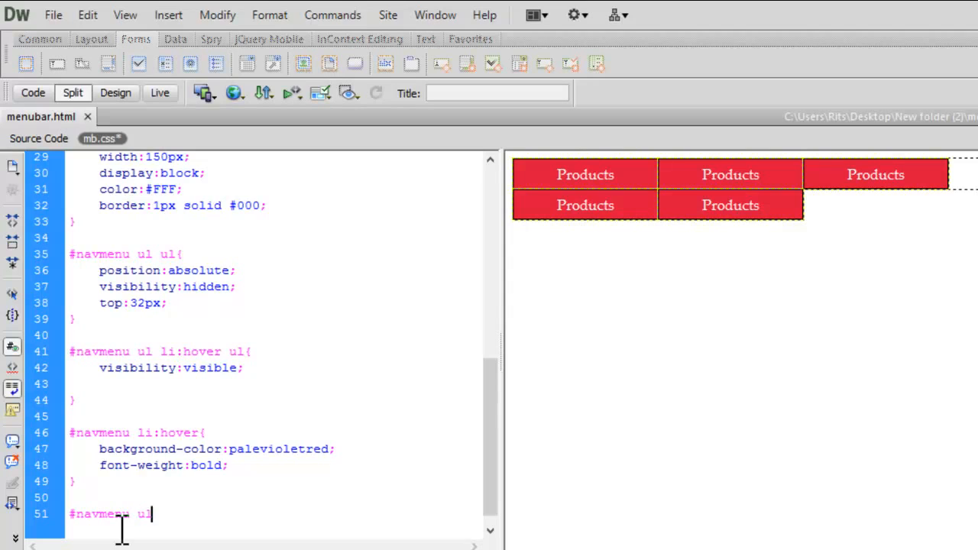
{"action": "type", "text": "li"}
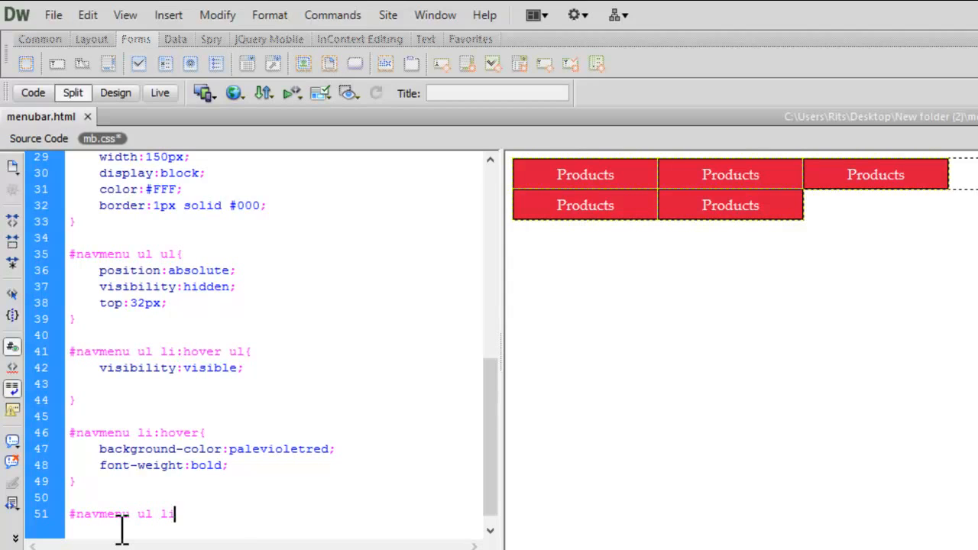
{"action": "type", "text": ":hover"}
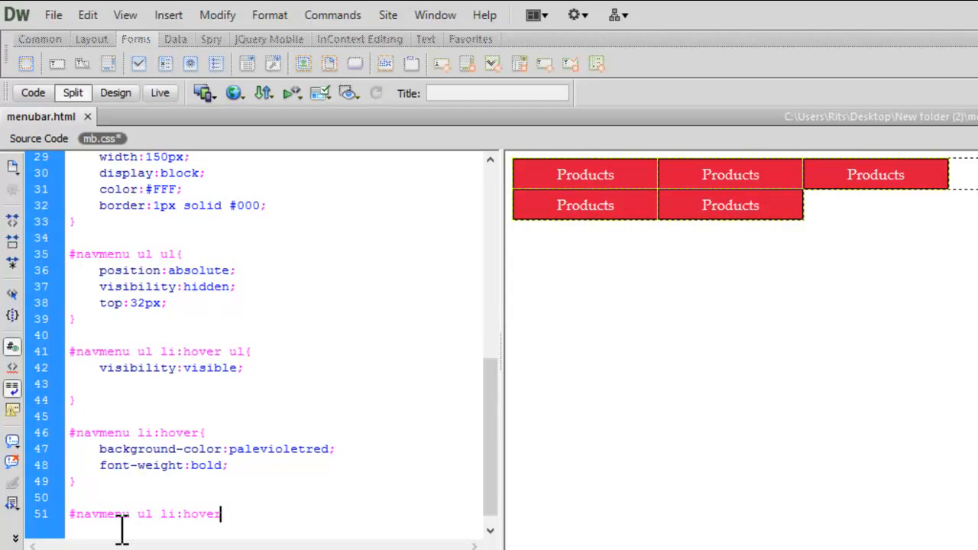
{"action": "type", "text": "li"}
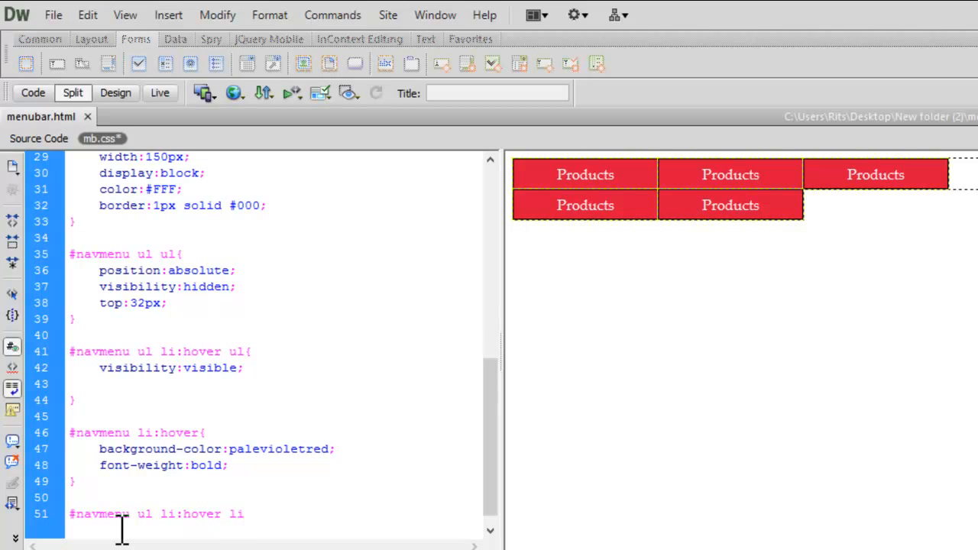
{"action": "type", "text": "a:hover{"}
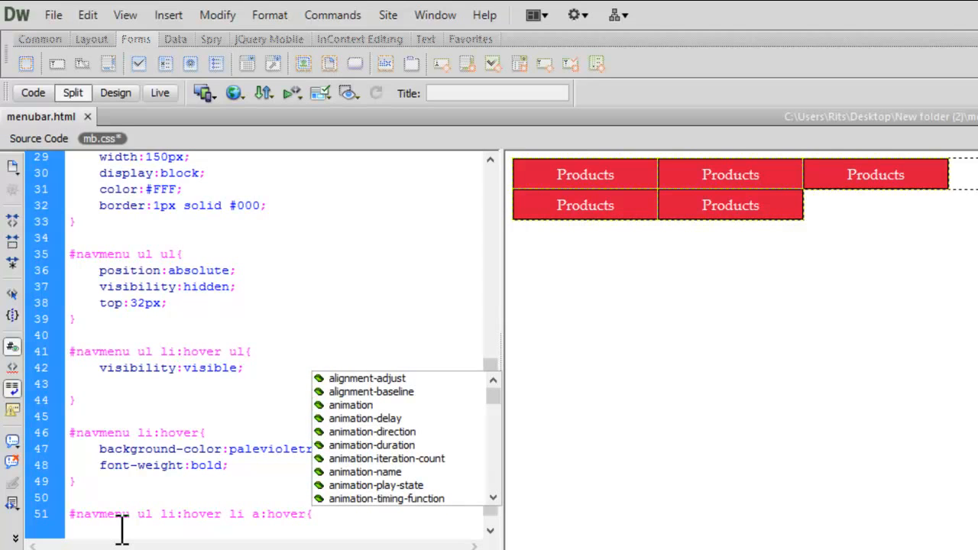
Step: Give that rule background-color skyblue and a color declaration for submenu links
{"action": "type", "text": "background-color:"}
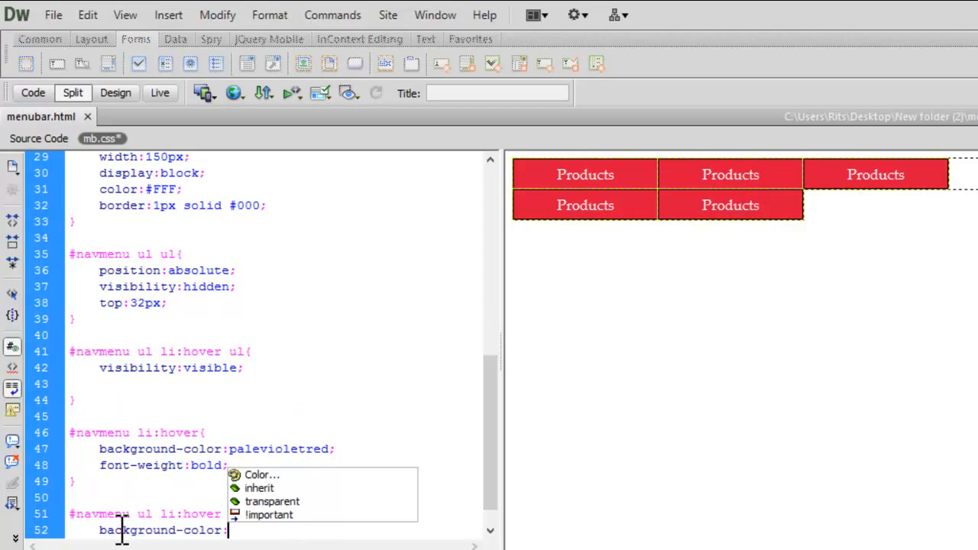
{"action": "type", "text": "skyblue;"}
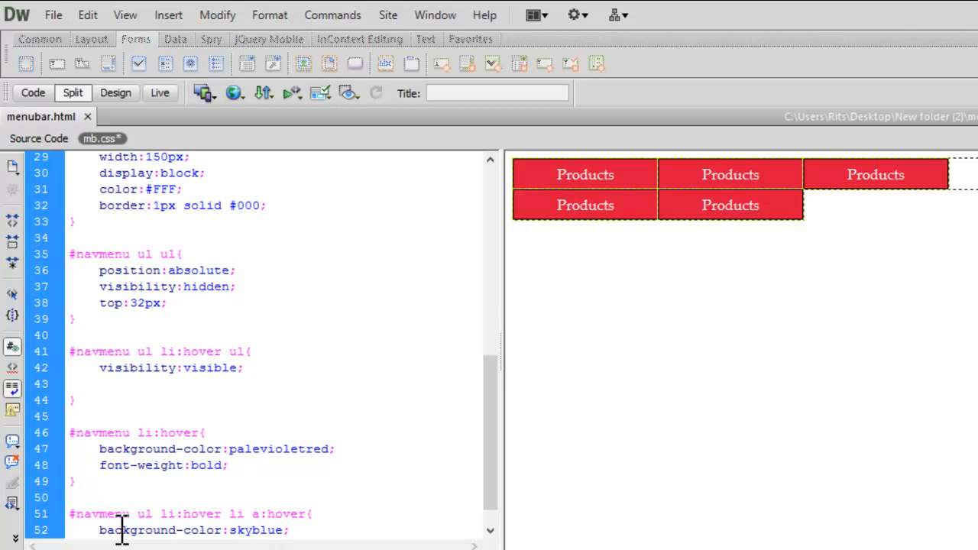
{"action": "type", "text": "color:"}
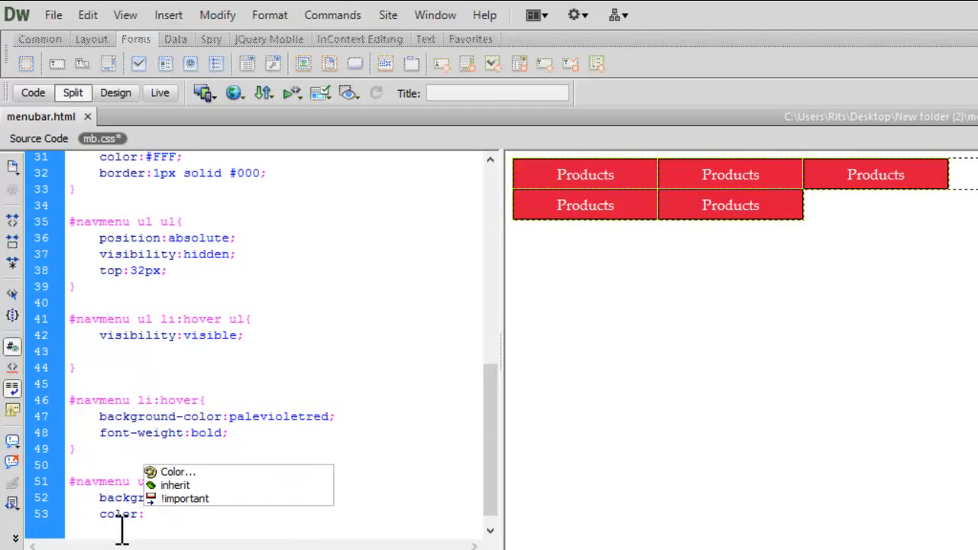
{"action": "left_click", "coordinate": [52, 15]}
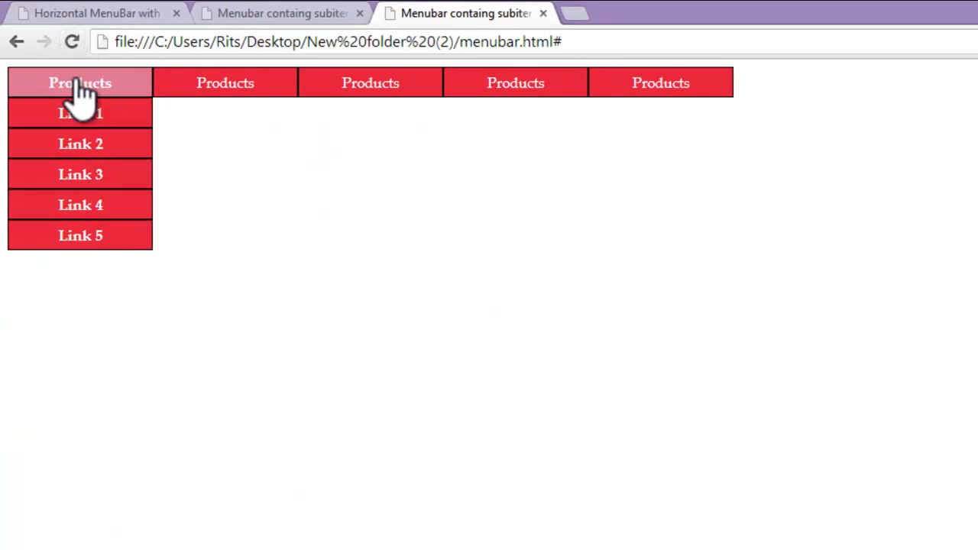
{"action": "mouse_move", "coordinate": [225, 83]}
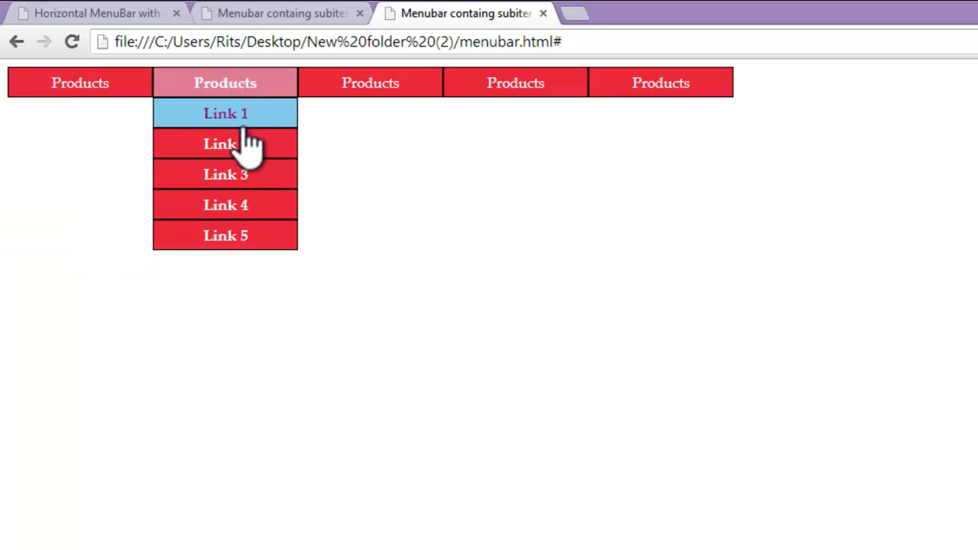
{"action": "mouse_move", "coordinate": [226, 143]}
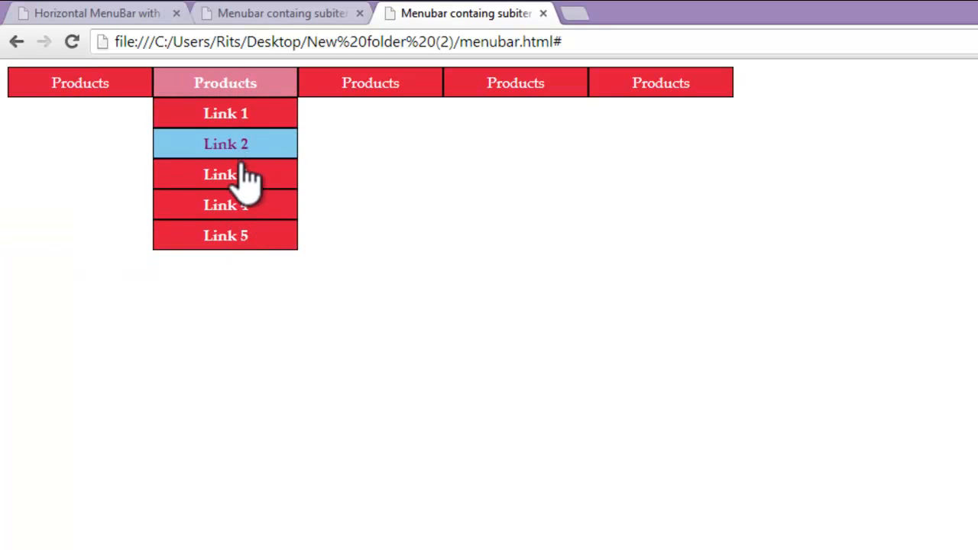
{"action": "mouse_move", "coordinate": [245, 239]}
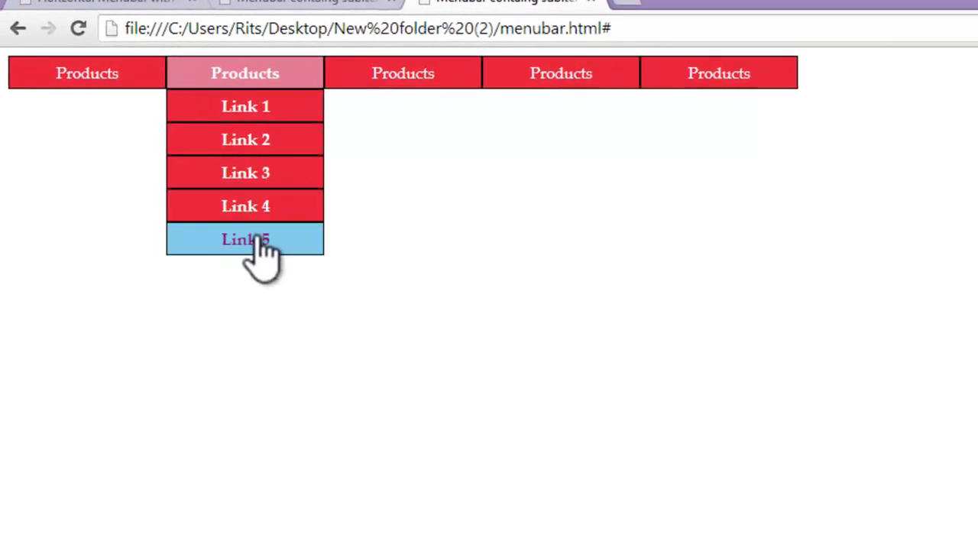
{"action": "mouse_move", "coordinate": [619, 61]}
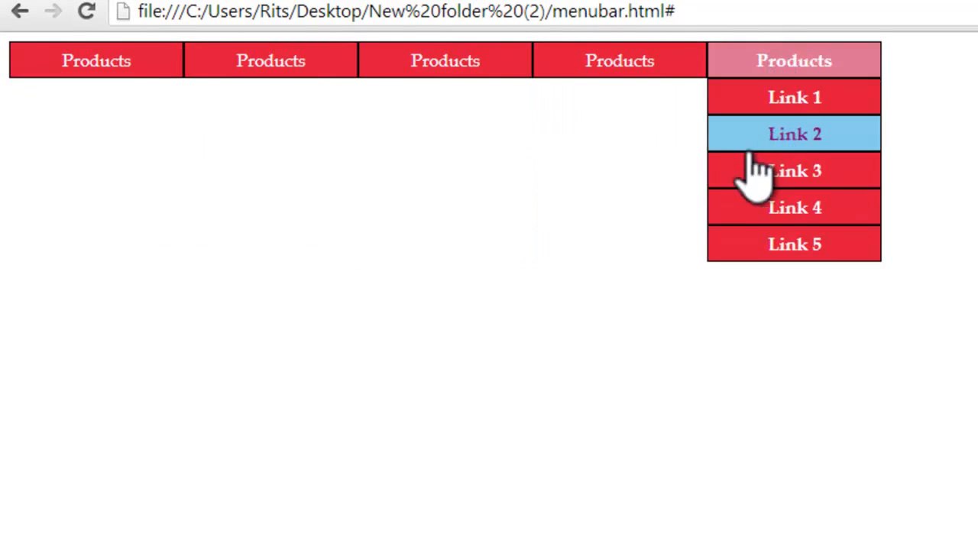
{"action": "mouse_move", "coordinate": [691, 145]}
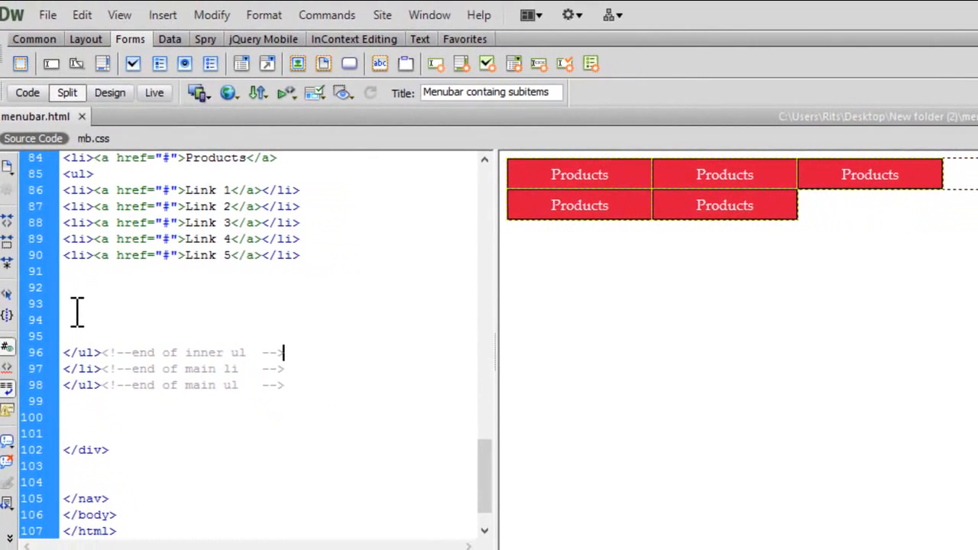
Step: Insert <div class="clearfloat"></div> after the closing main ul in menubar.html
{"action": "left_click", "coordinate": [77, 416]}
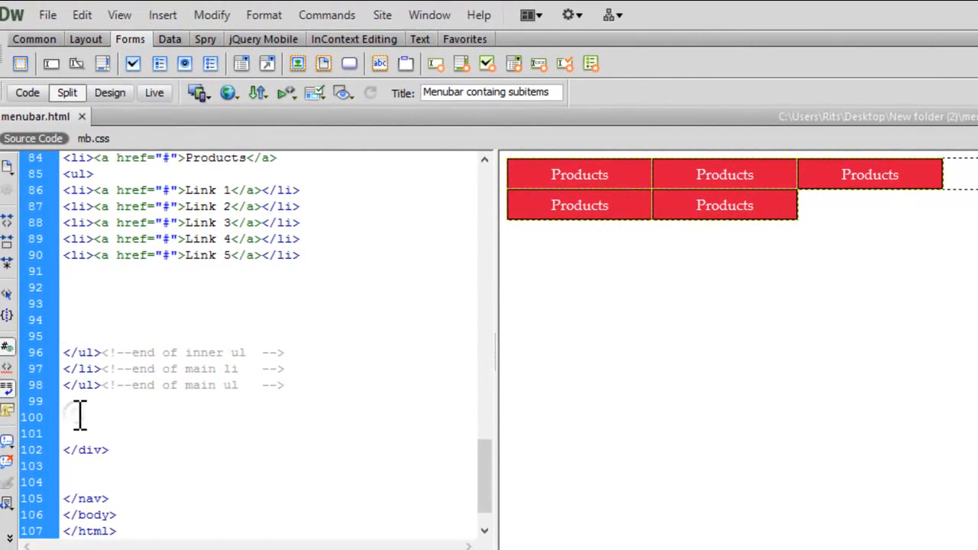
{"action": "left_click", "coordinate": [67, 415]}
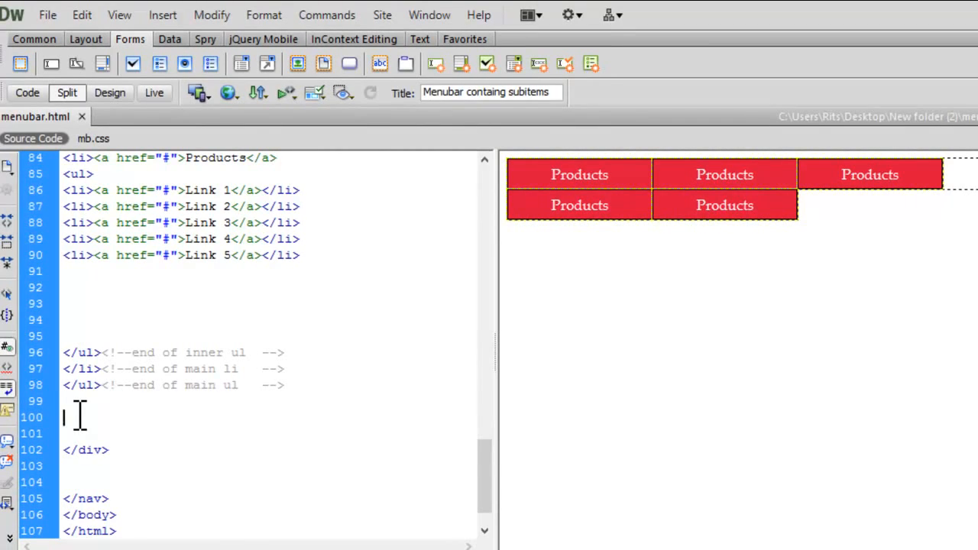
{"action": "type", "text": "<"}
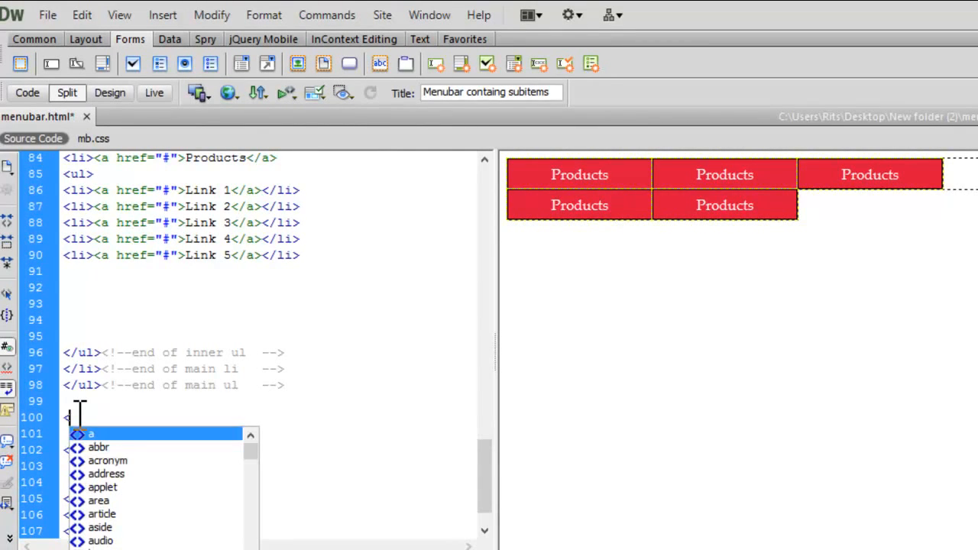
{"action": "type", "text": "div"}
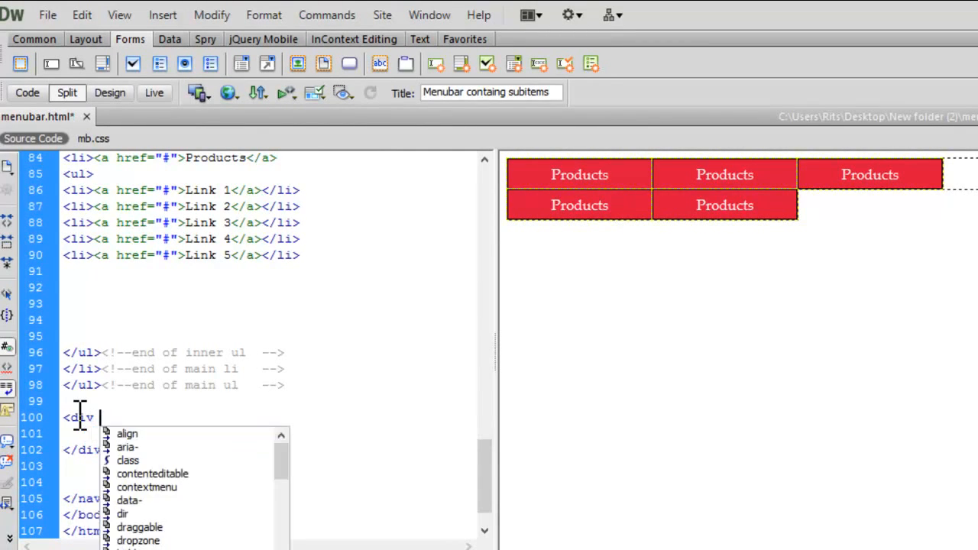
{"action": "type", "text": "class=\""}
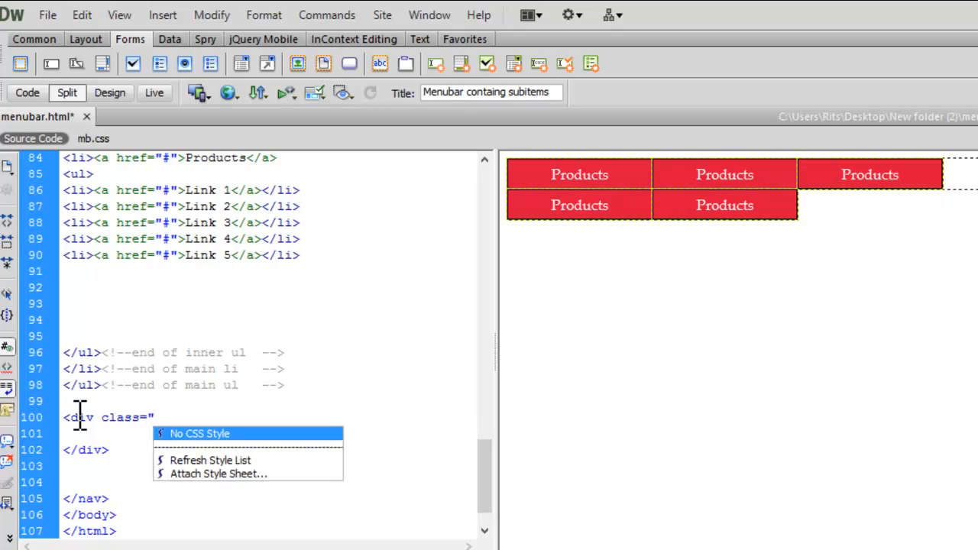
{"action": "type", "text": "clear"}
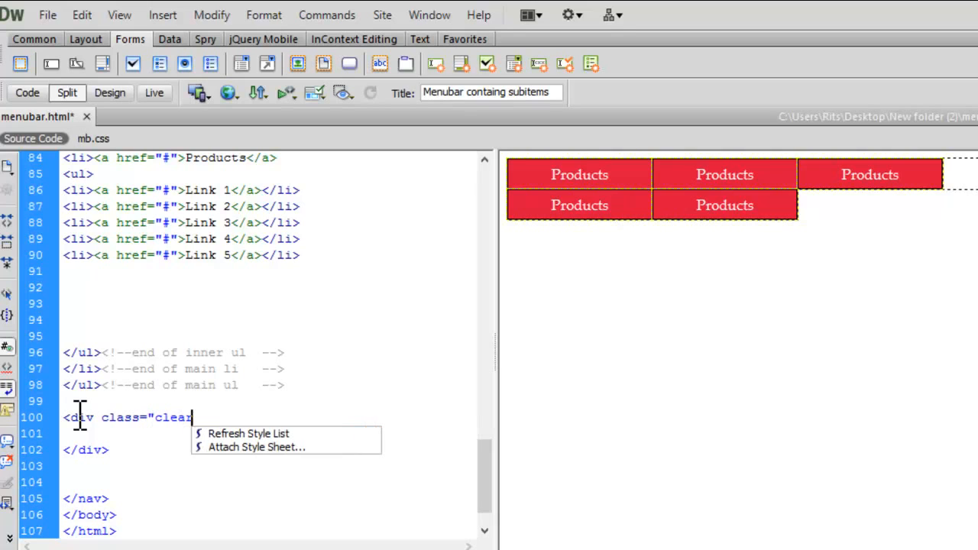
{"action": "type", "text": "floa"}
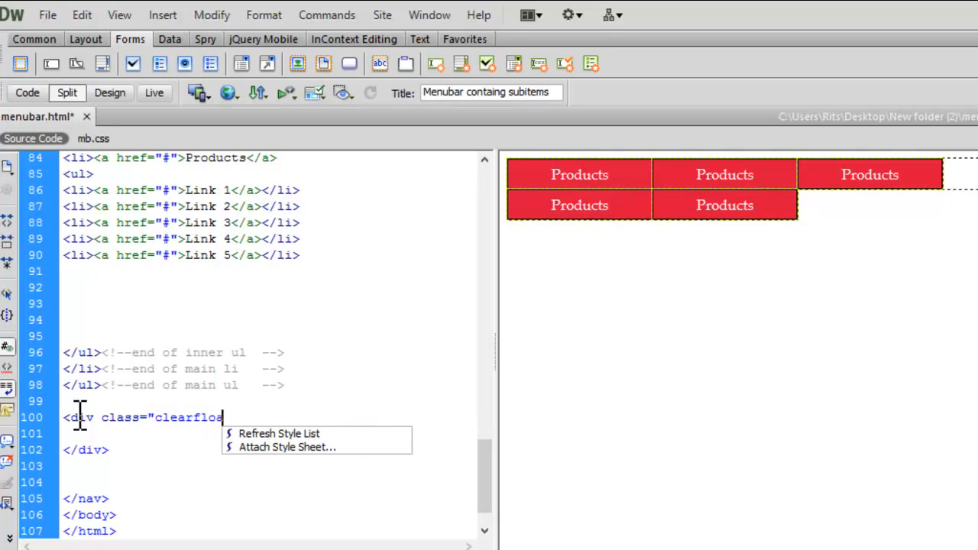
{"action": "type", "text": "at\">"}
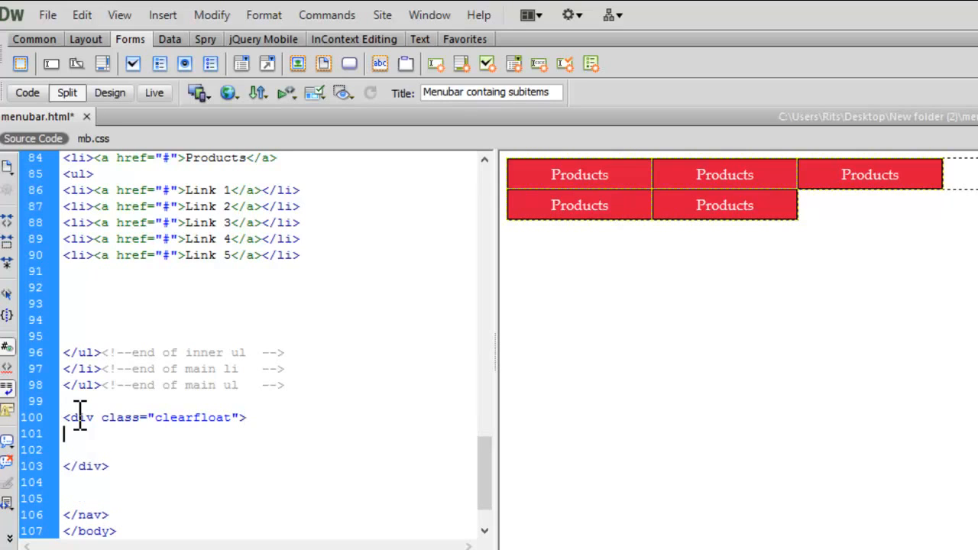
{"action": "left_click", "coordinate": [93, 137]}
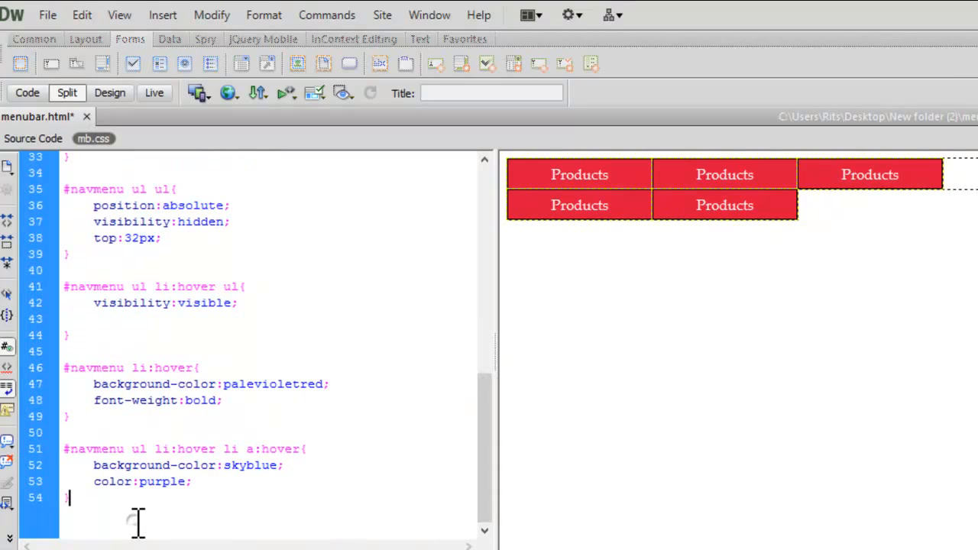
Step: Begin a .clearfloat rule at the end of mb.css
{"action": "scroll", "scroll_direction": "down", "scroll_amount": 3}
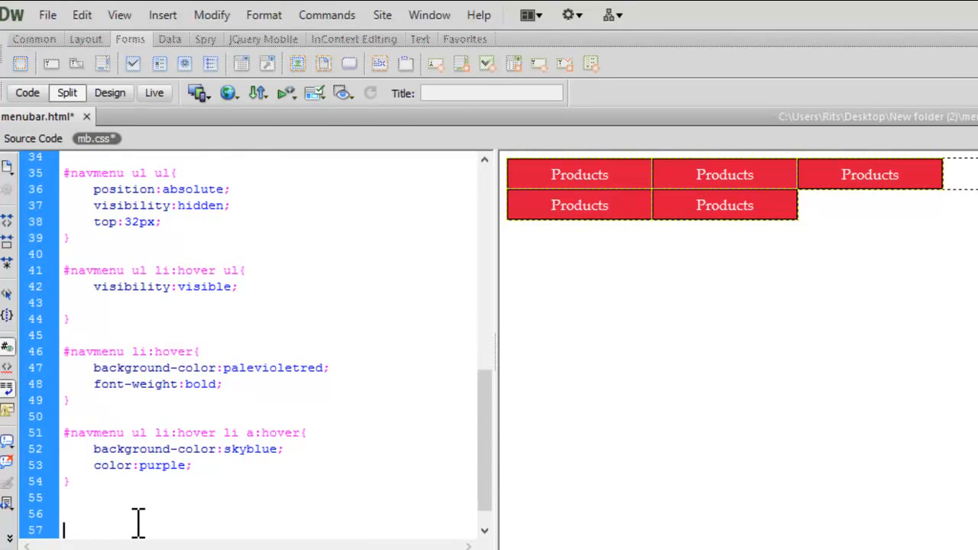
{"action": "type", "text": ".clearfloat{"}
{"action": "type", "text": "clear:both;"}
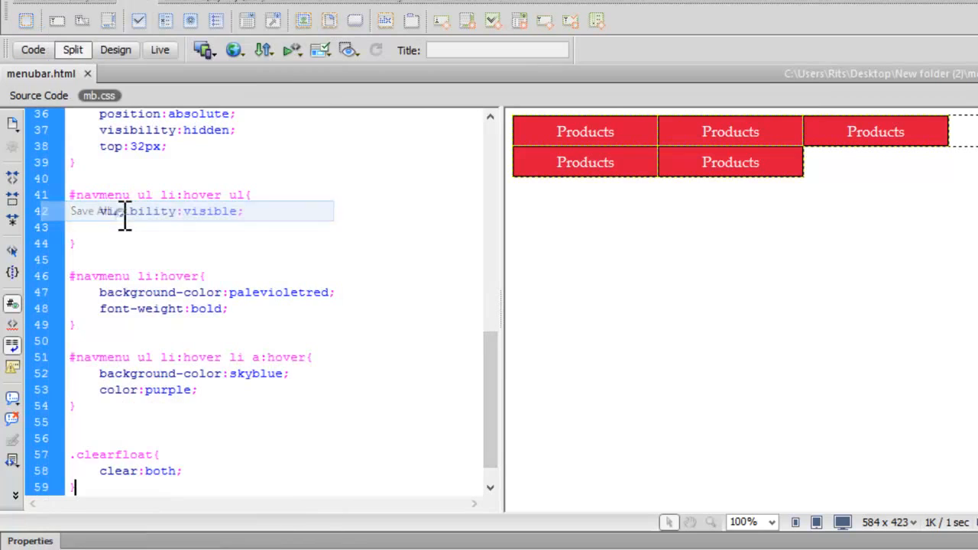
{"action": "mouse_move", "coordinate": [263, 122]}
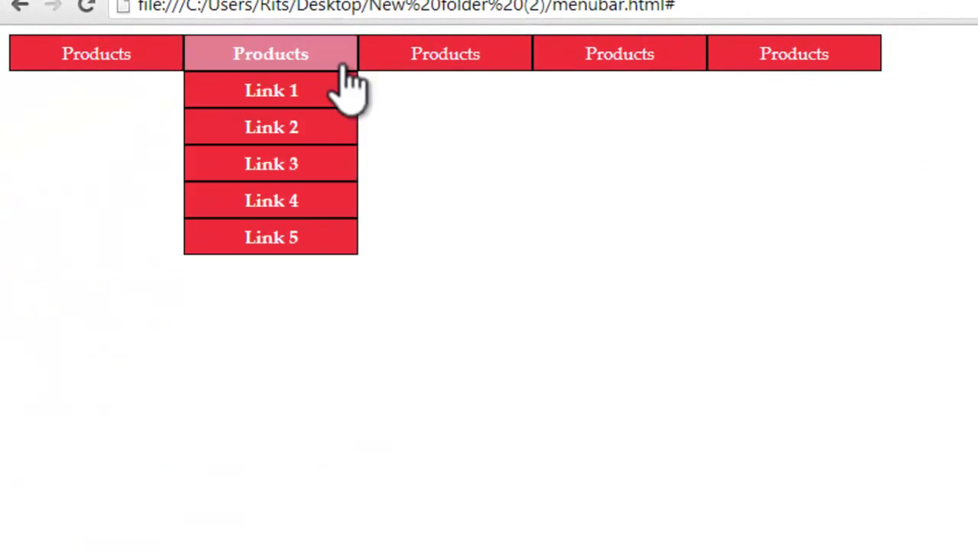
{"action": "mouse_move", "coordinate": [793, 53]}
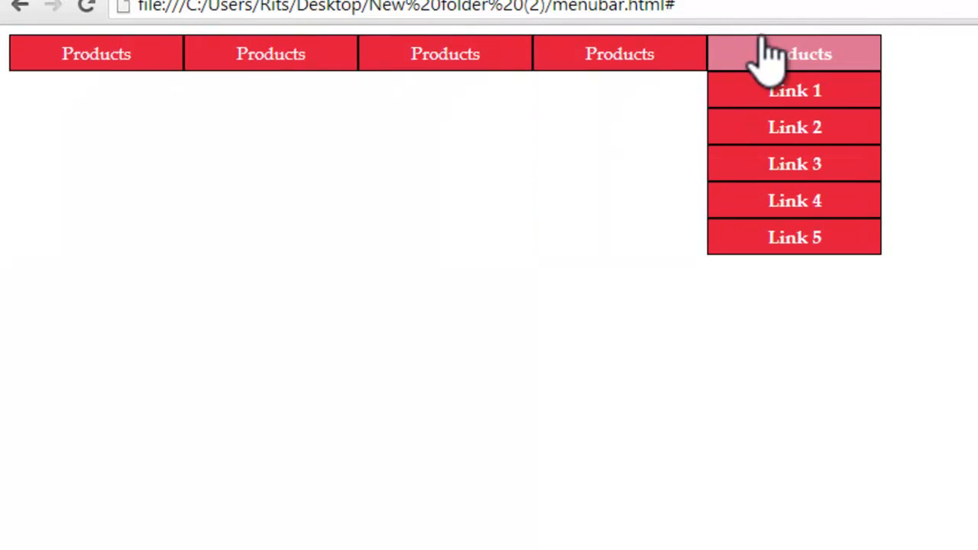
{"action": "mouse_move", "coordinate": [445, 54]}
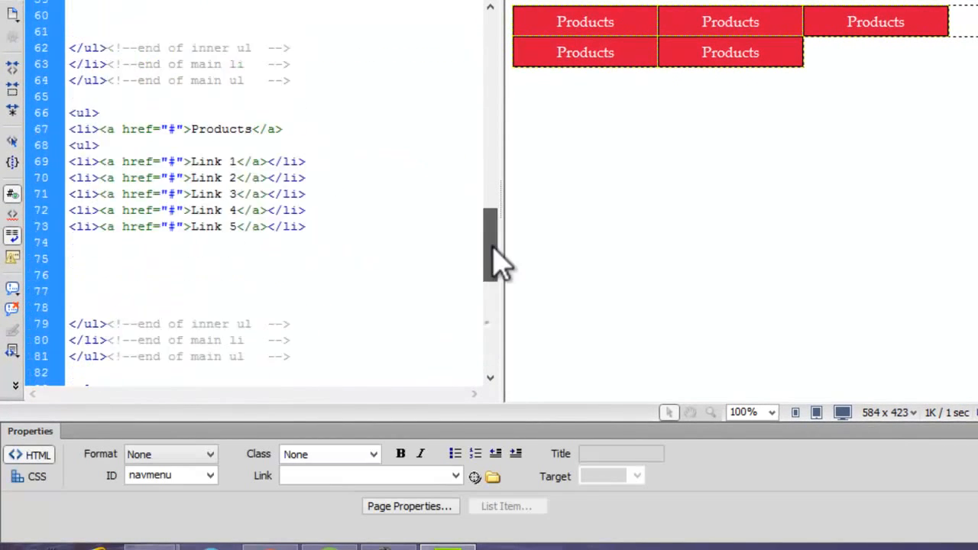
Step: Rename the first menu item to Home and select its five submenu links
{"action": "scroll", "scroll_direction": "up", "scroll_amount": 3}
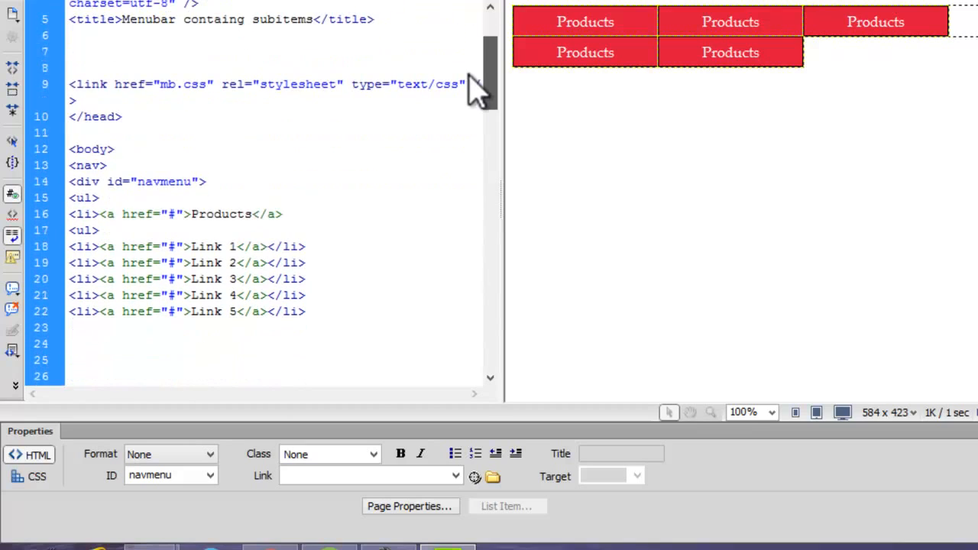
{"action": "double_click", "coordinate": [220, 214]}
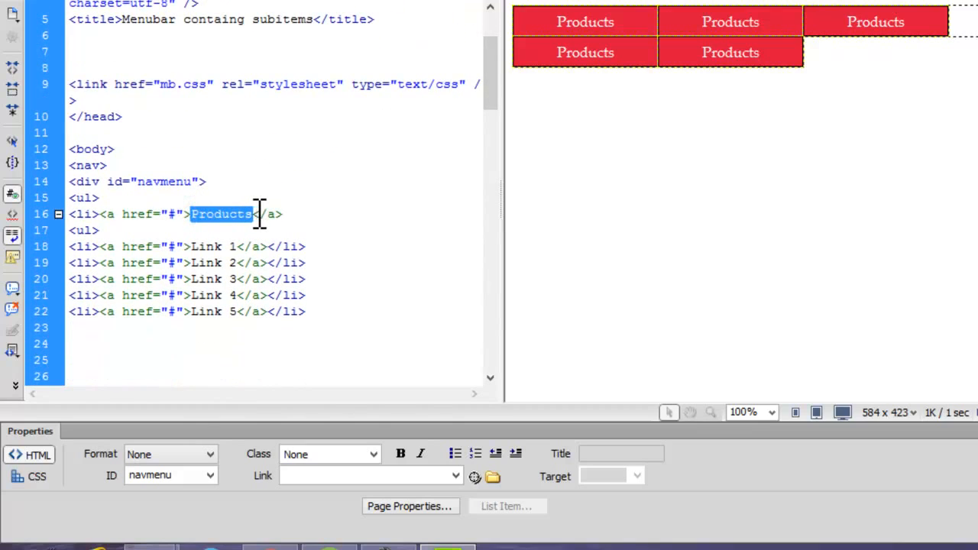
{"action": "type", "text": "Ho"}
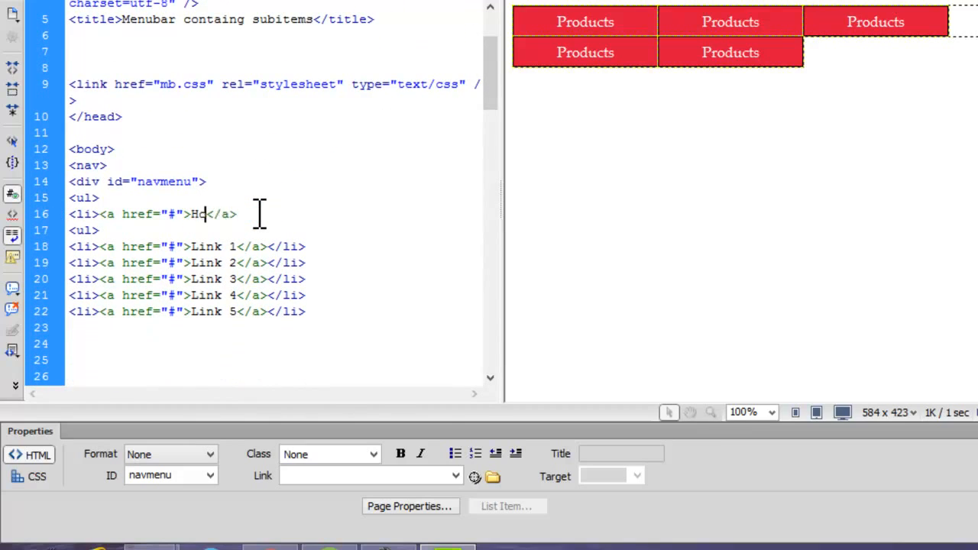
{"action": "type", "text": "me"}
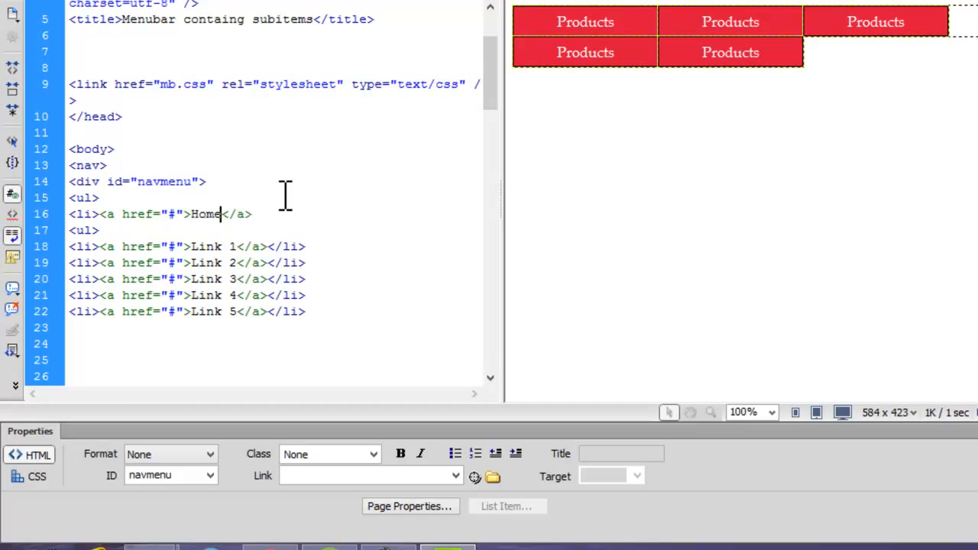
{"action": "scroll", "scroll_direction": "down", "scroll_amount": 3}
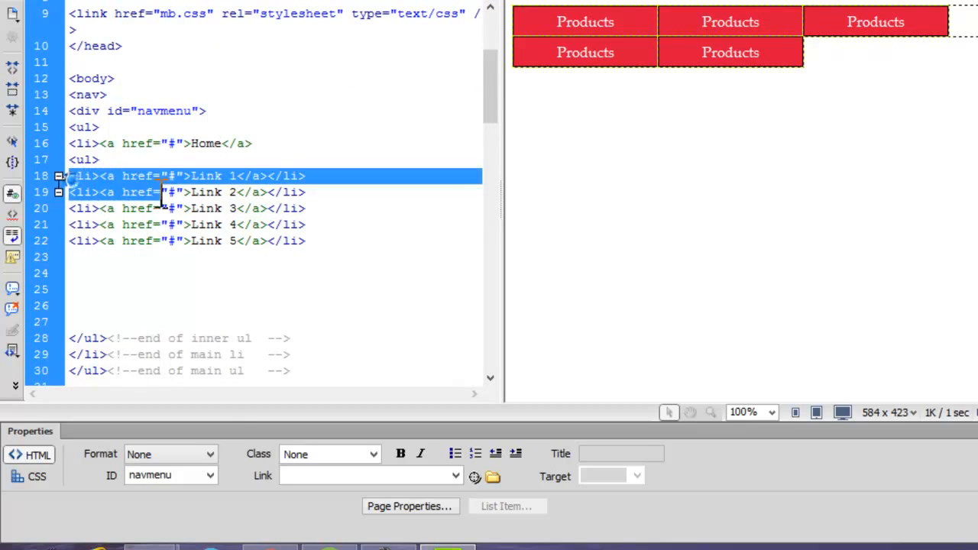
{"action": "left_click_drag", "start_coordinate": [73, 176], "coordinate": [306, 241]}
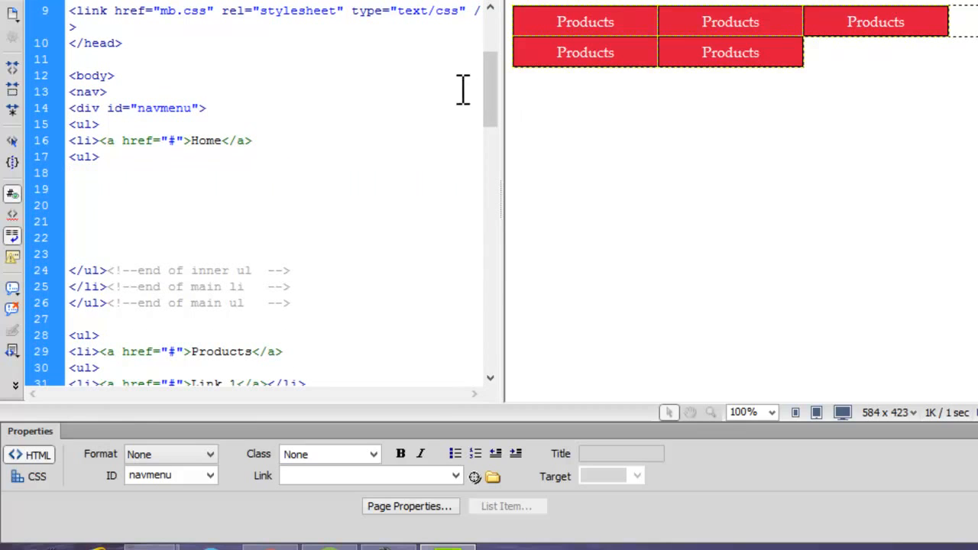
{"action": "scroll", "scroll_direction": "down", "scroll_amount": 3}
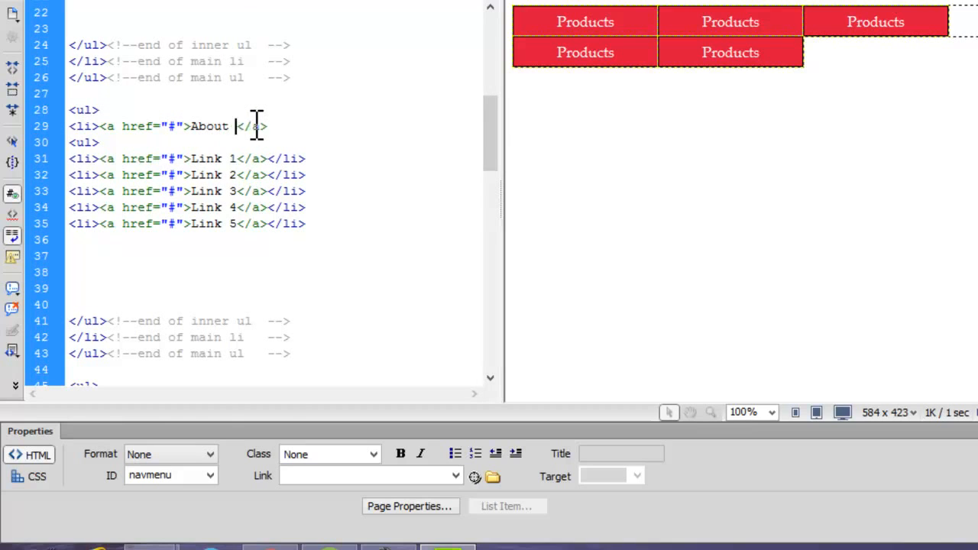
{"action": "scroll", "scroll_direction": "down", "scroll_amount": 3}
{"action": "type", "text": "us"}
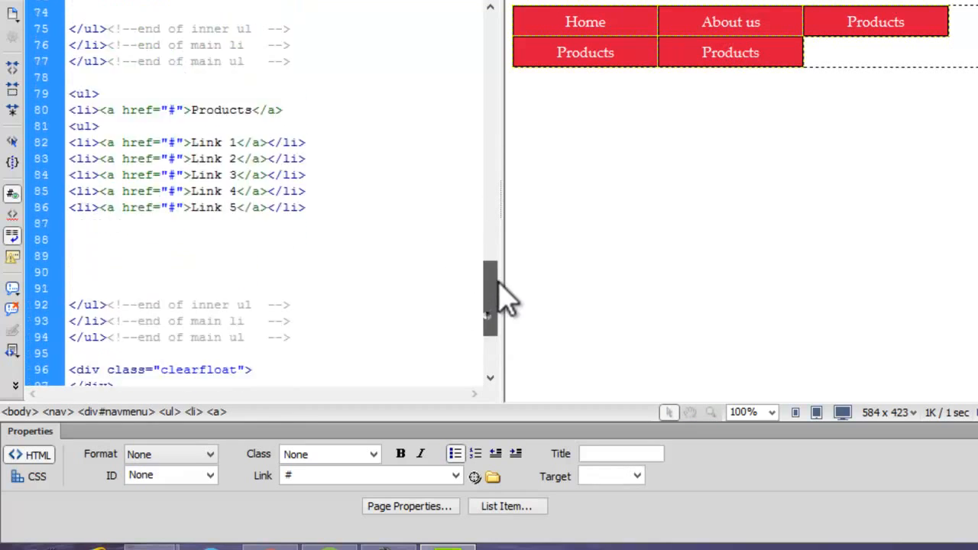
{"action": "scroll", "scroll_direction": "up", "scroll_amount": 3}
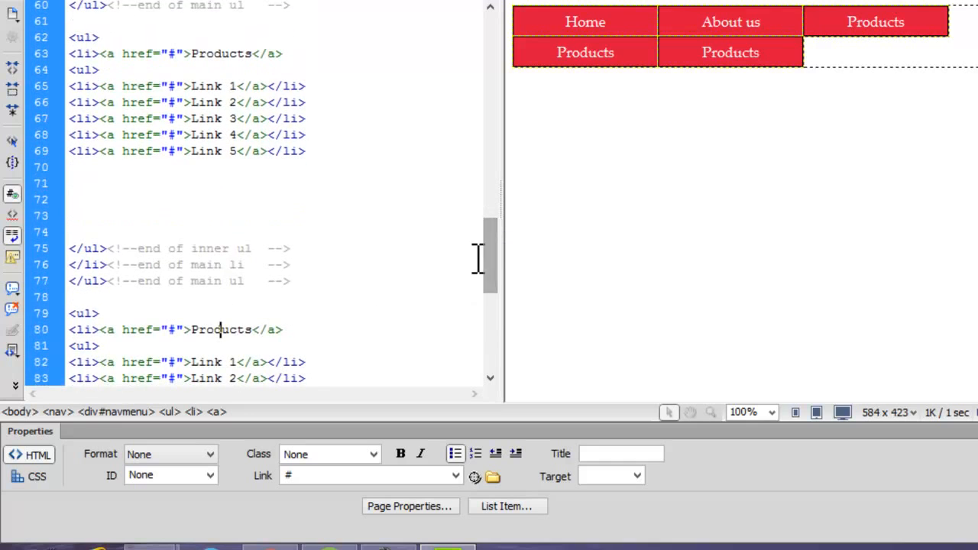
{"action": "scroll", "scroll_direction": "up", "scroll_amount": 3}
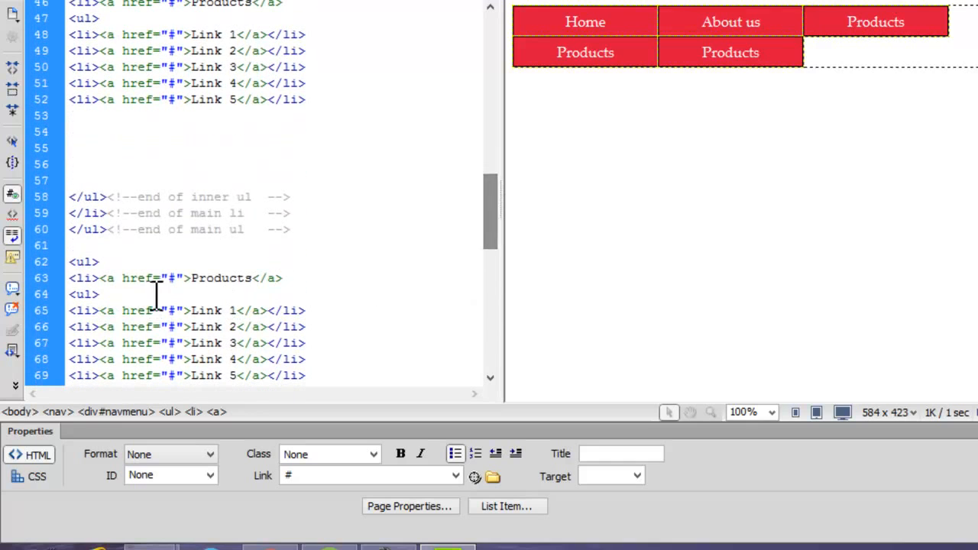
Step: Rename the fourth and last items Services and Contact us, and delete Contact us's submenu links
{"action": "double_click", "coordinate": [220, 278]}
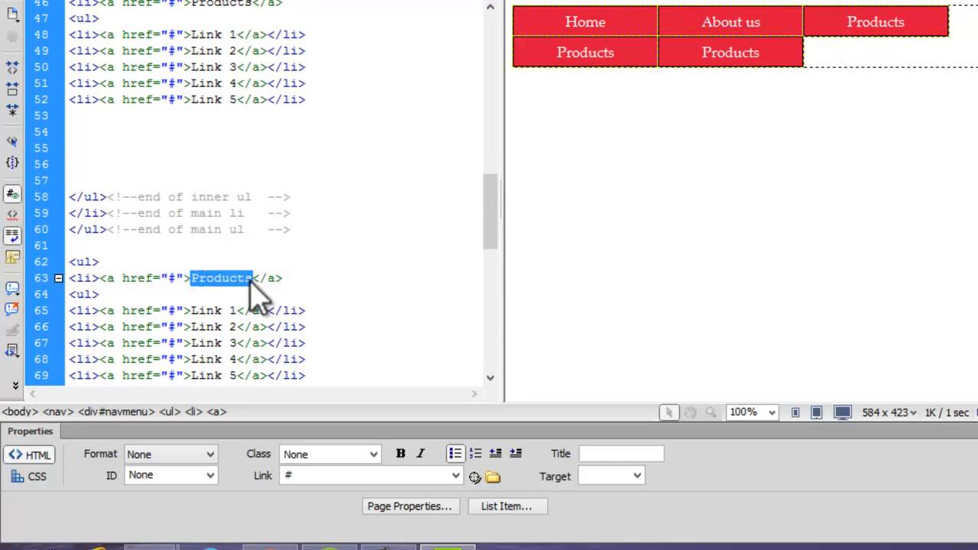
{"action": "type", "text": "Services"}
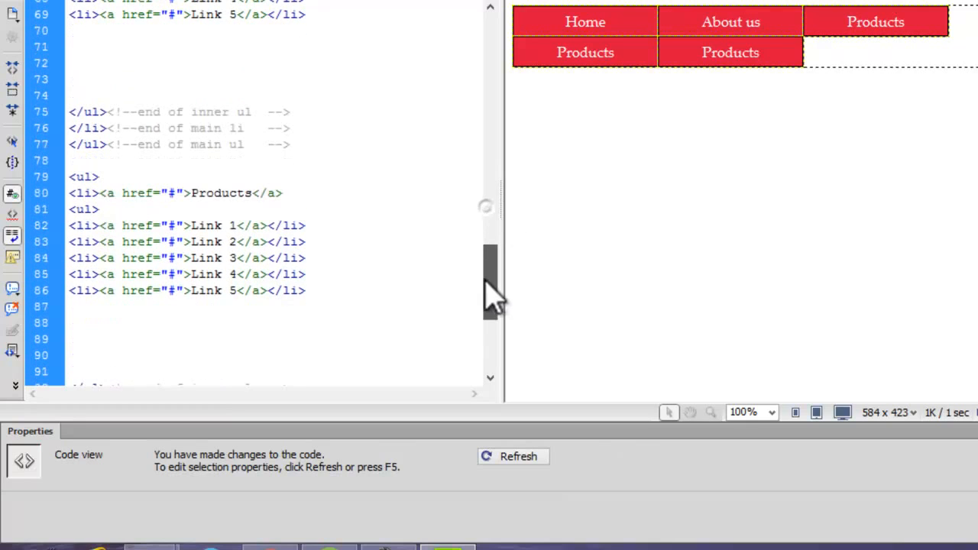
{"action": "double_click", "coordinate": [221, 190]}
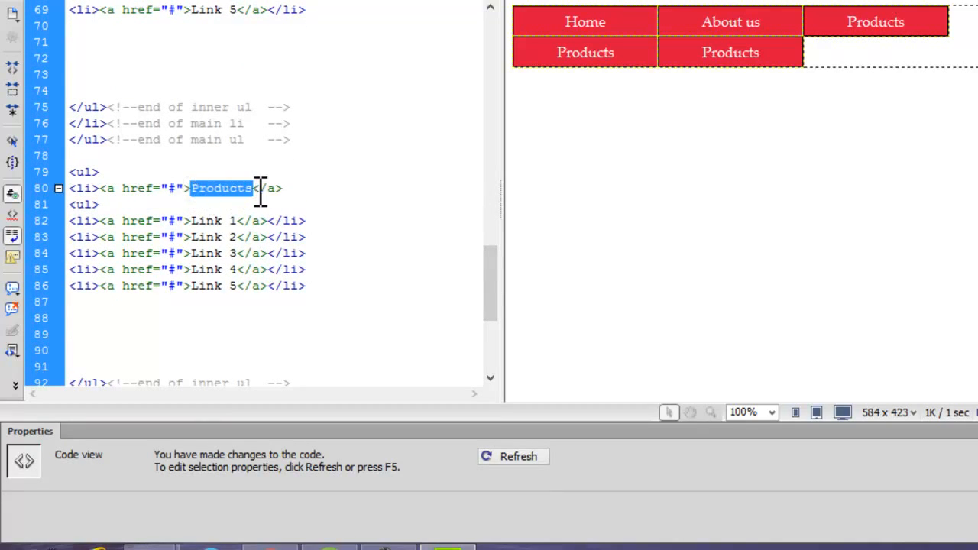
{"action": "type", "text": "Contact"}
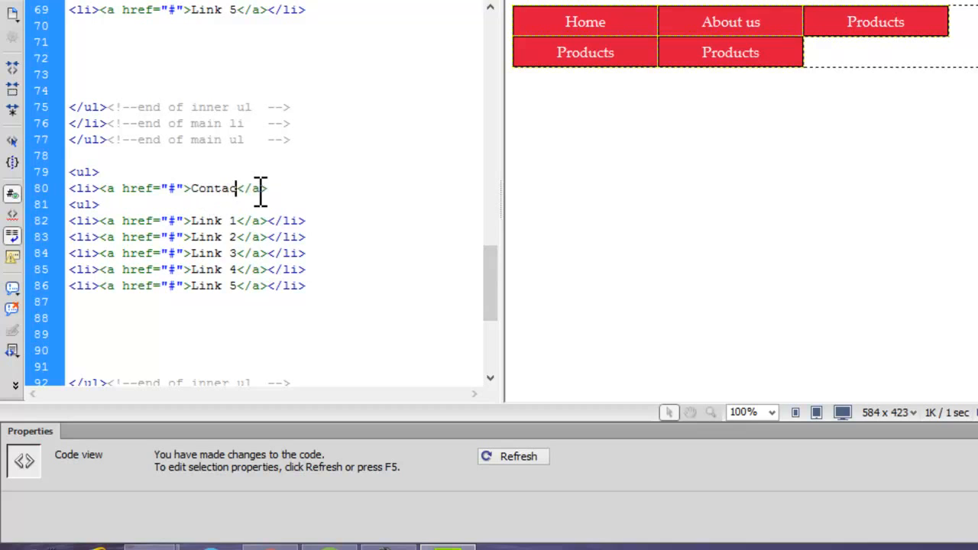
{"action": "type", "text": "us"}
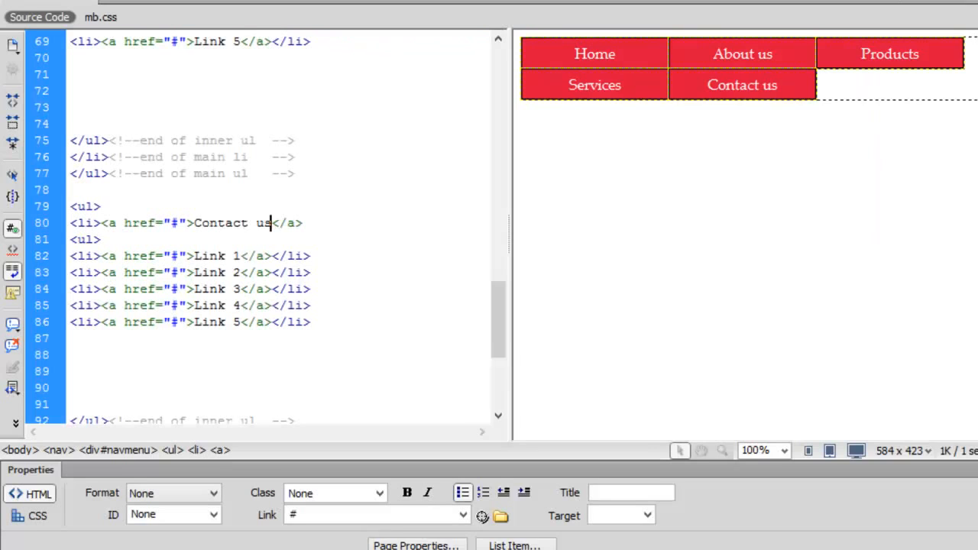
{"action": "left_click_drag", "start_coordinate": [71, 245], "coordinate": [287, 309]}
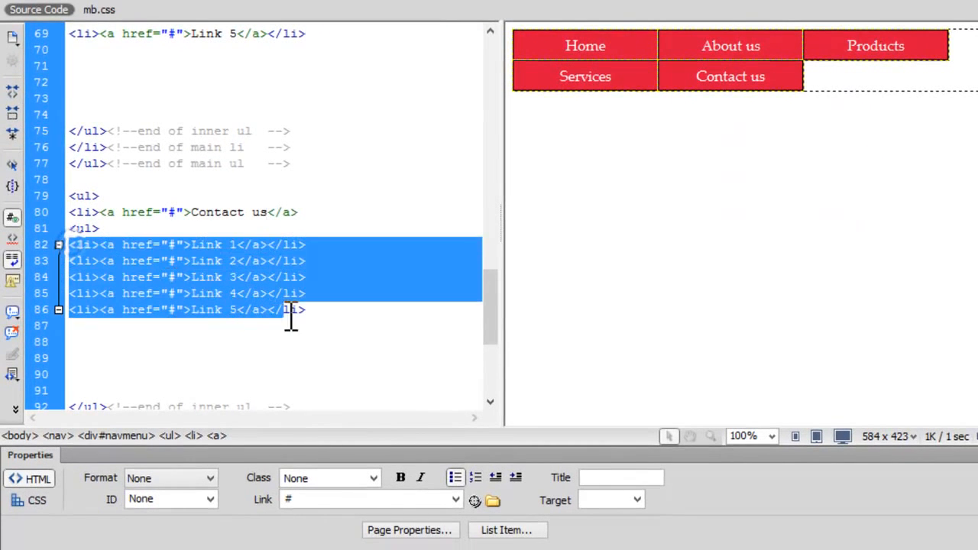
{"action": "key", "text": "Delete"}
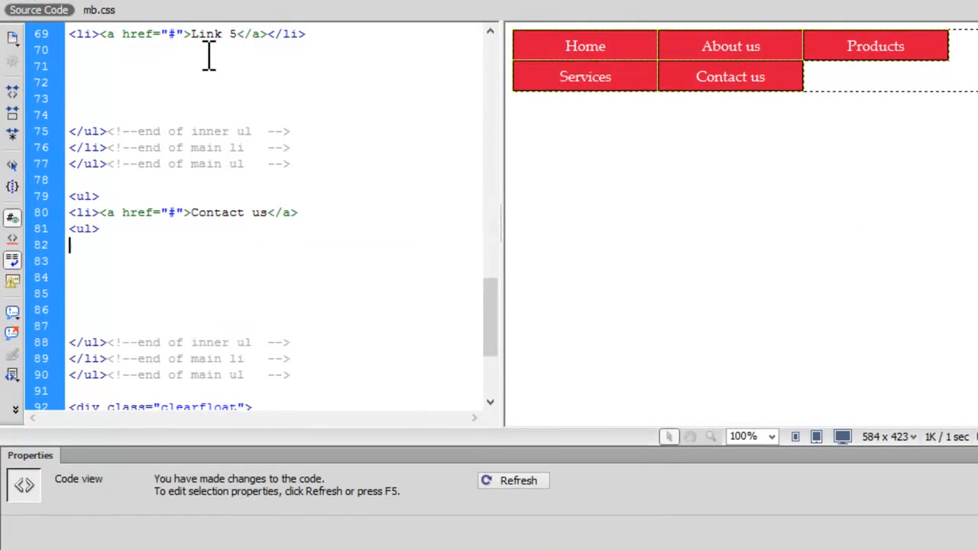
{"action": "left_click", "coordinate": [54, 15]}
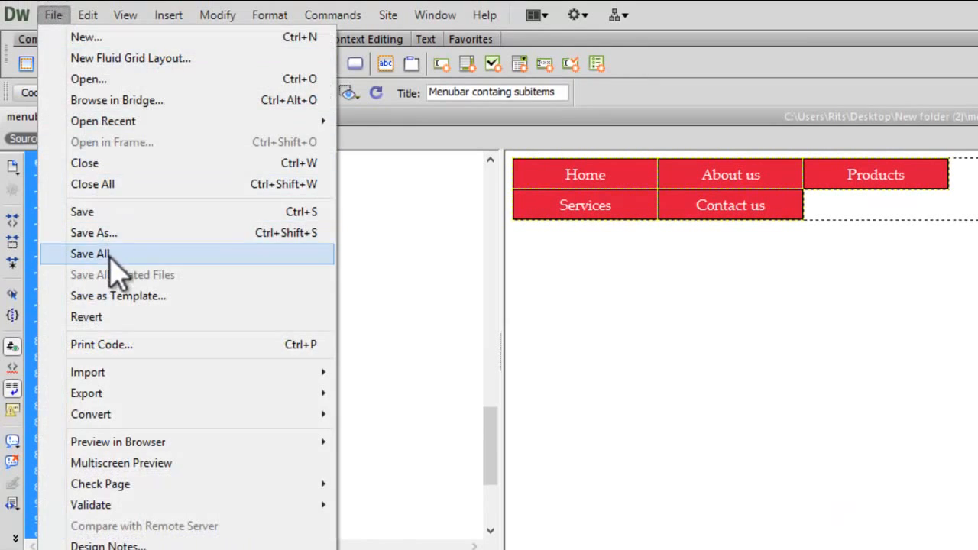
Step: Save all open files with File > Save All
{"action": "left_click", "coordinate": [90, 253]}
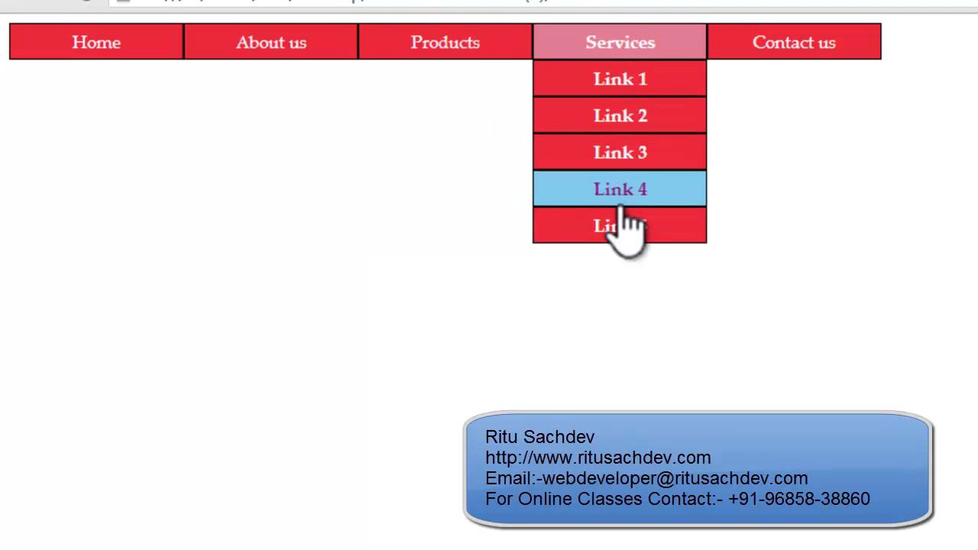
{"action": "mouse_move", "coordinate": [412, 367]}
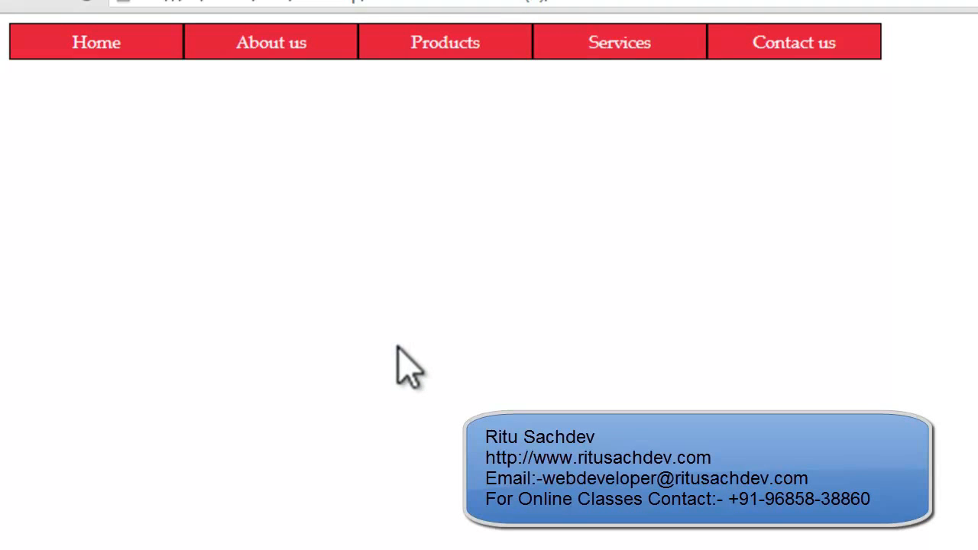